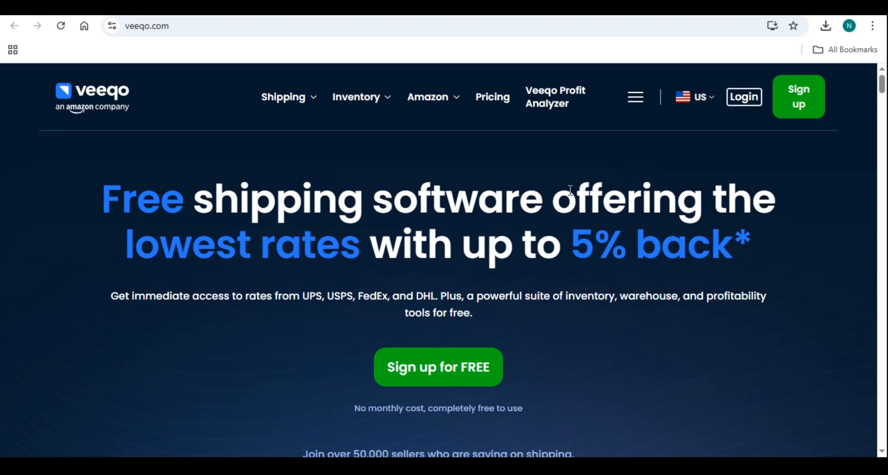
pyautogui.moveTo(799, 146)
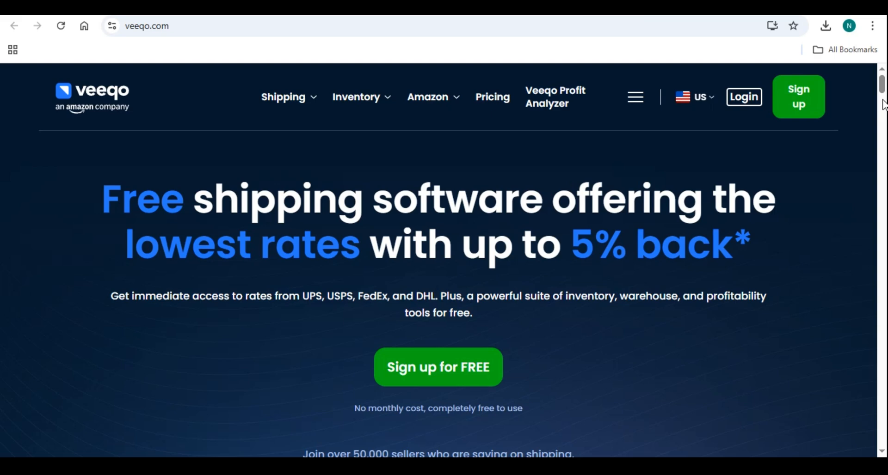
# Scroll the homepage past integrations, profit analyzer, credits and shipping tools to inventory tools.
pyautogui.scroll(-3)
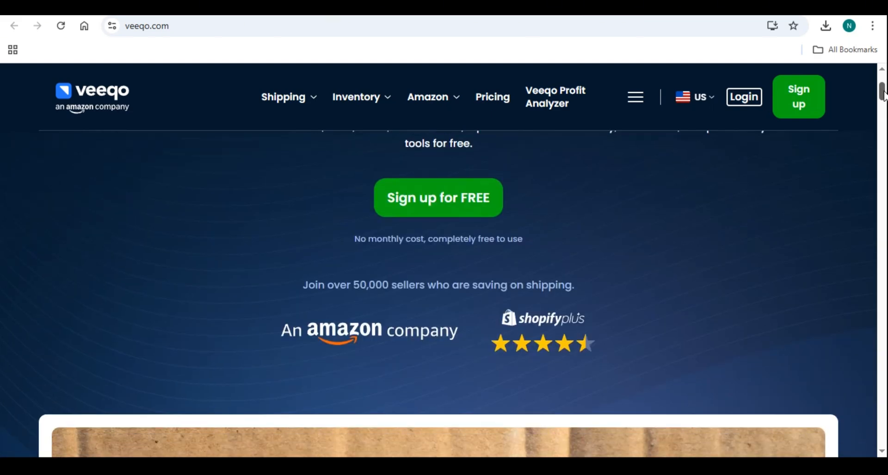
pyautogui.scroll(-3)
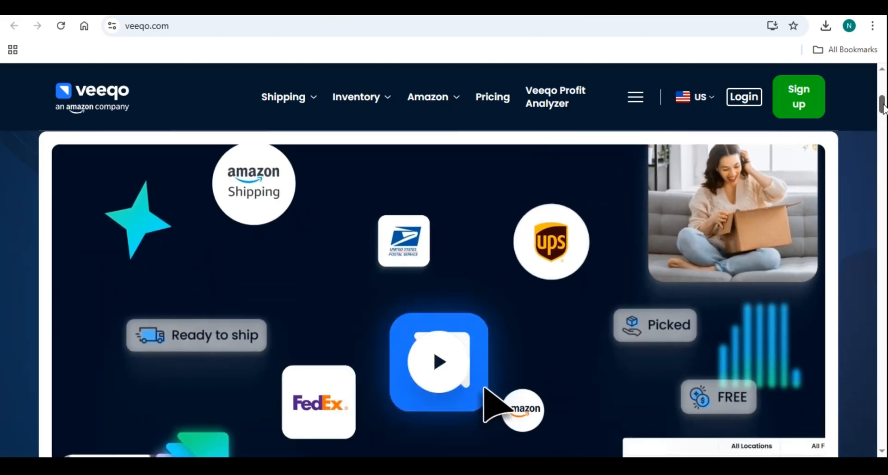
pyautogui.scroll(-3)
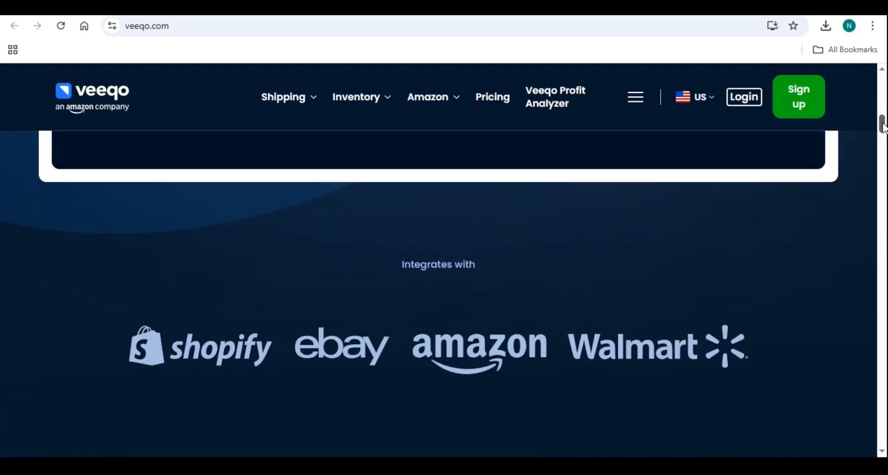
pyautogui.scroll(-3)
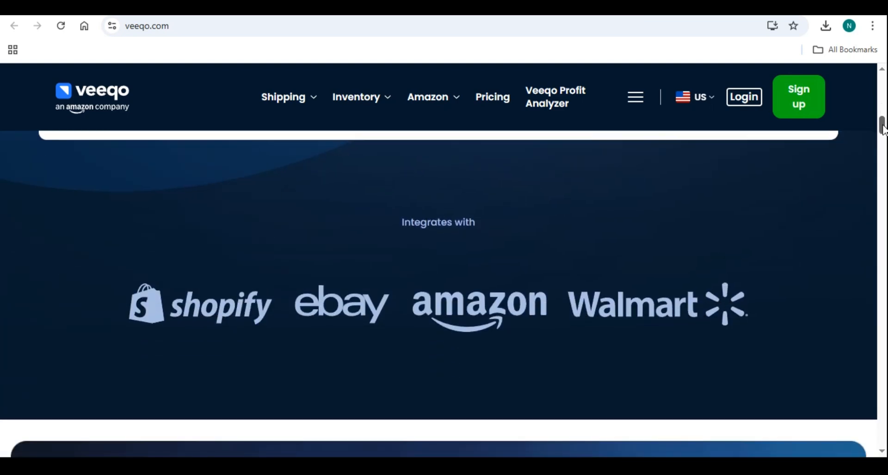
pyautogui.scroll(-3)
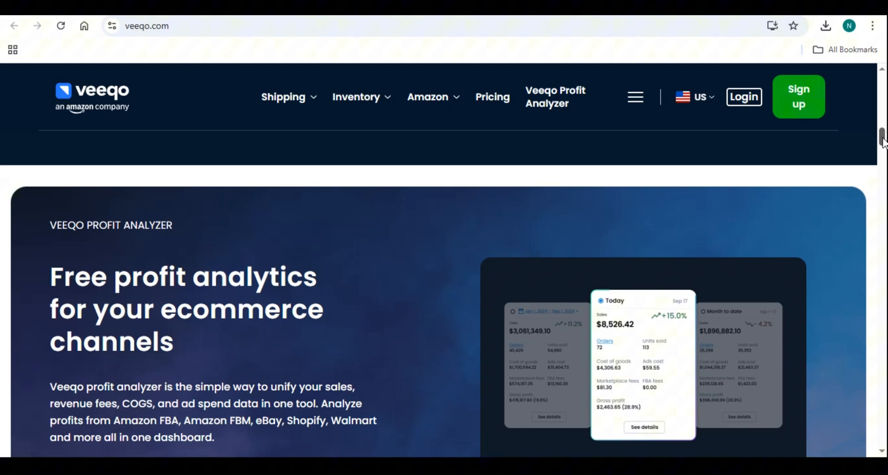
pyautogui.scroll(-3)
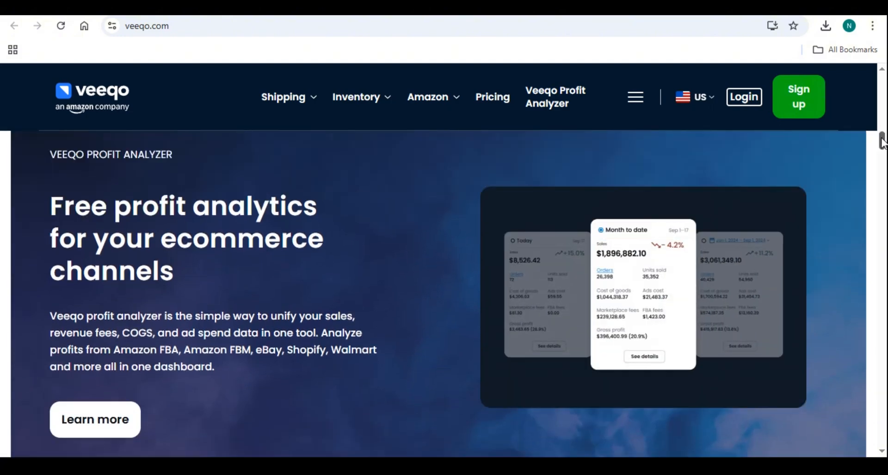
pyautogui.scroll(-3)
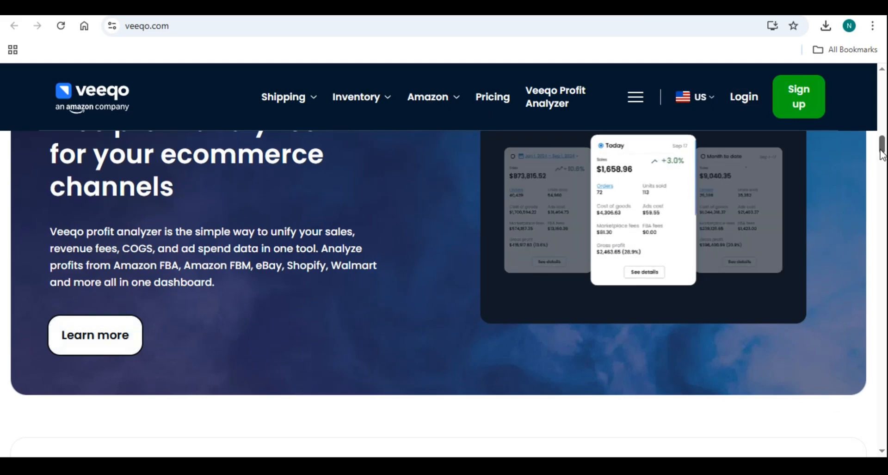
pyautogui.scroll(-3)
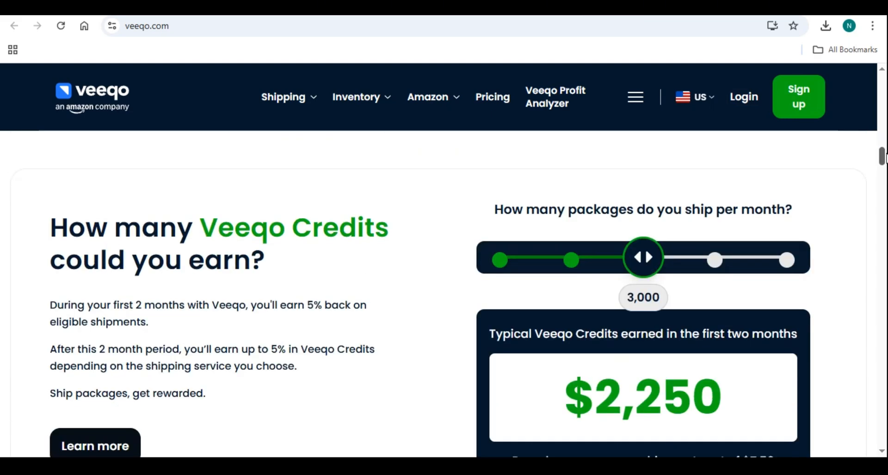
pyautogui.scroll(-3)
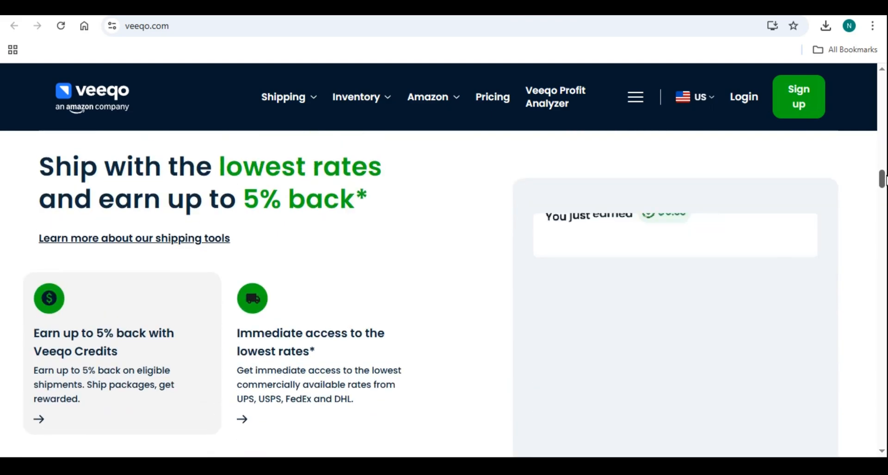
pyautogui.scroll(-3)
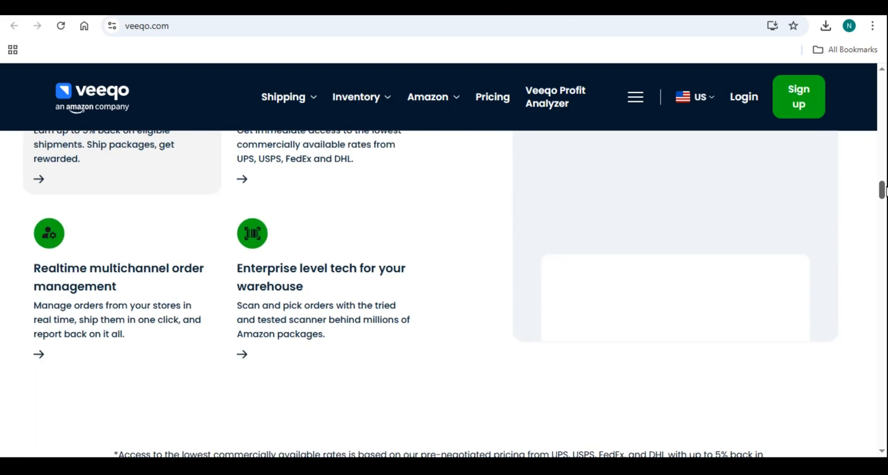
pyautogui.scroll(-3)
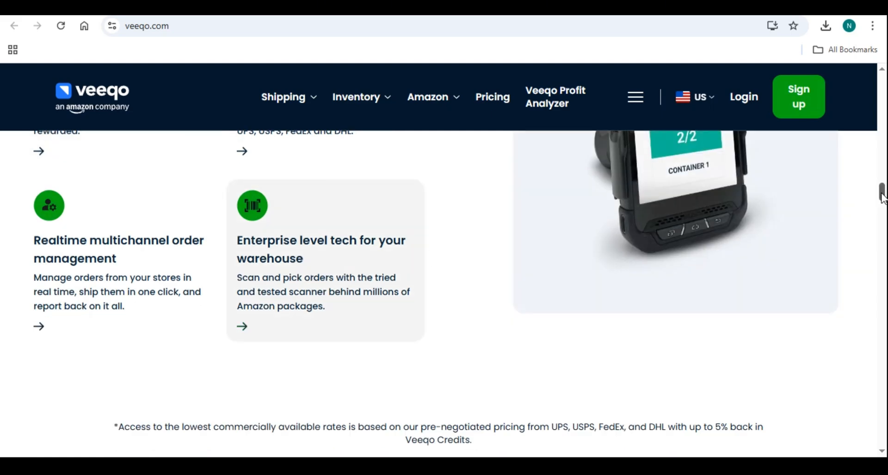
pyautogui.scroll(-3)
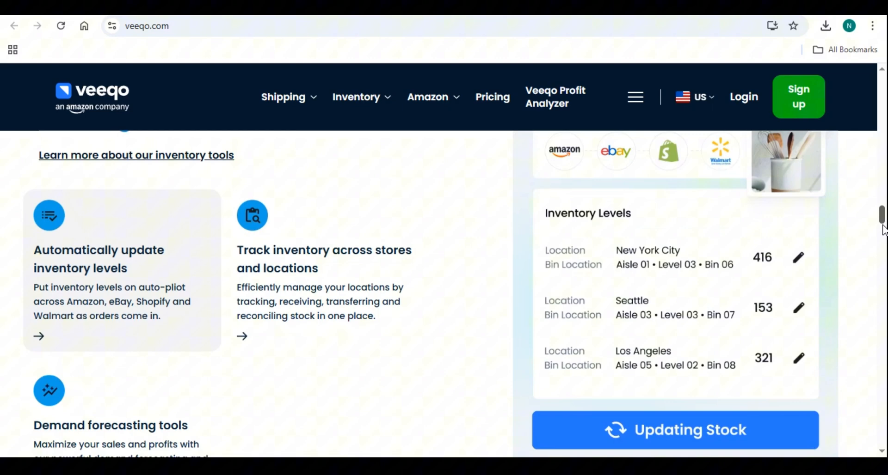
pyautogui.scroll(-3)
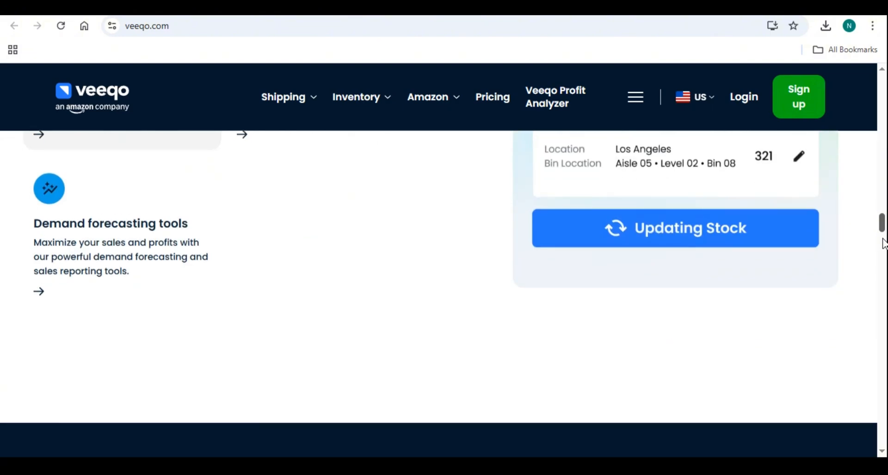
# Scroll past the pricing table, A-to-Z protection and Amazon Shipping to the shipping partner section.
pyautogui.scroll(-3)
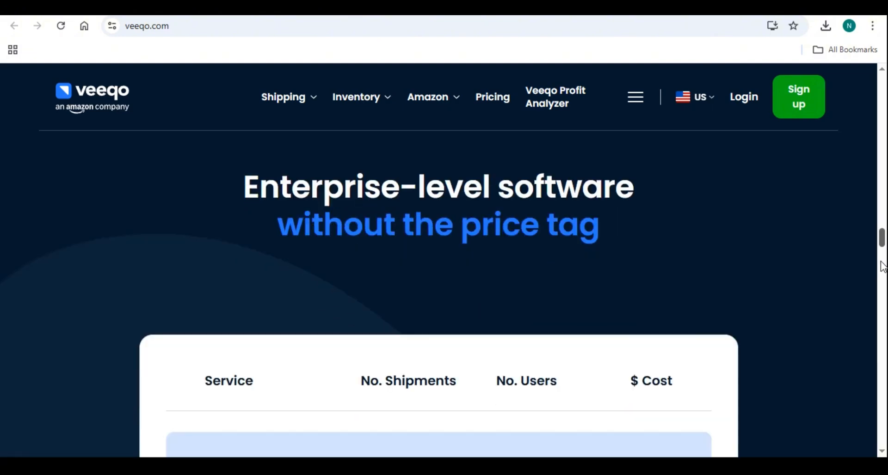
pyautogui.scroll(-3)
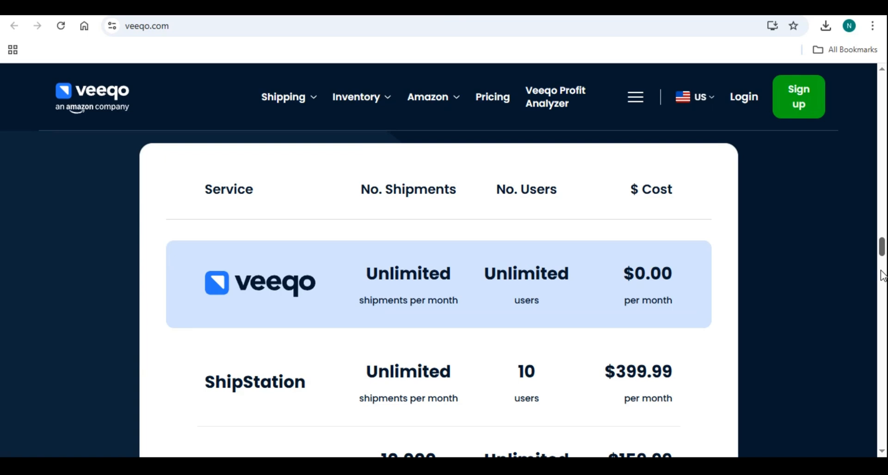
pyautogui.scroll(-3)
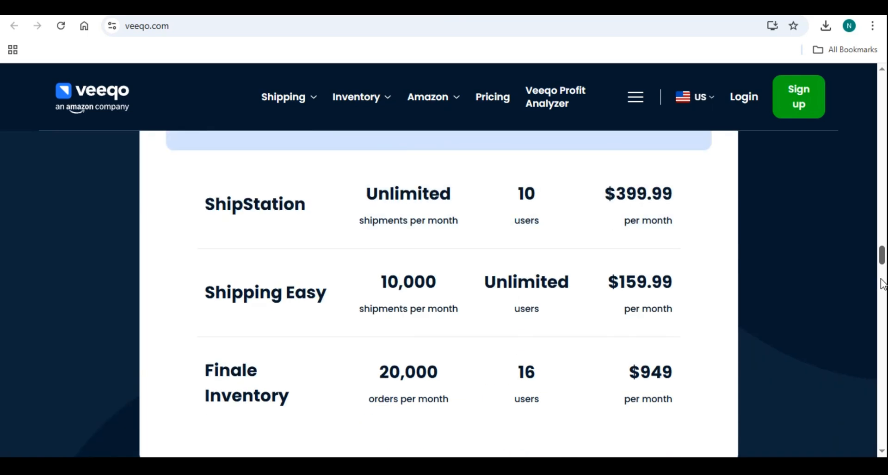
pyautogui.scroll(-3)
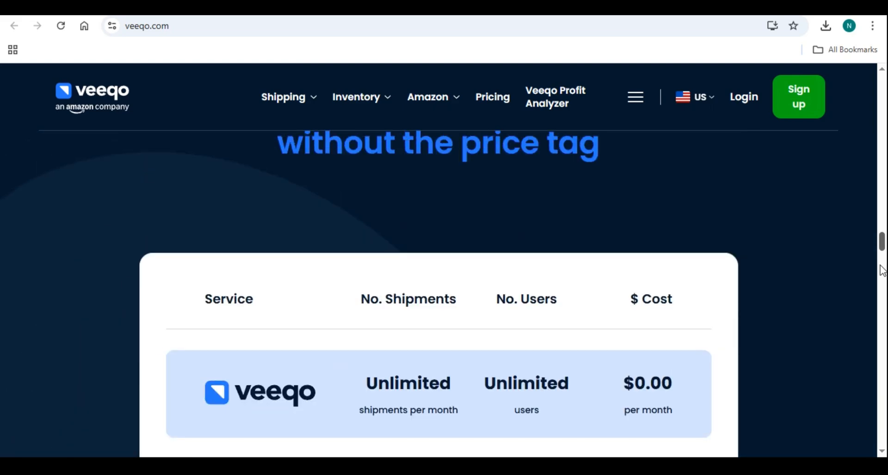
pyautogui.scroll(-3)
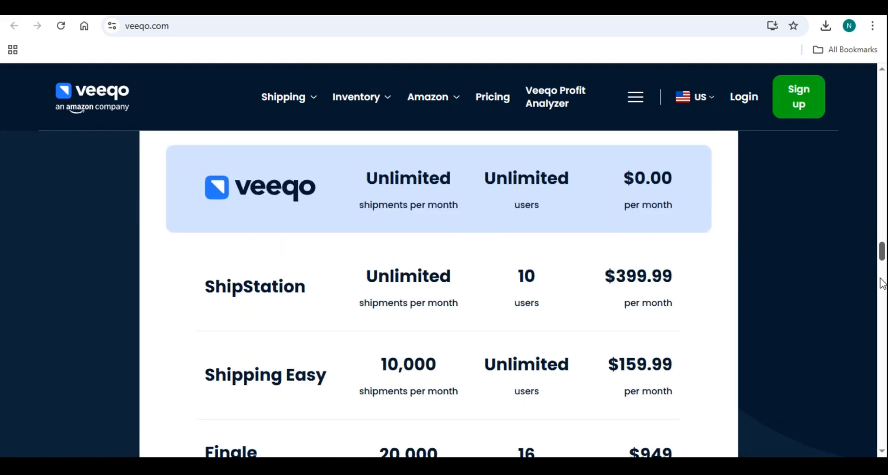
pyautogui.scroll(-3)
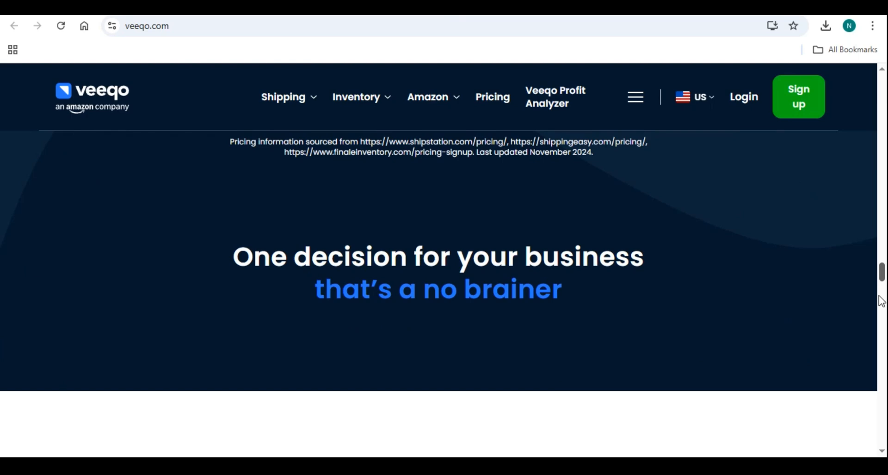
pyautogui.scroll(-3)
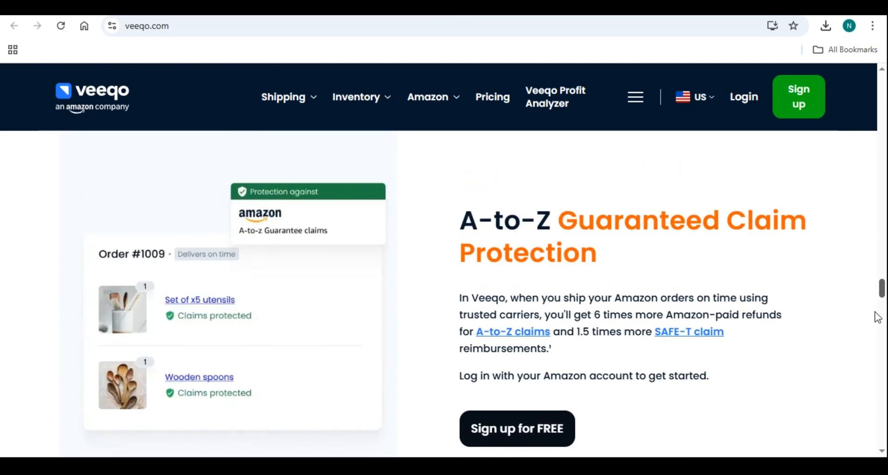
pyautogui.scroll(-3)
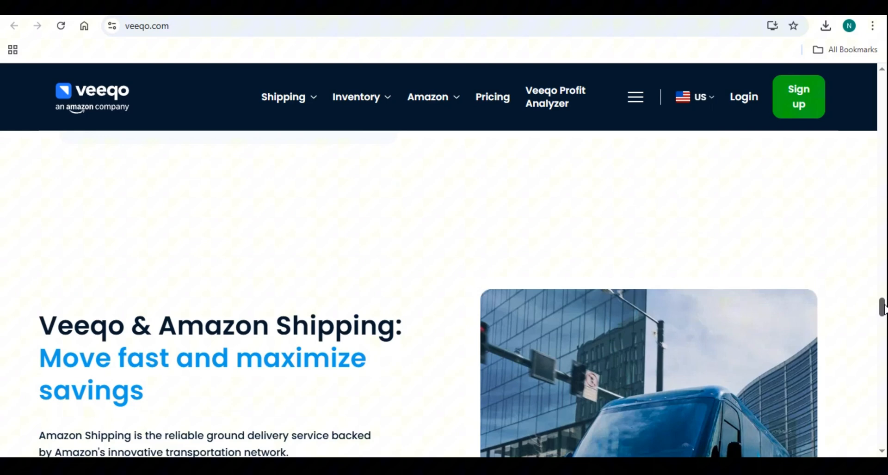
pyautogui.scroll(-3)
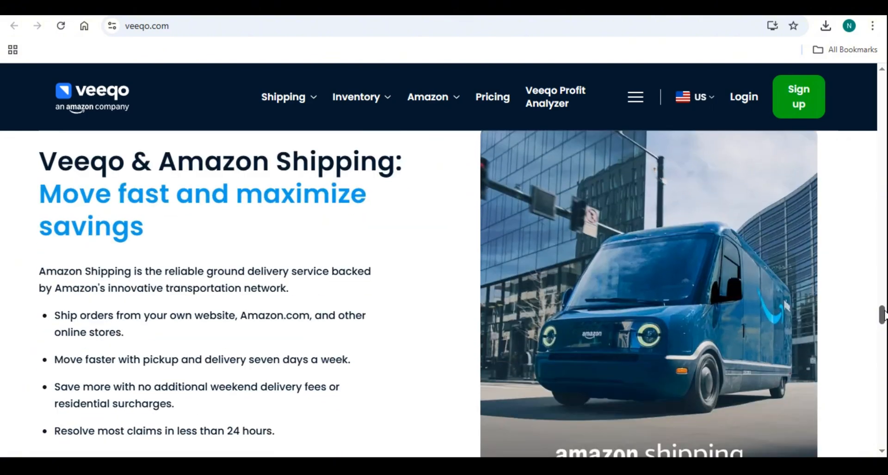
pyautogui.scroll(-3)
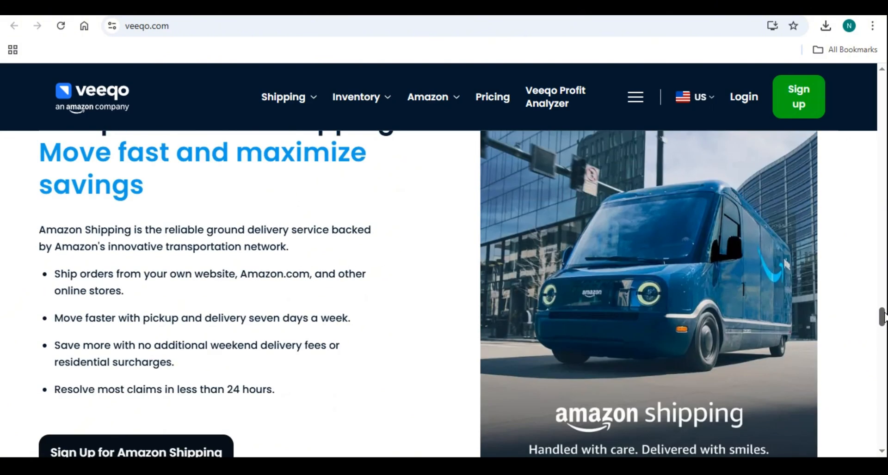
pyautogui.scroll(-3)
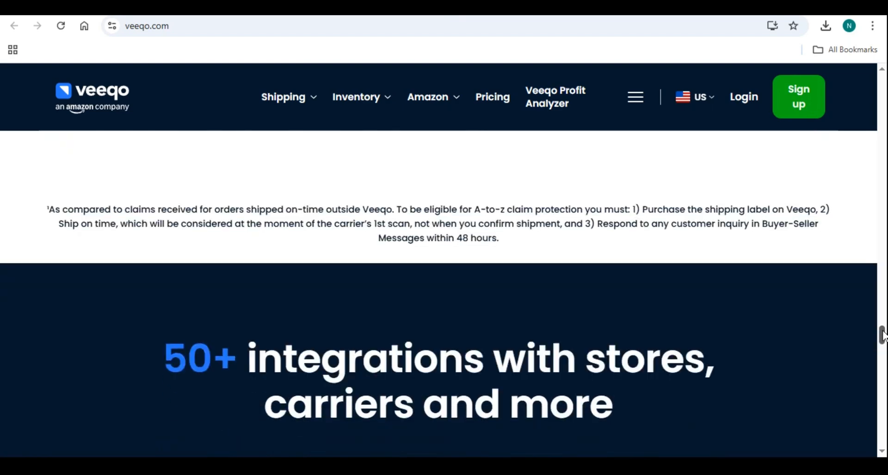
pyautogui.scroll(-3)
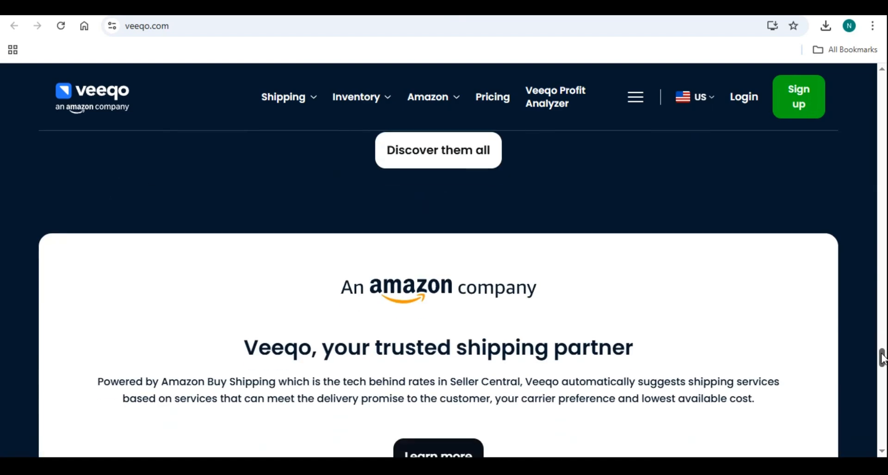
pyautogui.scroll(-3)
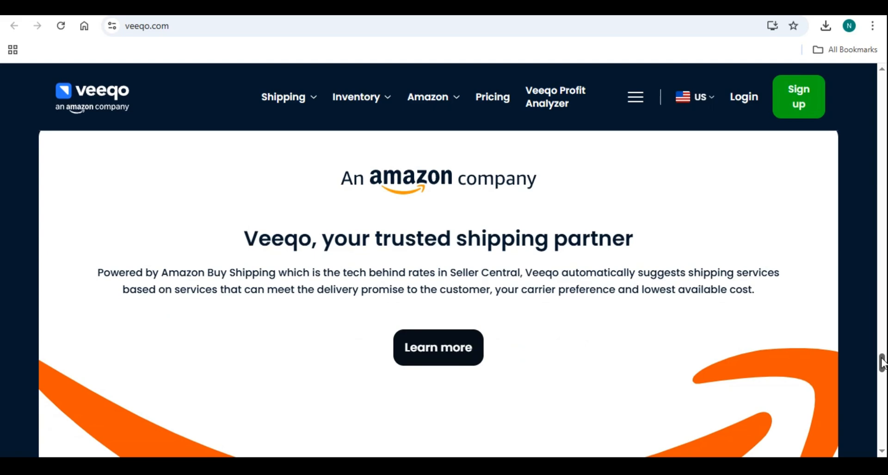
pyautogui.scroll(-3)
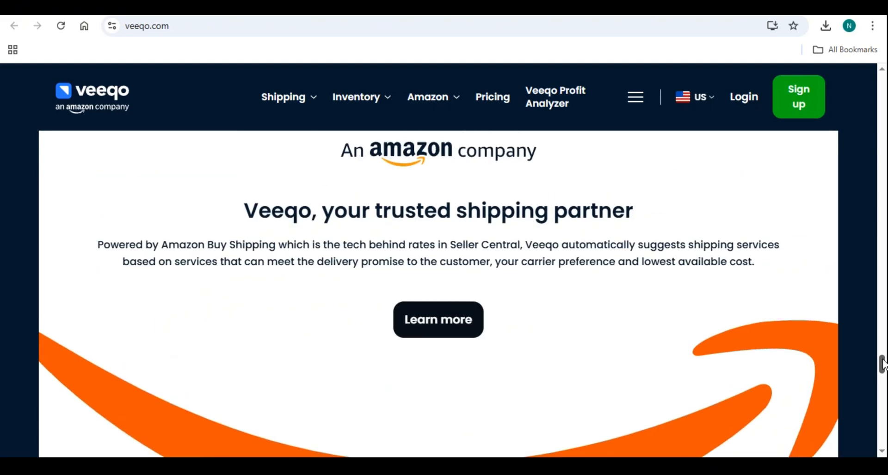
pyautogui.scroll(-3)
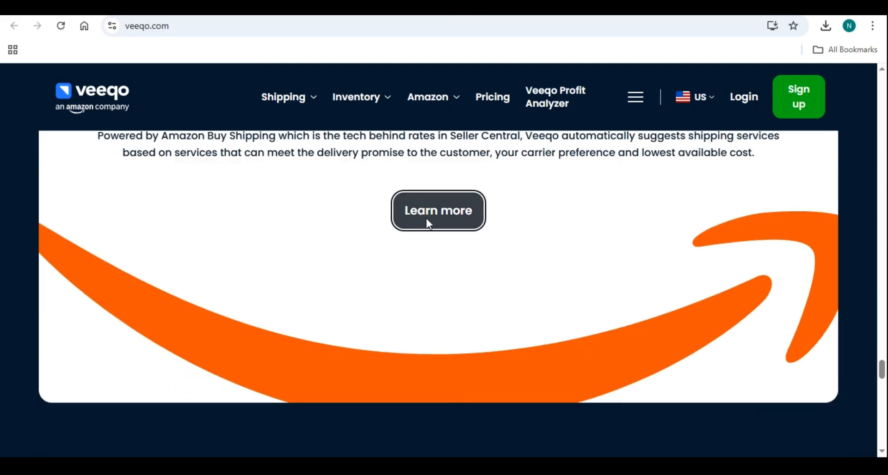
# Open veeqo.com/integrations/amazon and read its Amazon Shipping and claims sections.
pyautogui.click(437, 210)
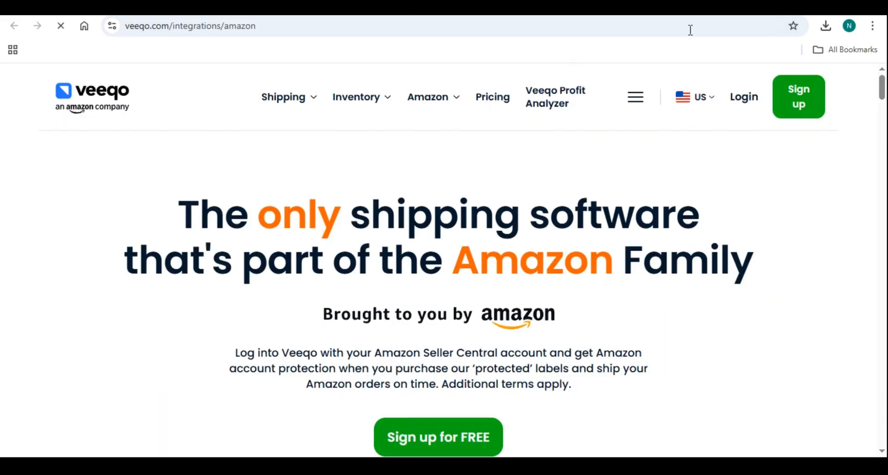
pyautogui.scroll(-3)
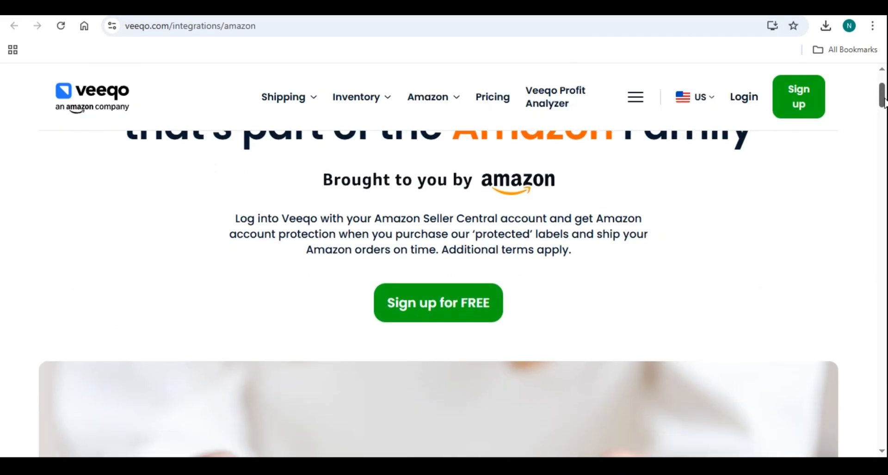
pyautogui.scroll(-3)
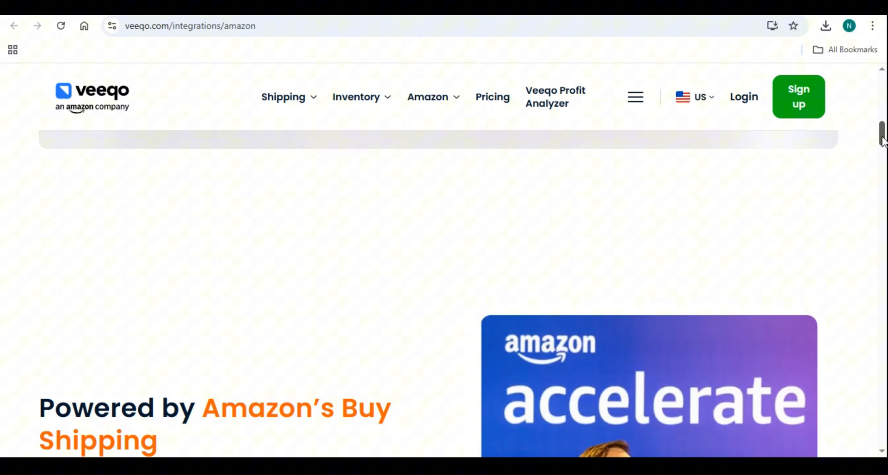
pyautogui.scroll(-3)
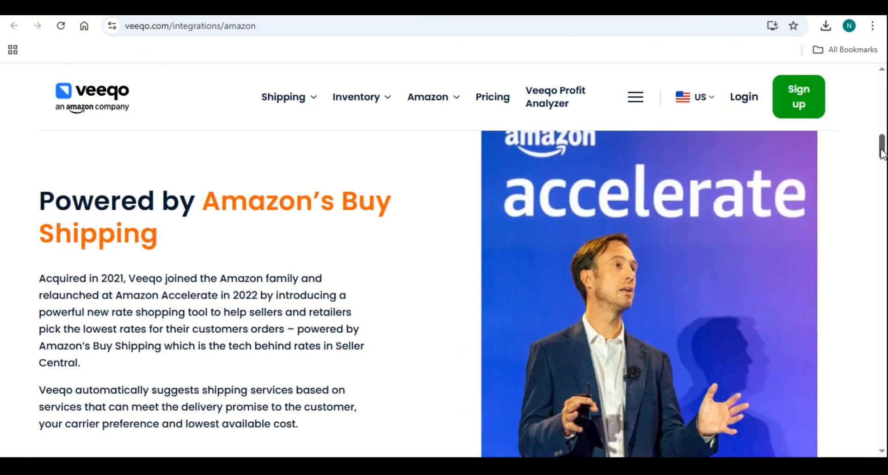
pyautogui.scroll(-3)
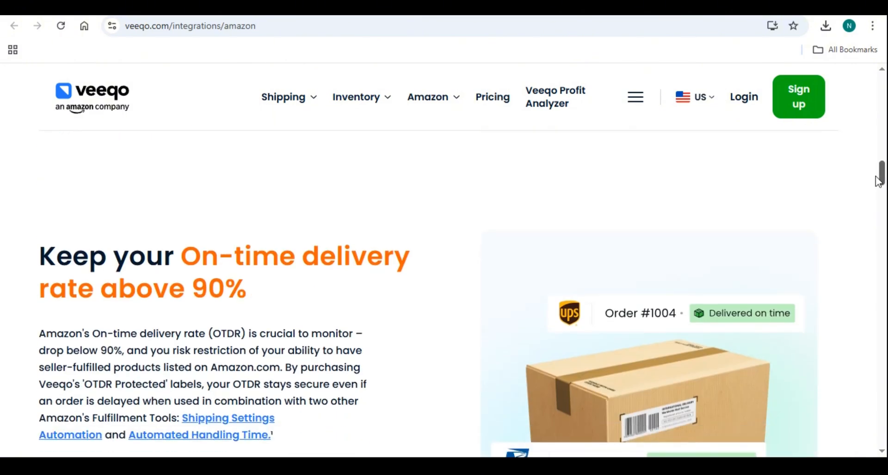
pyautogui.scroll(-3)
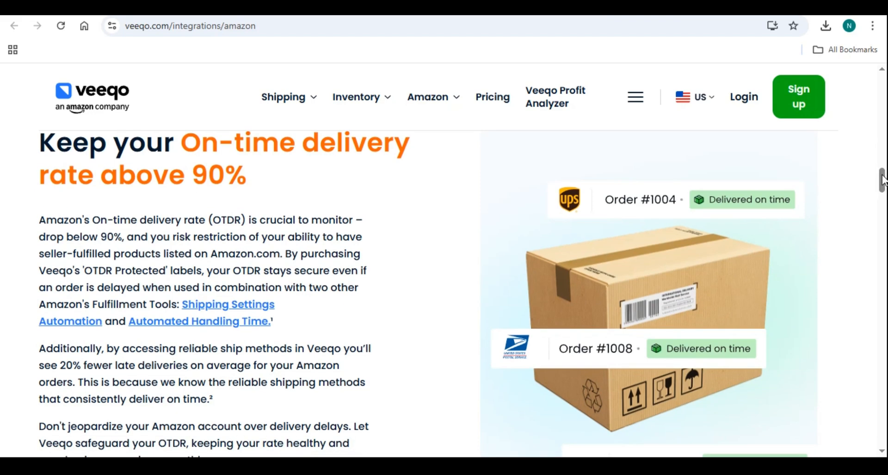
pyautogui.scroll(-3)
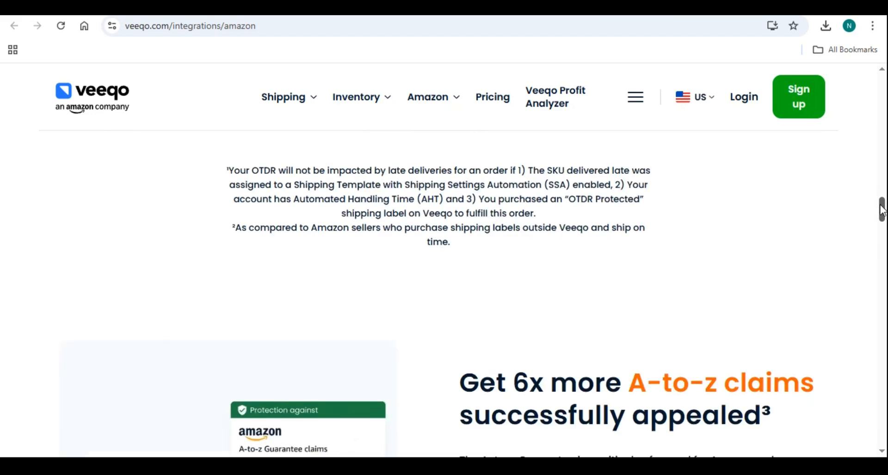
pyautogui.scroll(-3)
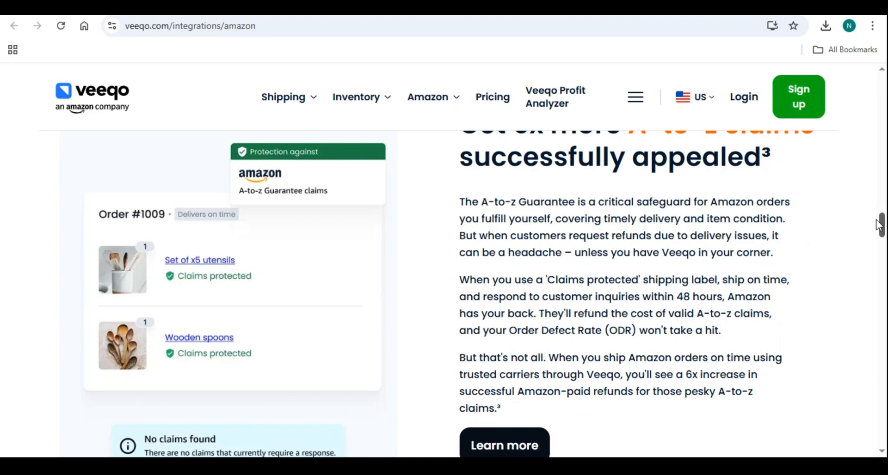
pyautogui.scroll(-3)
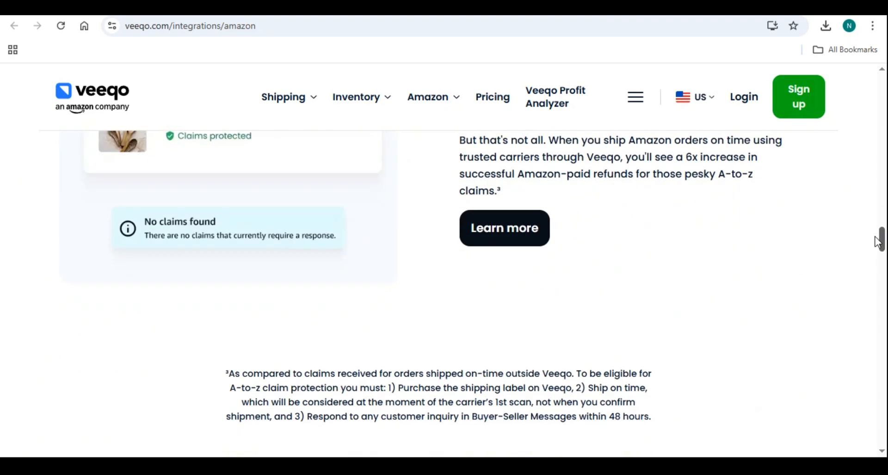
pyautogui.scroll(-3)
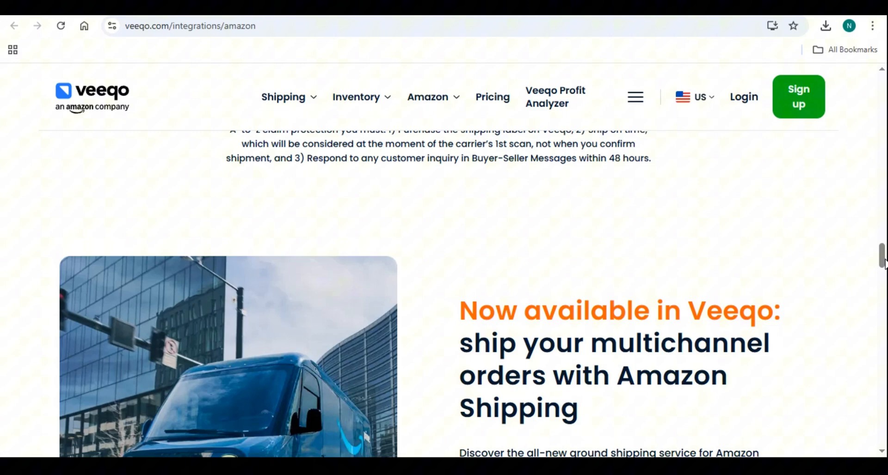
# Continue down through Multi-Channel Fulfillment to the seller testimonials.
pyautogui.scroll(-3)
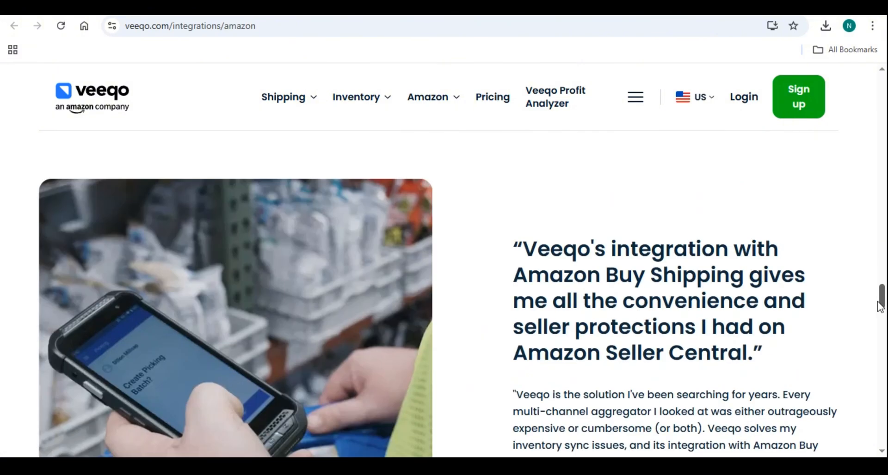
pyautogui.scroll(-3)
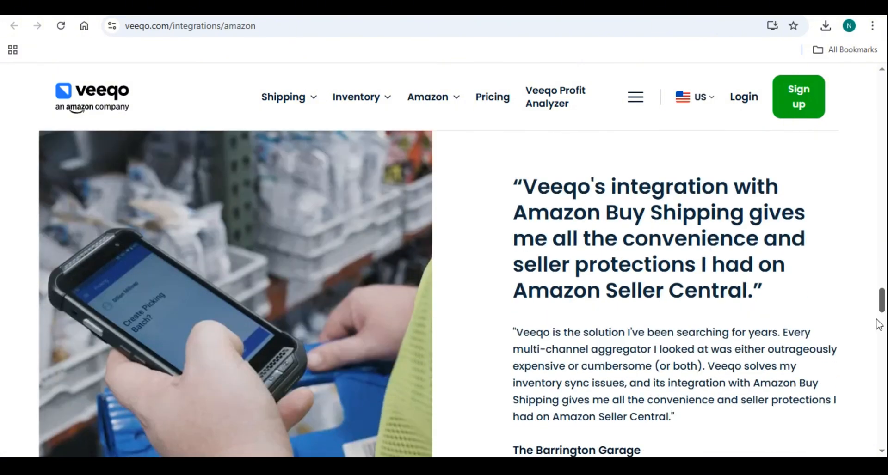
pyautogui.scroll(-3)
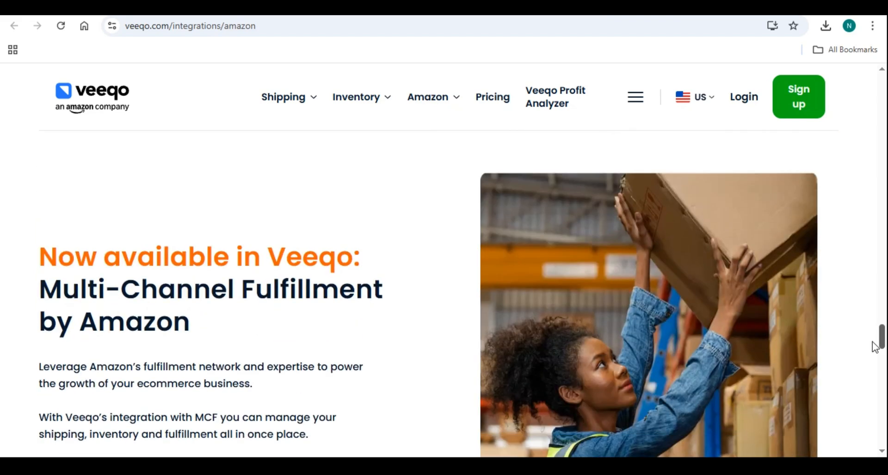
pyautogui.scroll(-3)
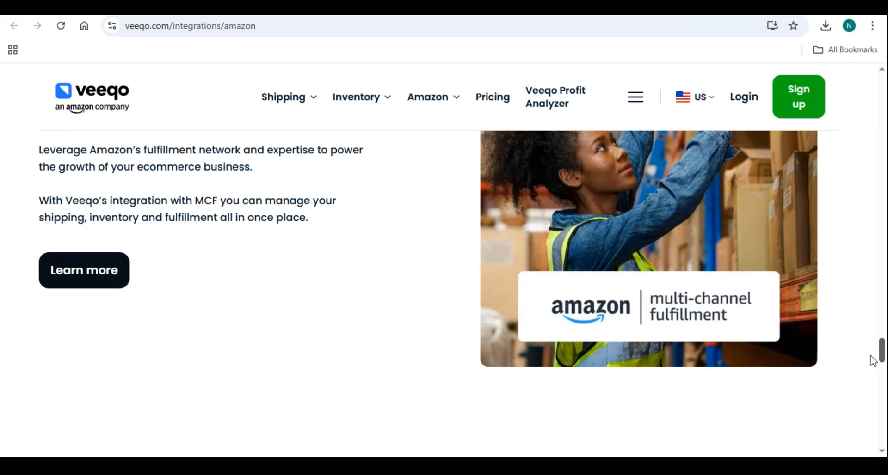
pyautogui.scroll(-3)
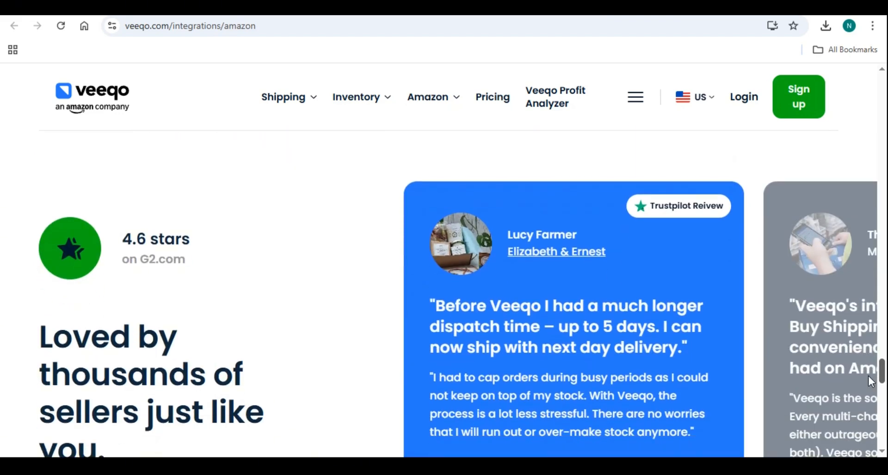
pyautogui.scroll(-3)
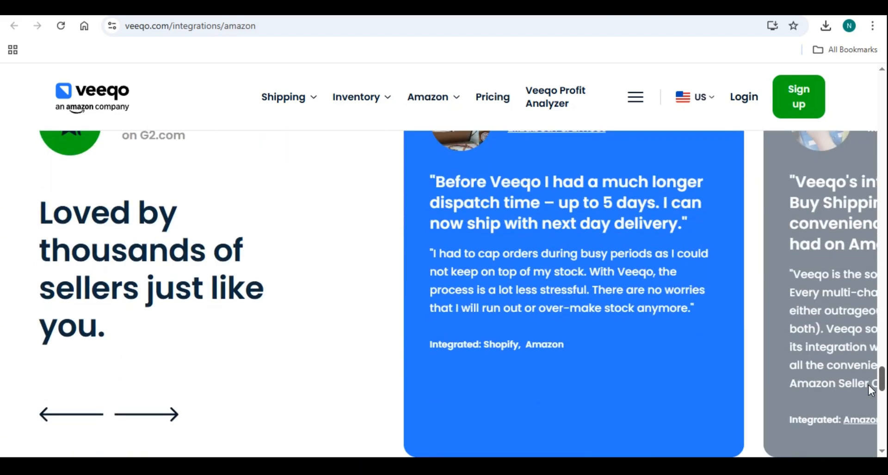
pyautogui.scroll(-3)
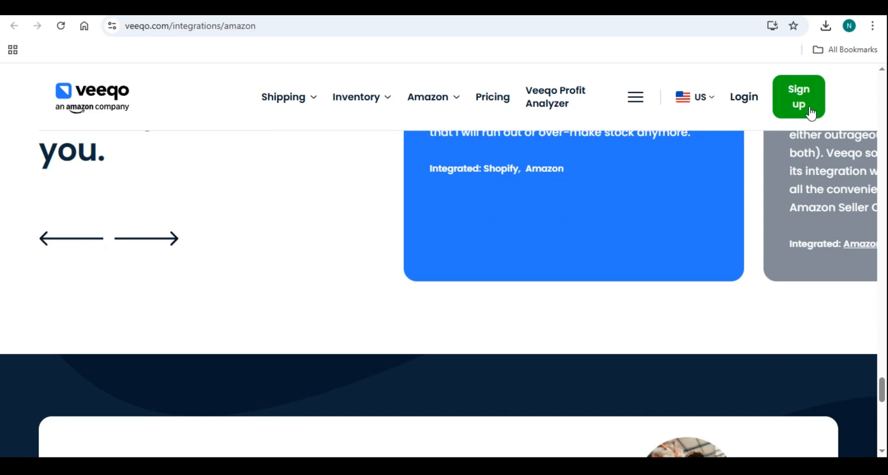
# Bring up the Create your Veeqo Account page from the header's Sign up button.
pyautogui.click(798, 97)
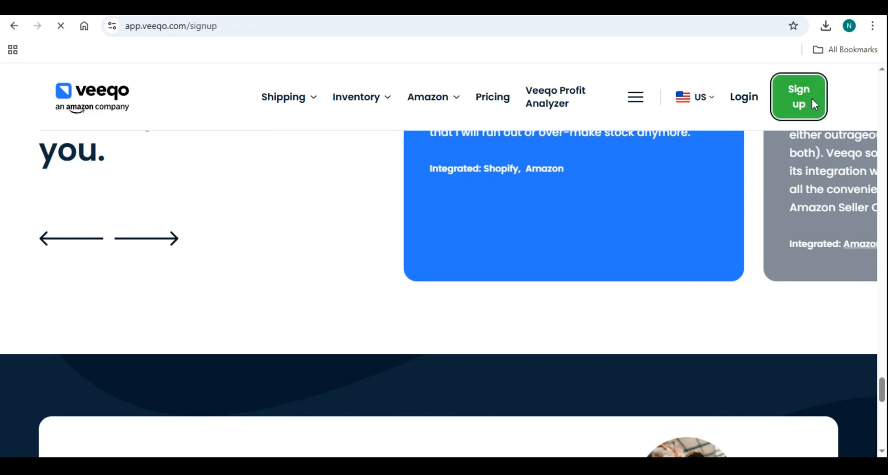
pyautogui.click(797, 96)
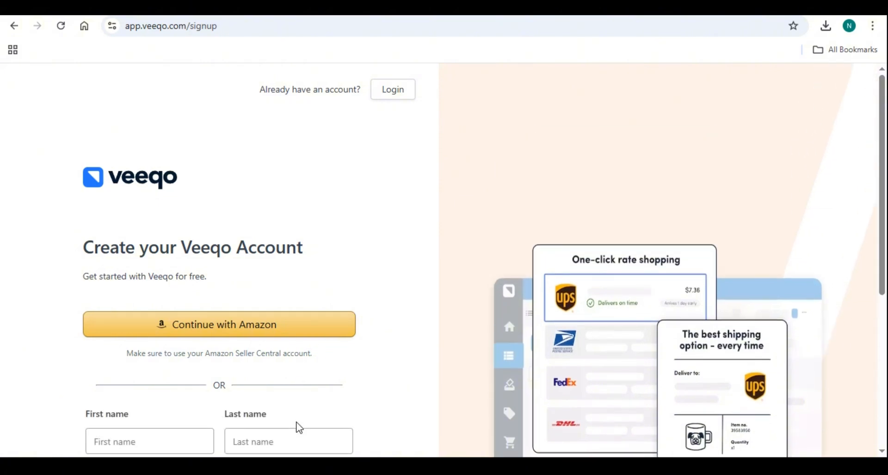
pyautogui.scroll(-3)
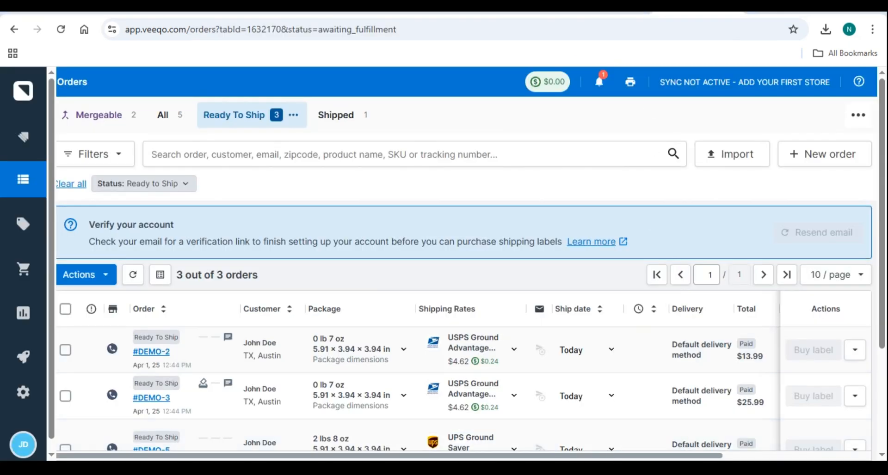
pyautogui.moveTo(493, 323)
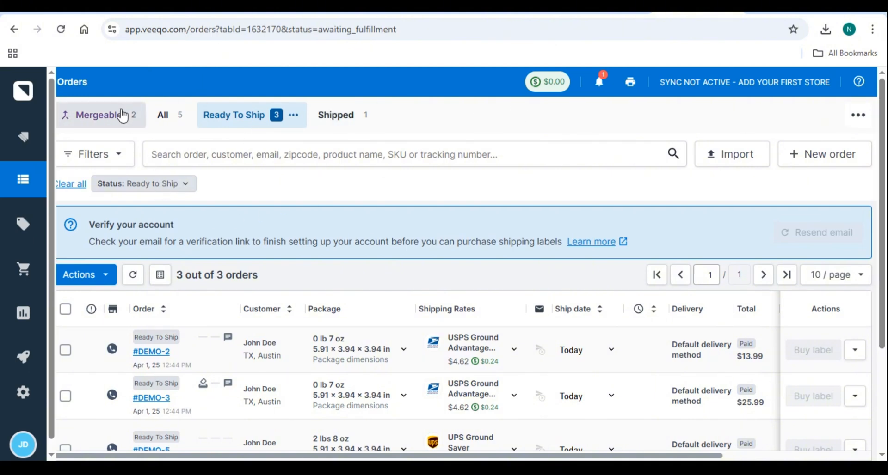
# After reviewing the three ready-to-ship orders, select the Settings gear in the sidebar.
pyautogui.click(23, 392)
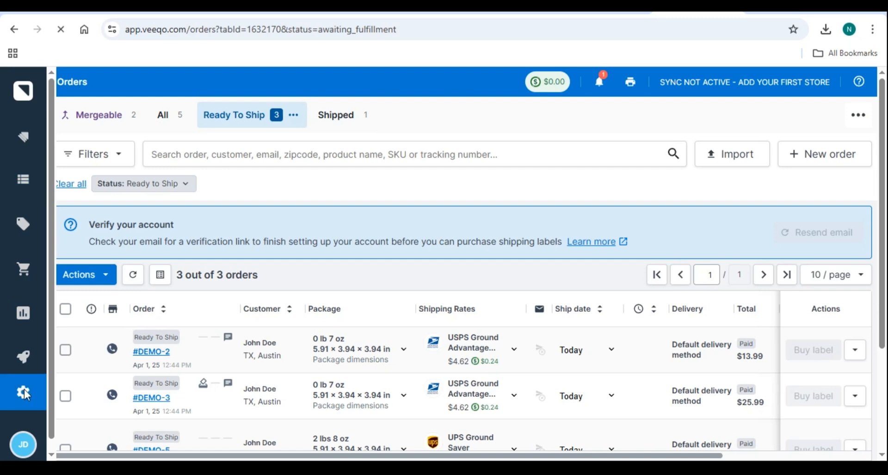
# Start a new Shopify store in Marketplace & ecommerce integrations and reach store details.
pyautogui.click(23, 392)
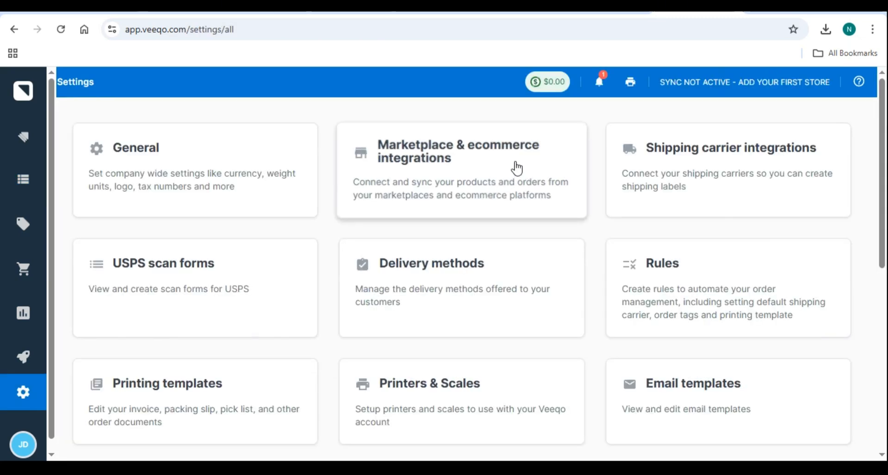
pyautogui.click(460, 151)
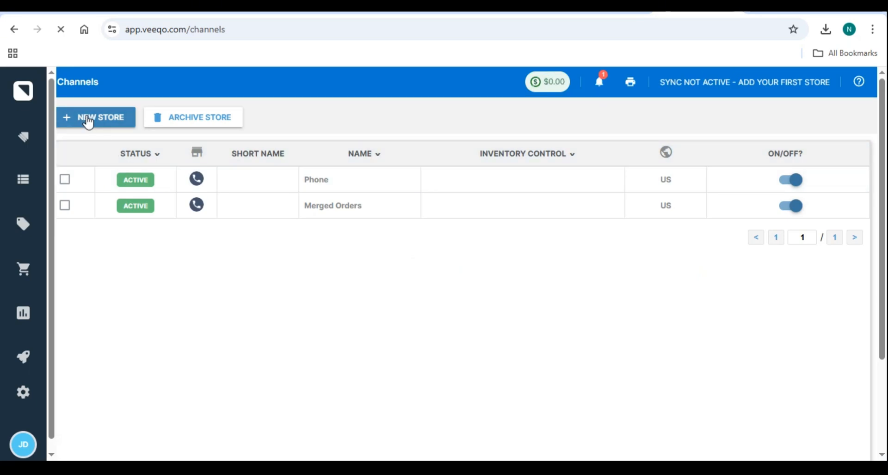
pyautogui.click(96, 117)
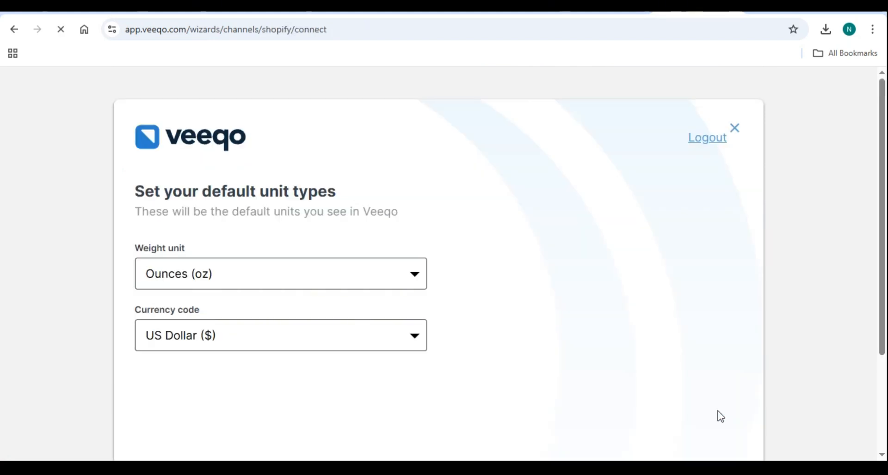
pyautogui.scroll(-3)
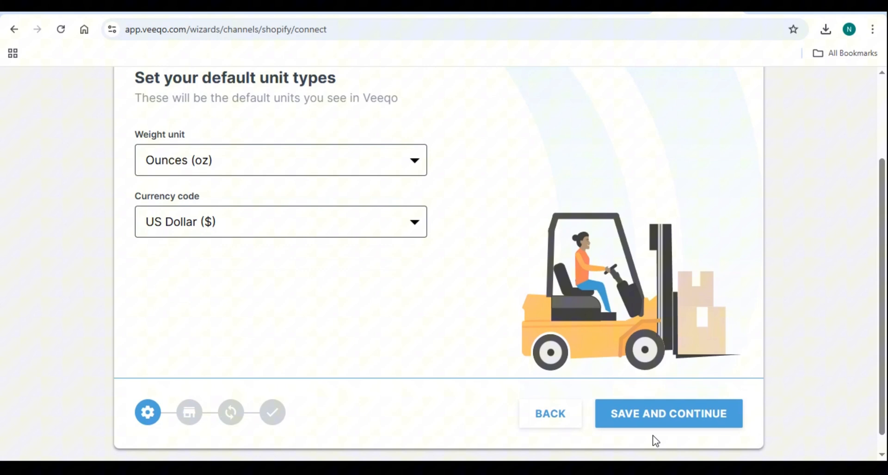
pyautogui.click(669, 414)
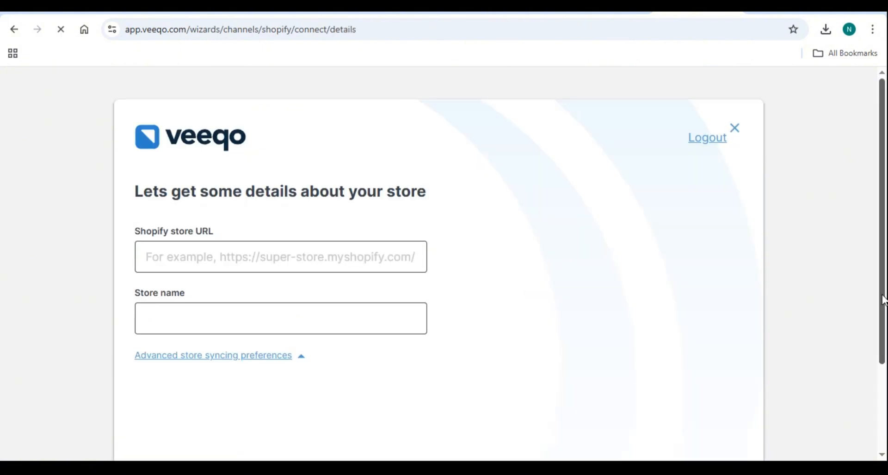
pyautogui.scroll(-3)
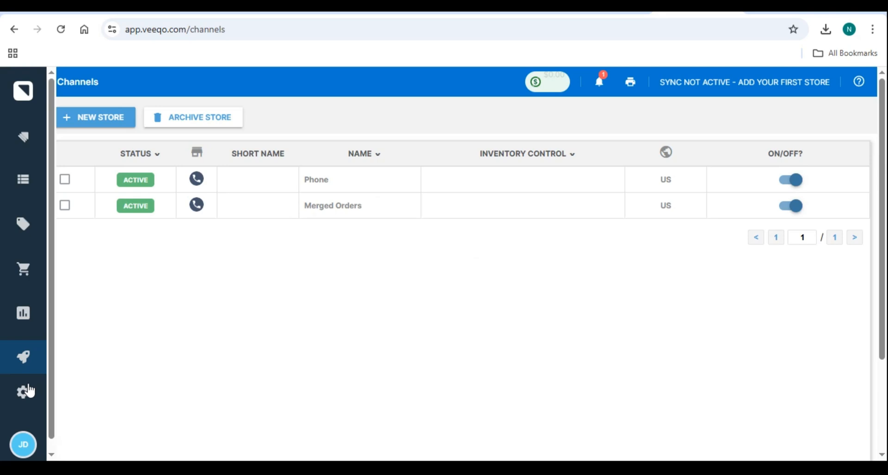
# View the Locations table listing My Location at 6890 Maple Rd.
pyautogui.click(23, 392)
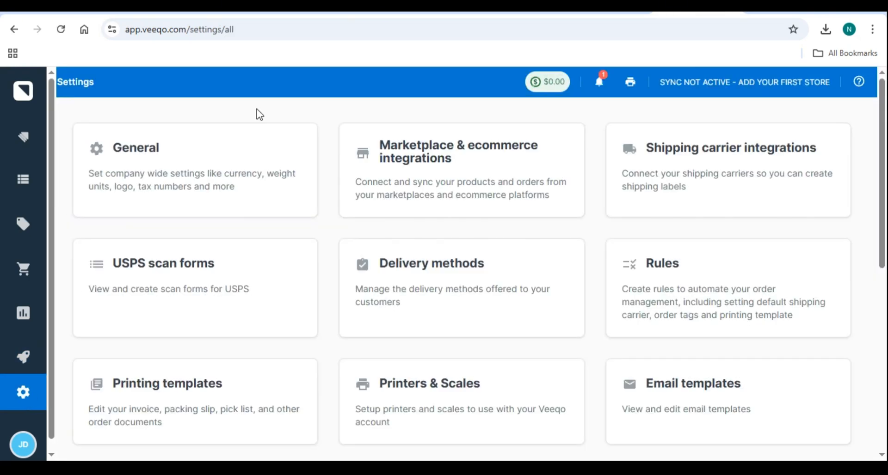
pyautogui.scroll(-3)
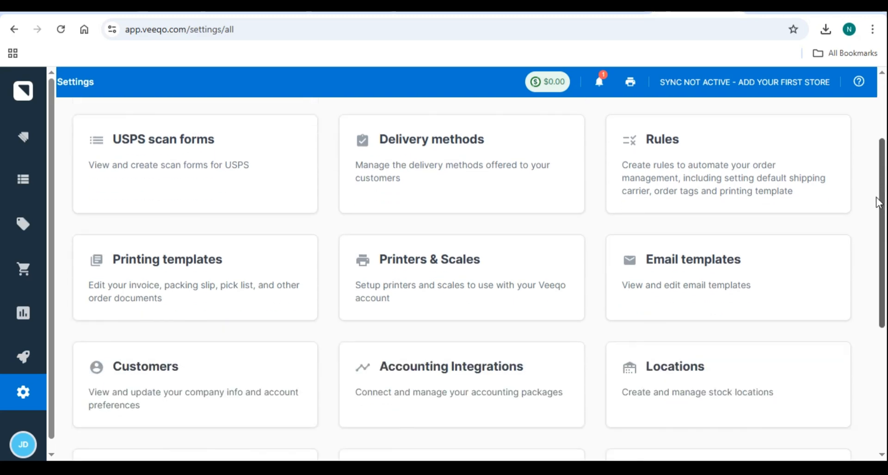
pyautogui.scroll(-3)
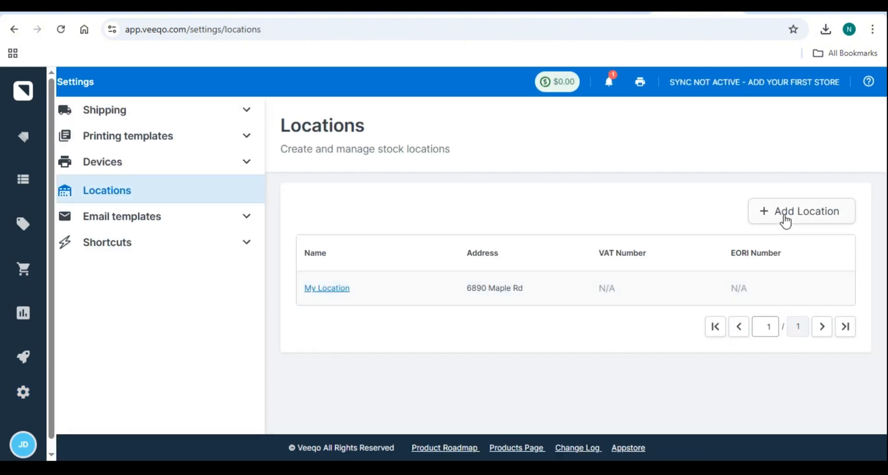
# Open the Add Location form and scroll through the new location fields.
pyautogui.click(800, 210)
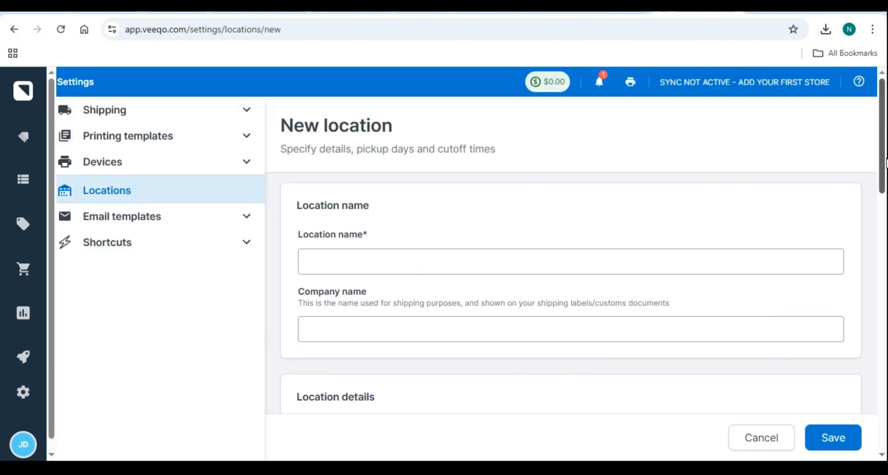
pyautogui.scroll(-3)
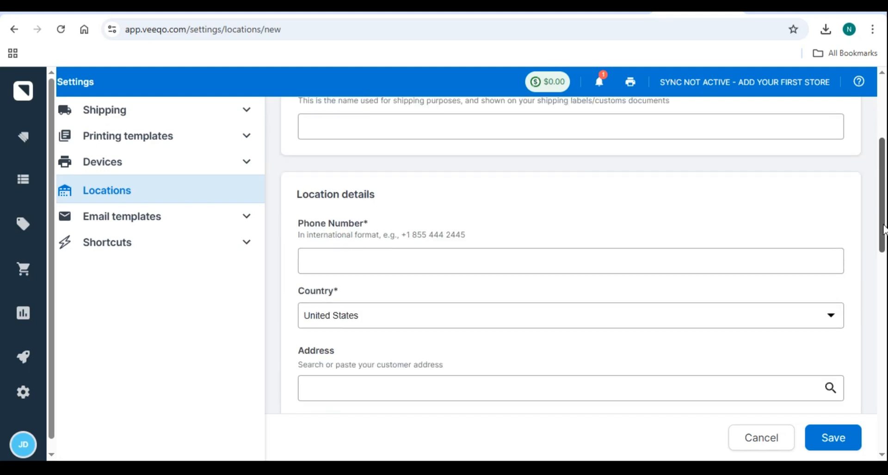
pyautogui.scroll(-3)
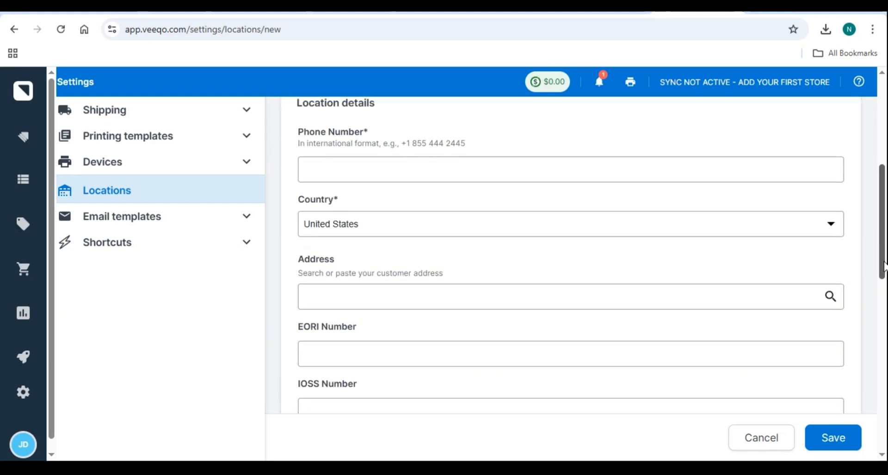
pyautogui.scroll(-3)
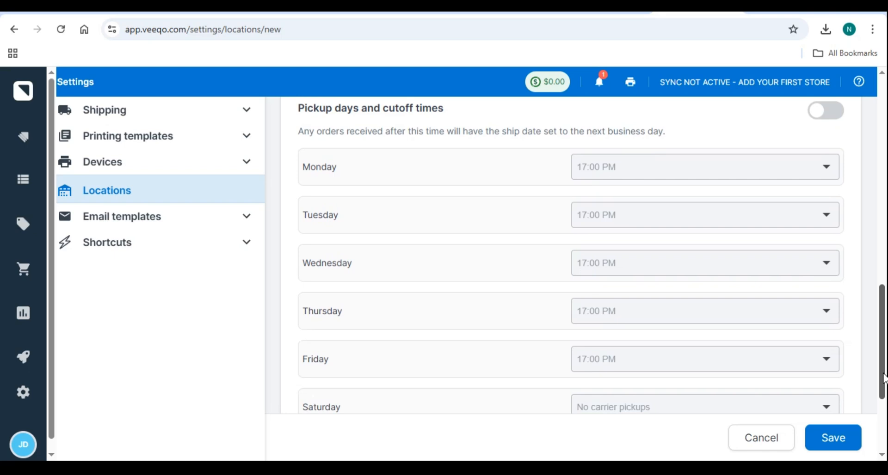
pyautogui.scroll(3)
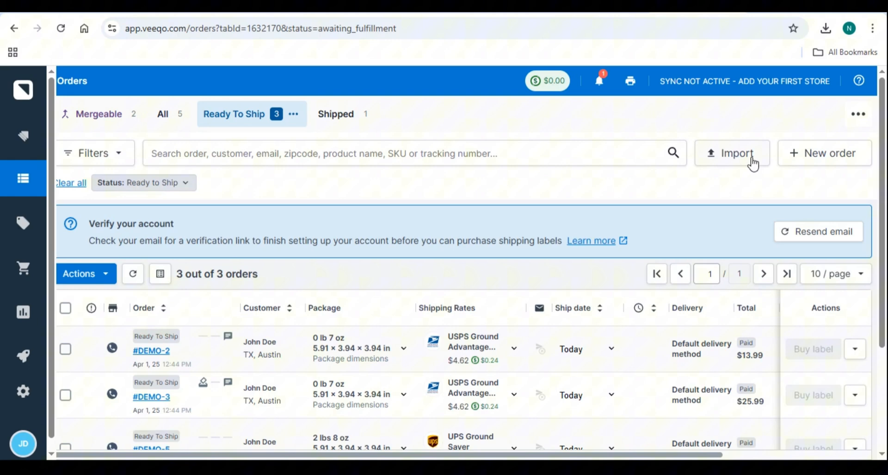
pyautogui.click(731, 153)
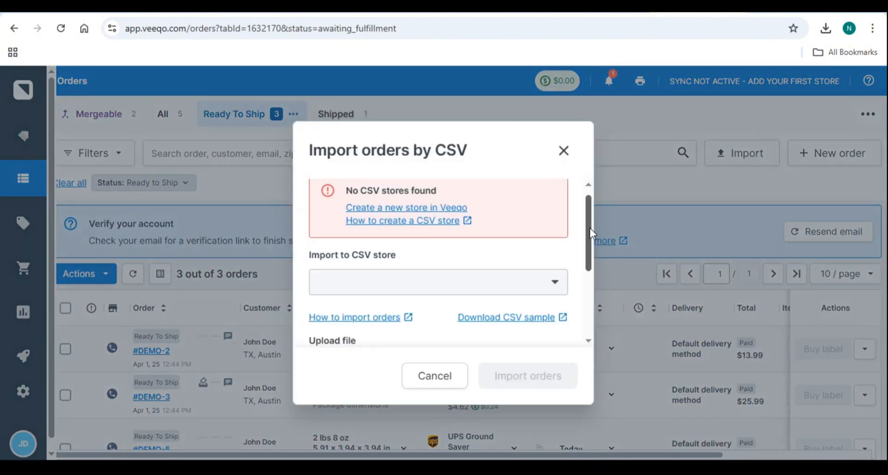
pyautogui.scroll(-3)
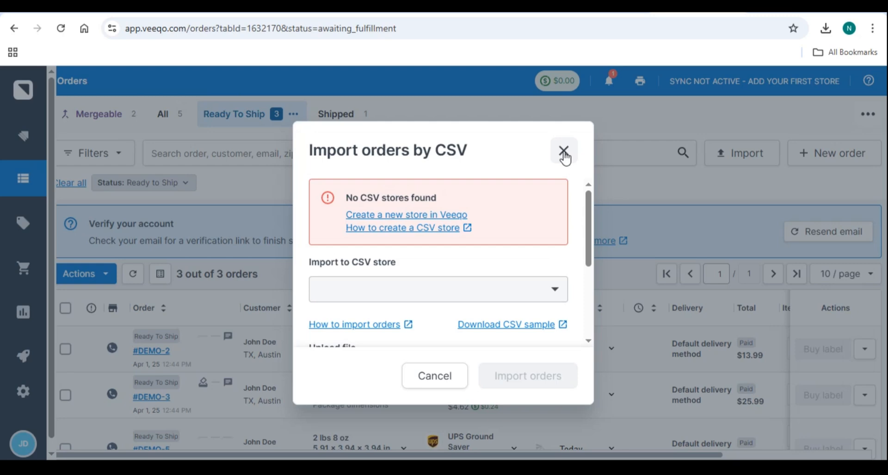
pyautogui.click(563, 151)
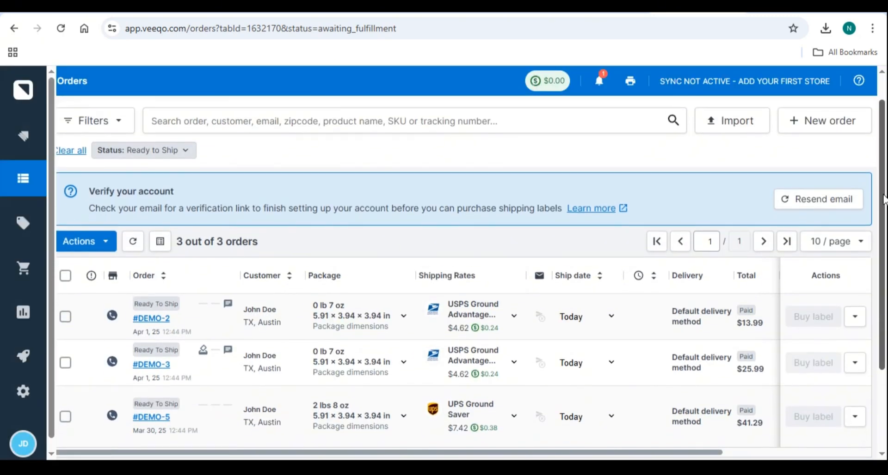
pyautogui.scroll(-3)
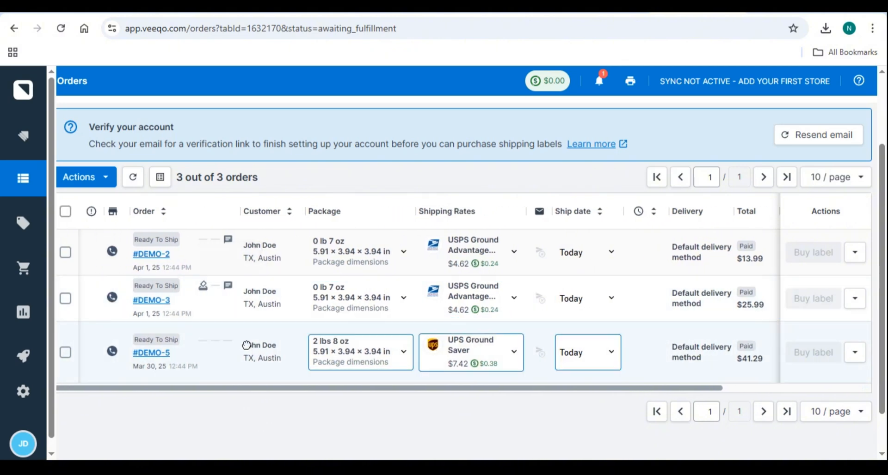
pyautogui.hscroll(3)
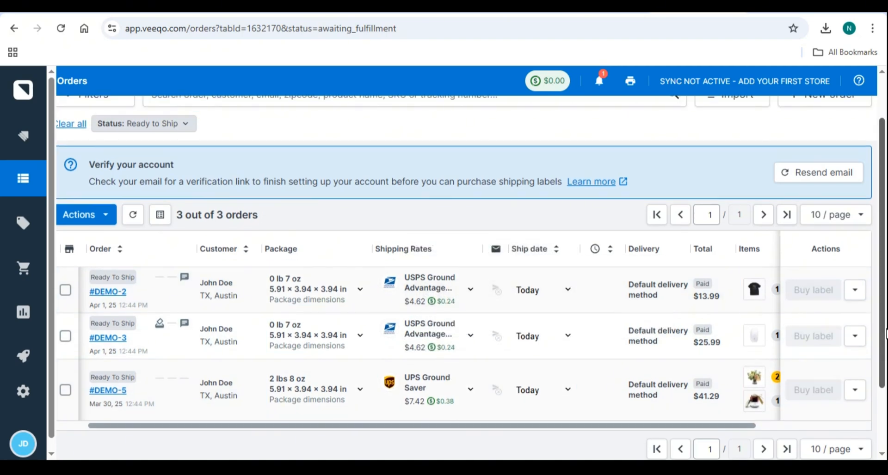
pyautogui.scroll(3)
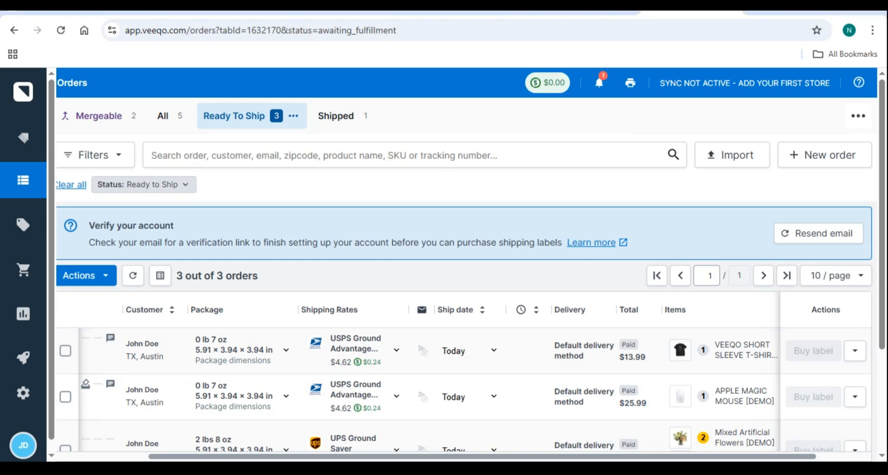
pyautogui.scroll(-3)
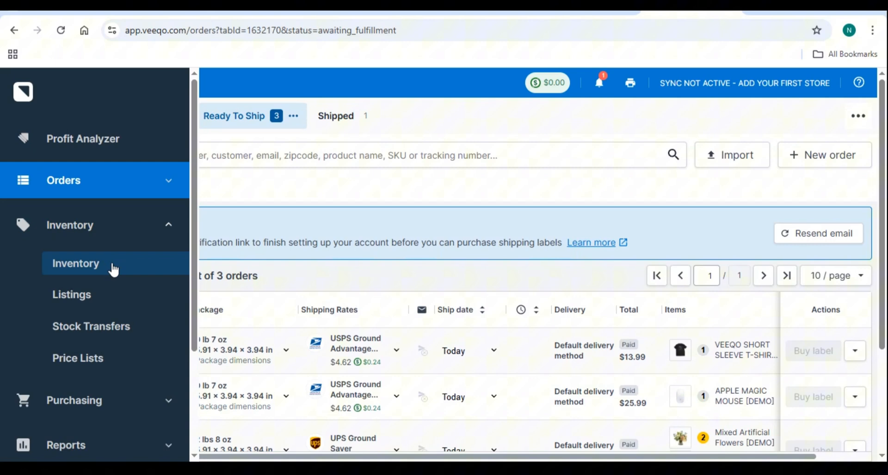
pyautogui.click(75, 263)
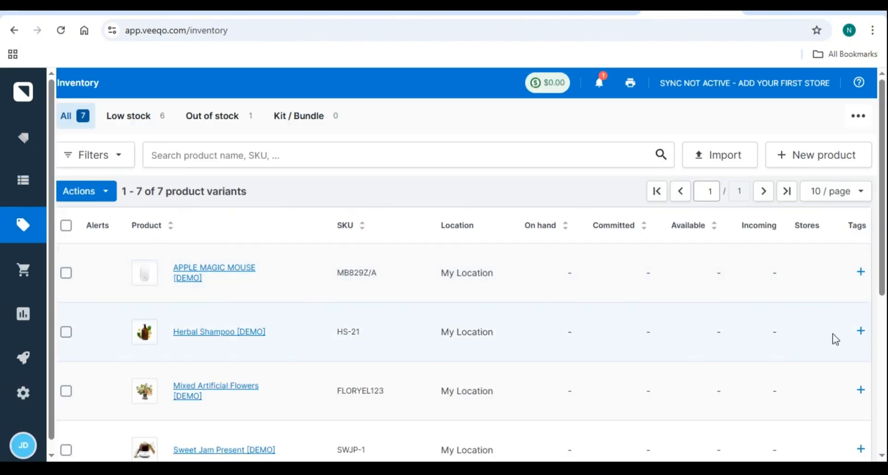
pyautogui.scroll(-3)
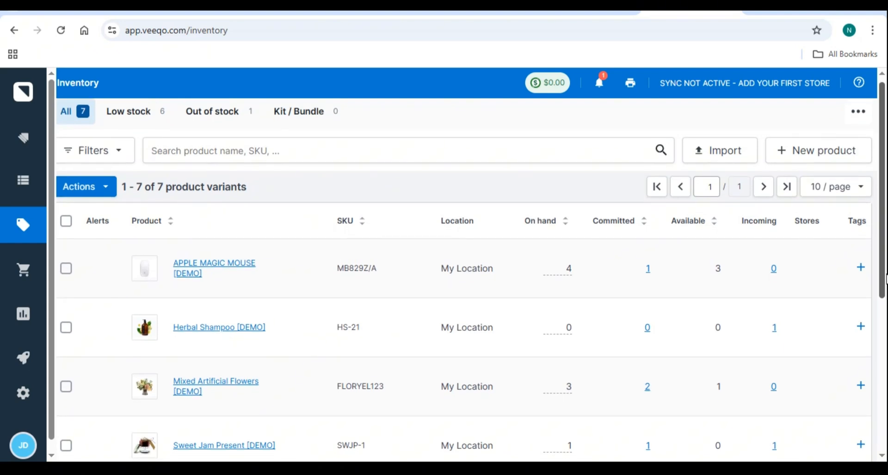
pyautogui.moveTo(433, 120)
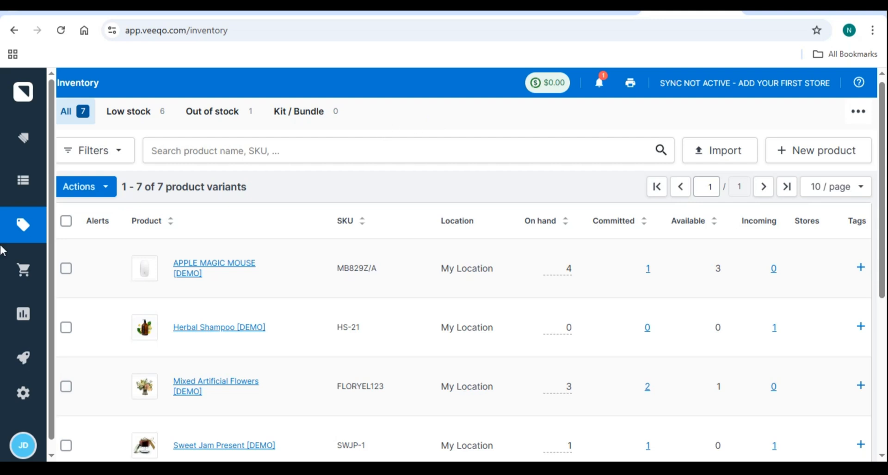
pyautogui.click(23, 180)
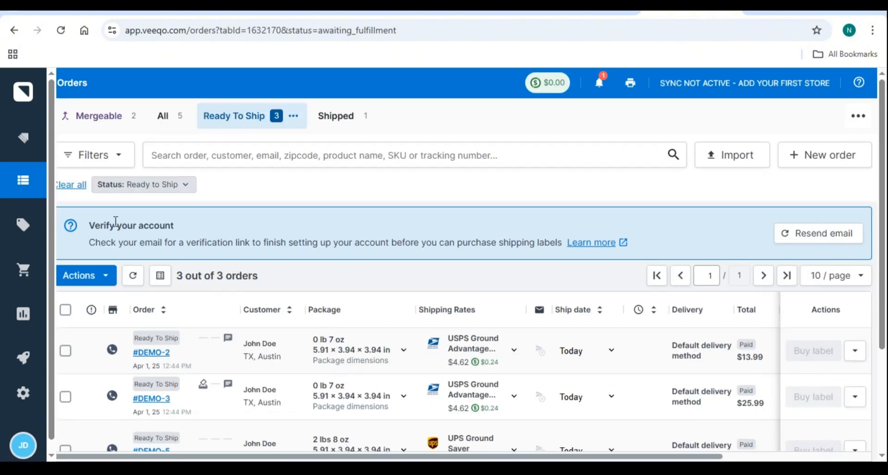
pyautogui.click(93, 155)
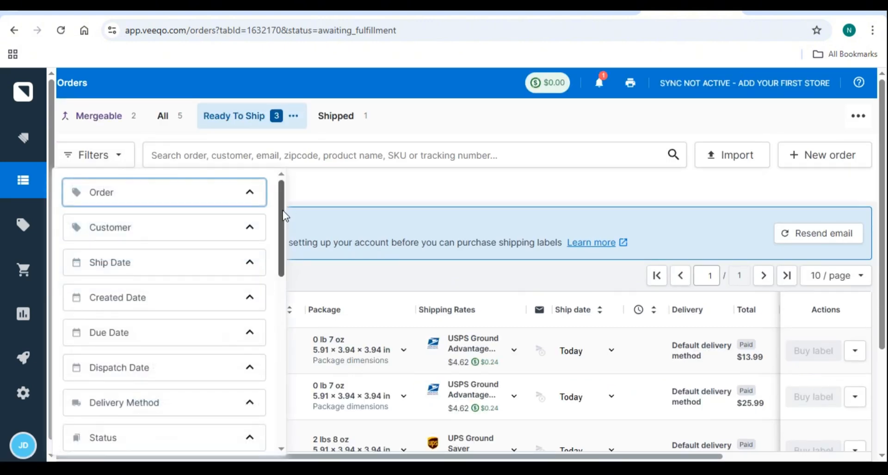
pyautogui.scroll(-3)
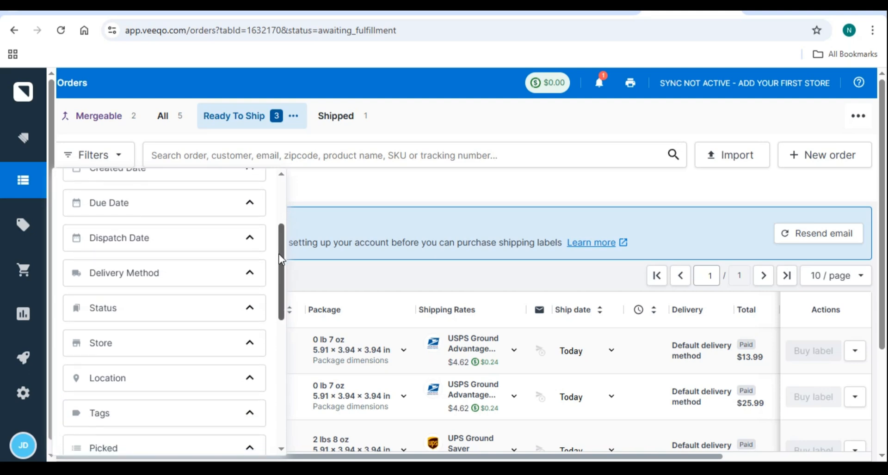
pyautogui.scroll(-3)
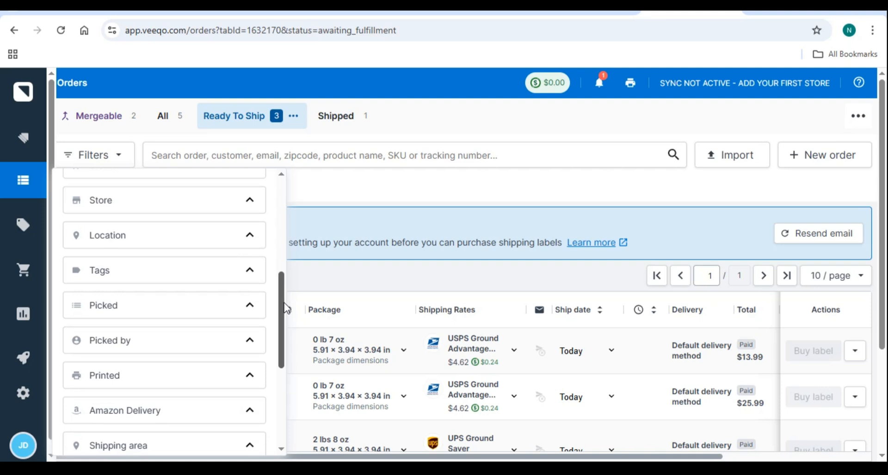
pyautogui.scroll(-3)
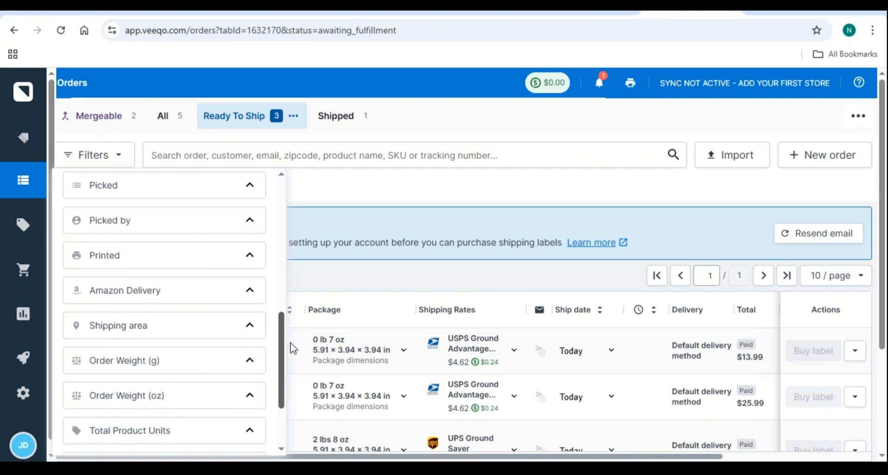
pyautogui.scroll(-3)
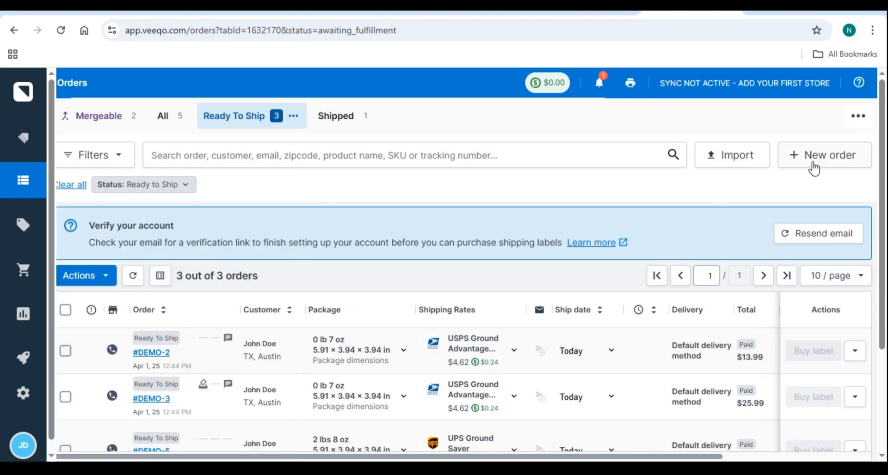
pyautogui.moveTo(870, 123)
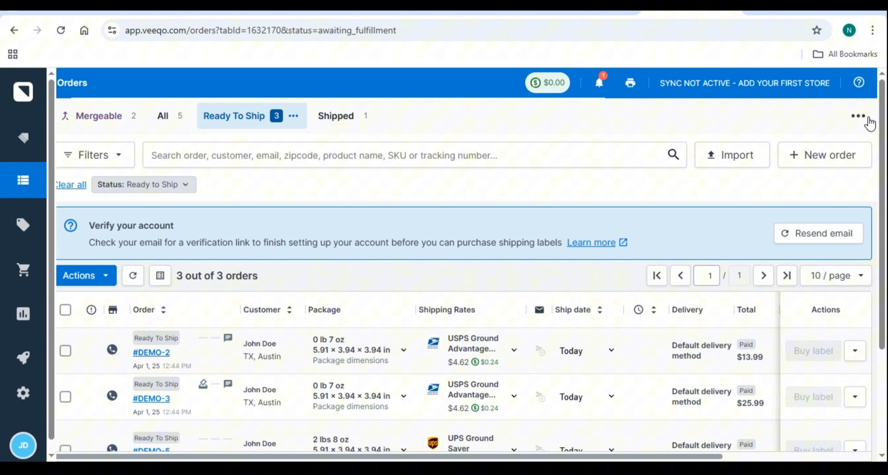
# Preview the empty Rules page and New Rule form, then view the empty Returns list.
pyautogui.click(23, 393)
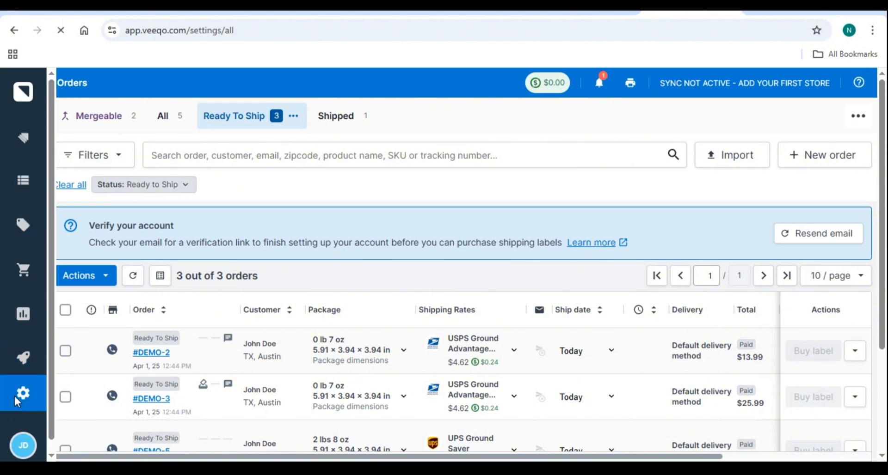
pyautogui.click(23, 394)
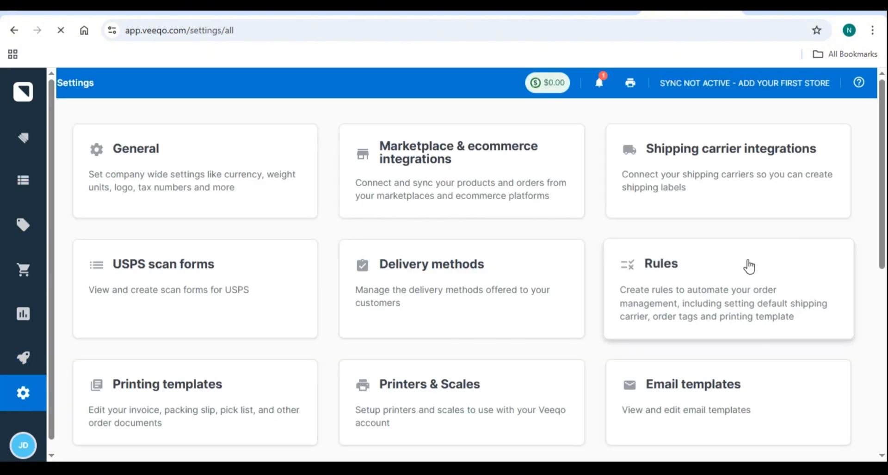
pyautogui.click(660, 264)
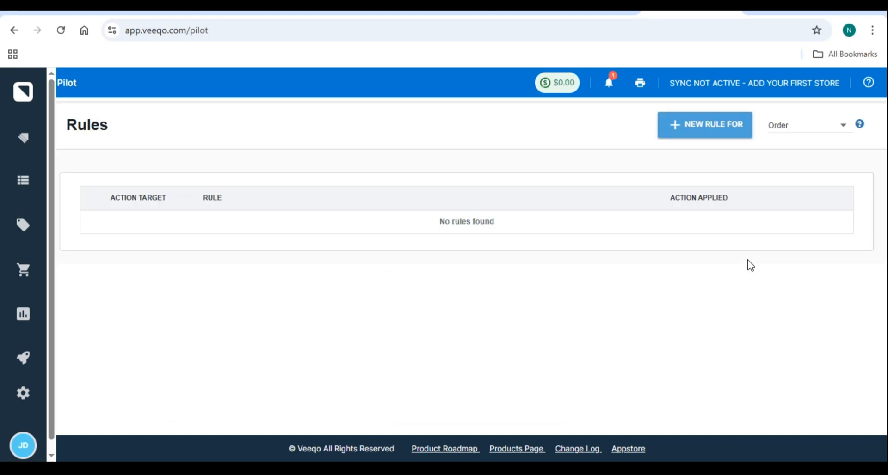
pyautogui.click(705, 125)
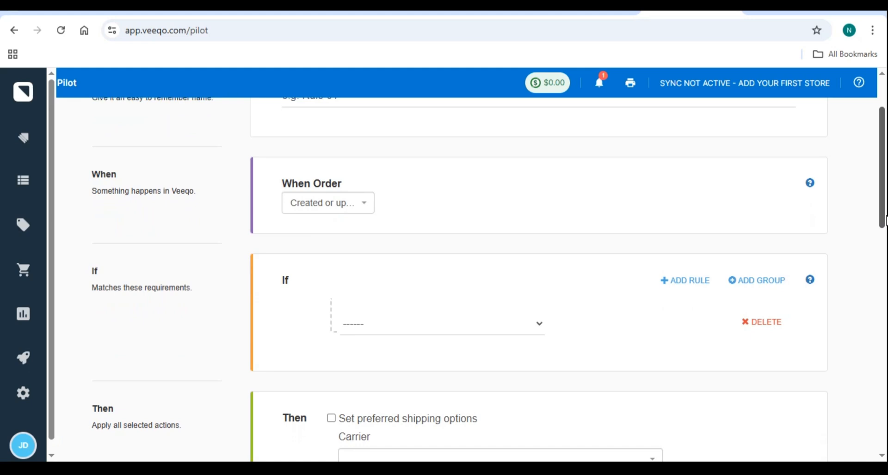
pyautogui.scroll(-3)
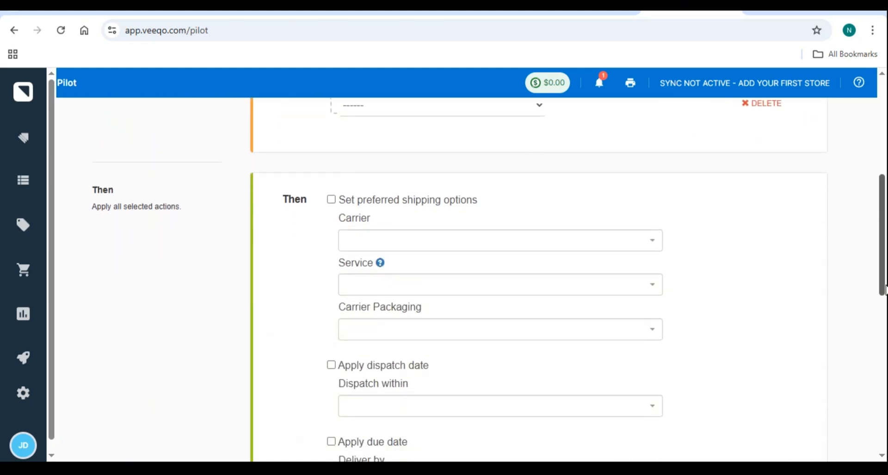
pyautogui.scroll(3)
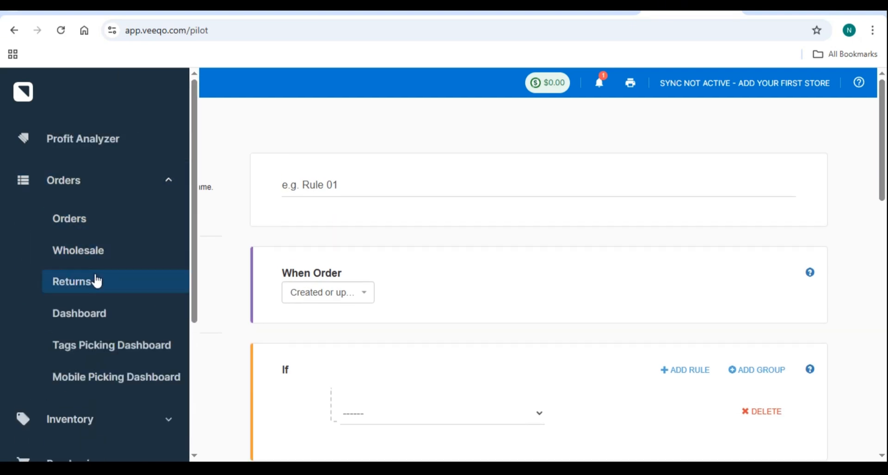
pyautogui.click(72, 281)
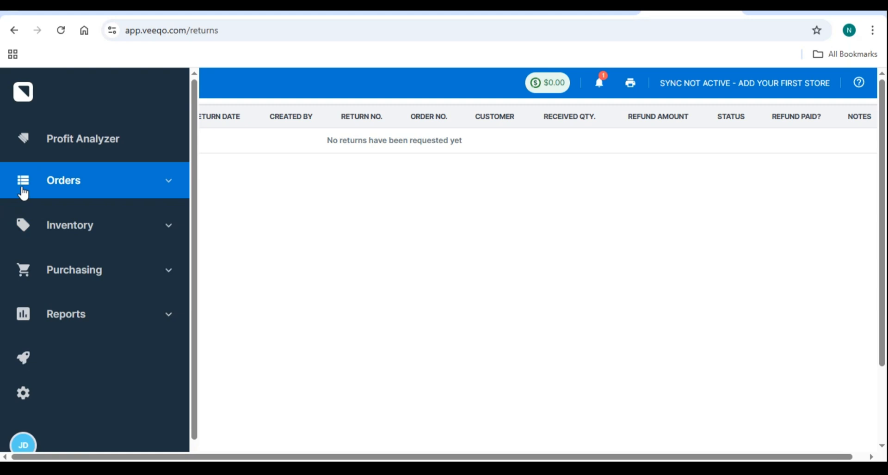
# Scroll the seven-variant Inventory list, then go to the Settings overview.
pyautogui.click(70, 225)
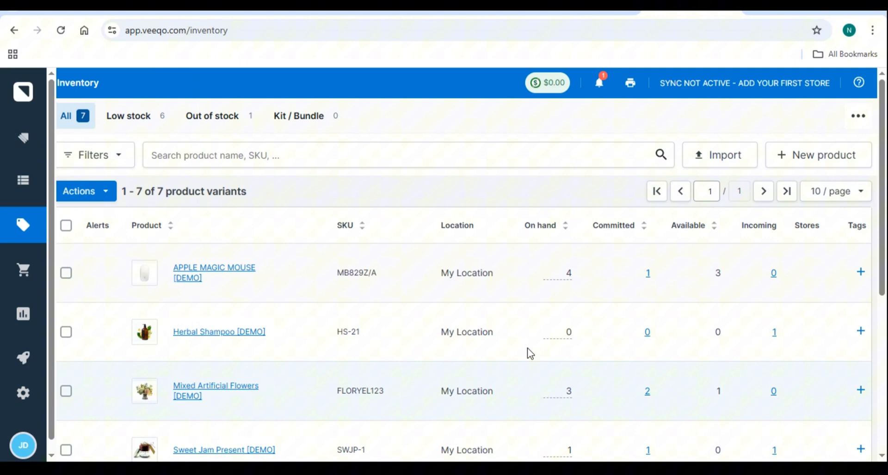
pyautogui.scroll(-3)
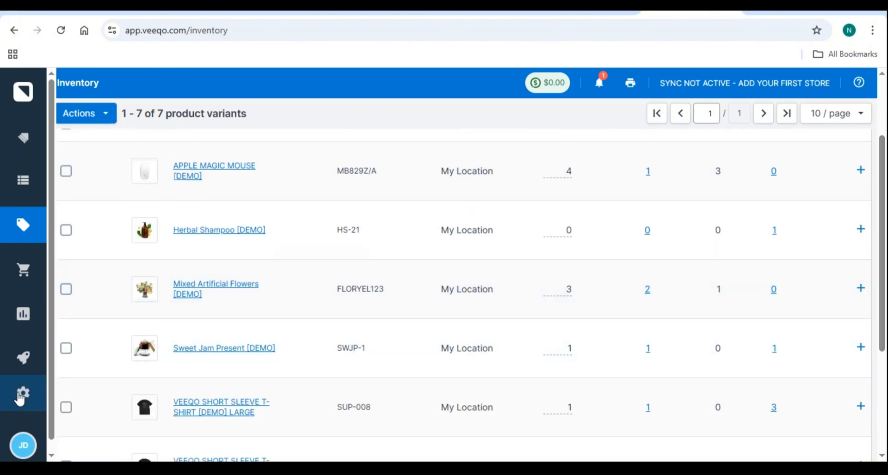
pyautogui.click(23, 393)
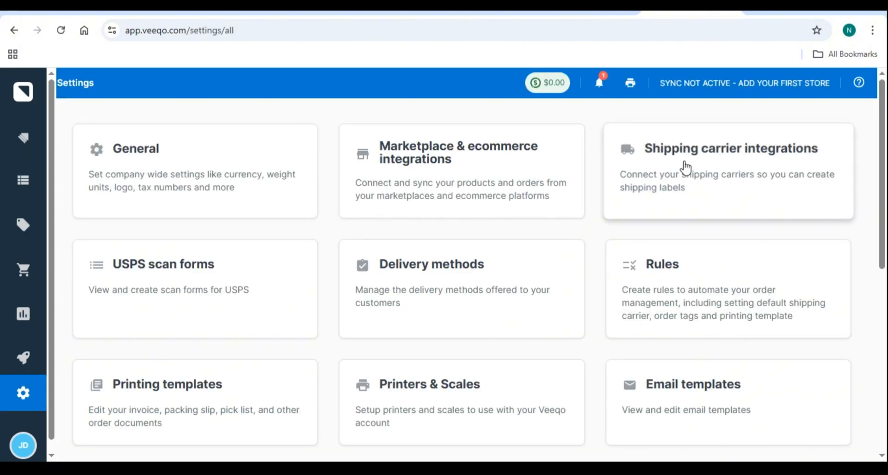
# Review the carriers (Amazon Shipping, FedEx, UPS, USPS, OnTrac), then return to Ready To Ship orders.
pyautogui.click(729, 148)
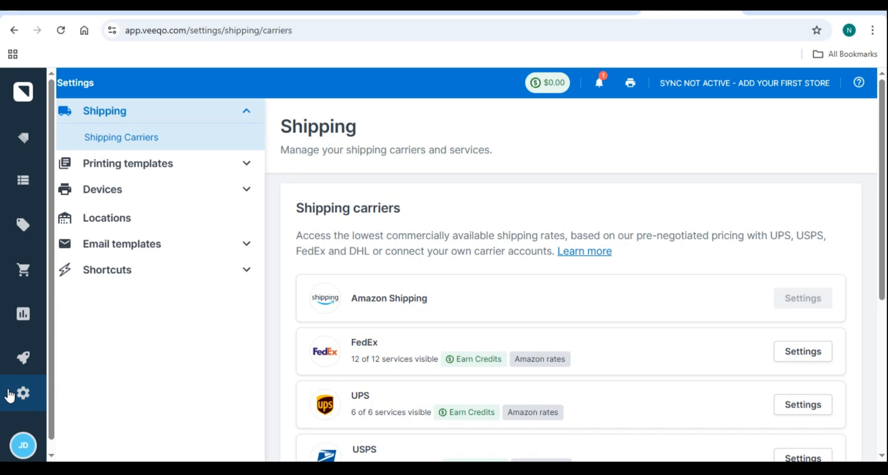
pyautogui.moveTo(283, 126); pyautogui.dragTo(387, 150)
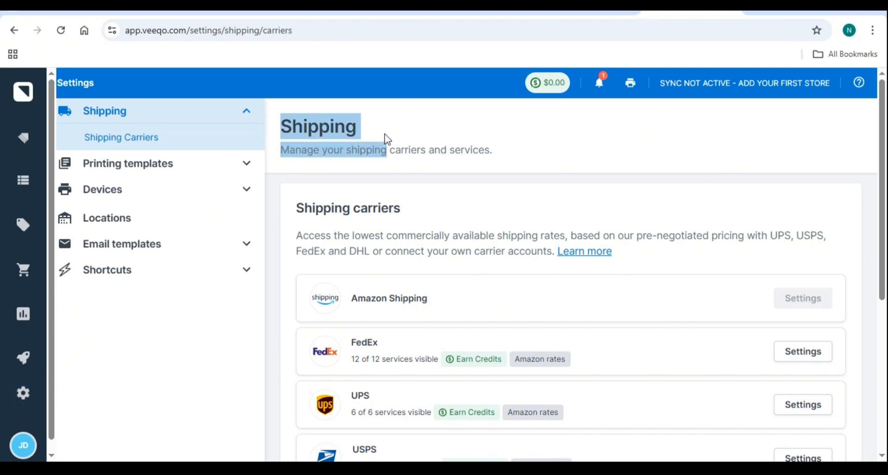
pyautogui.scroll(-3)
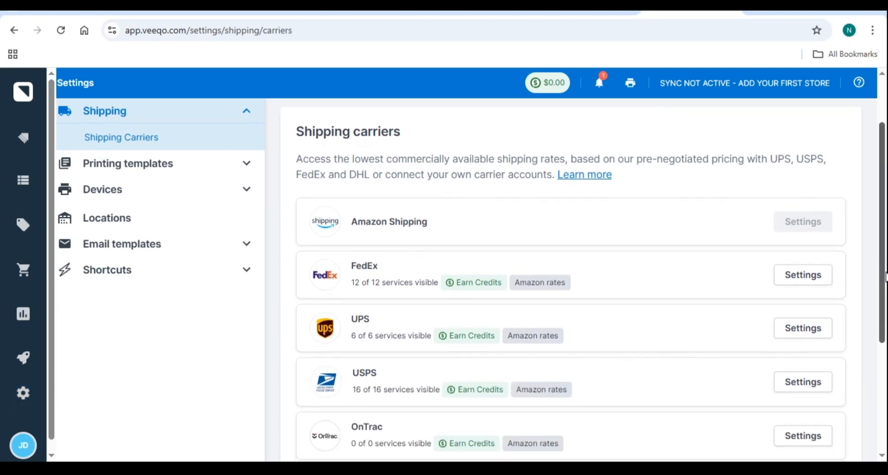
pyautogui.scroll(-3)
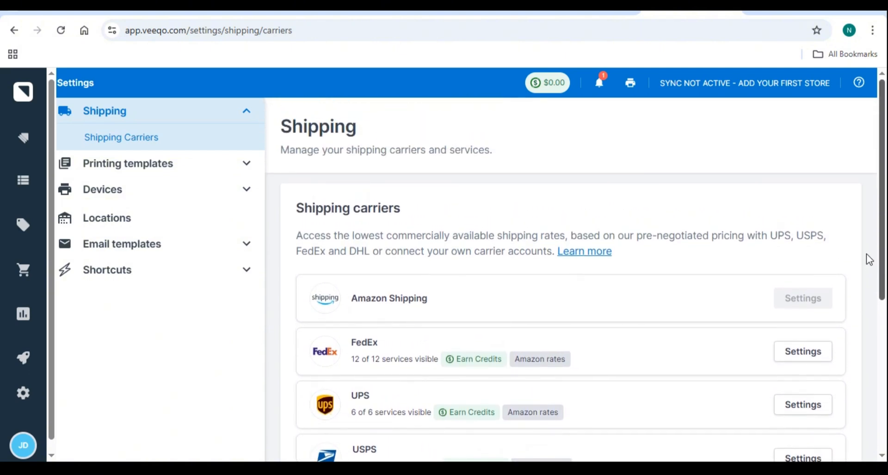
pyautogui.scroll(-3)
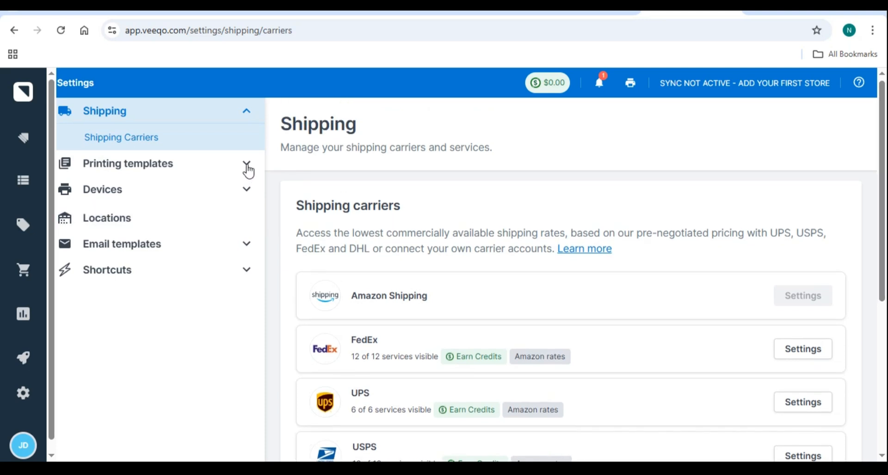
pyautogui.click(128, 163)
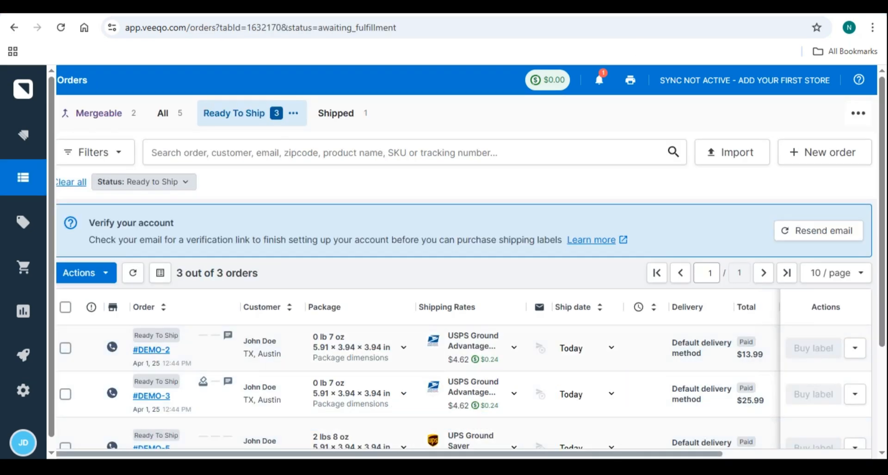
# Toggle the sidebar labels, then show the Shipped orders tab with its one shipped order.
pyautogui.scroll(-3)
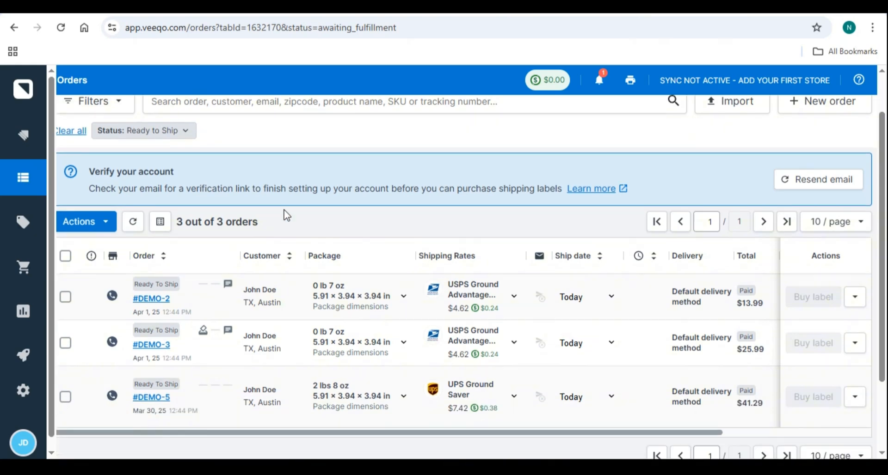
pyautogui.click(23, 178)
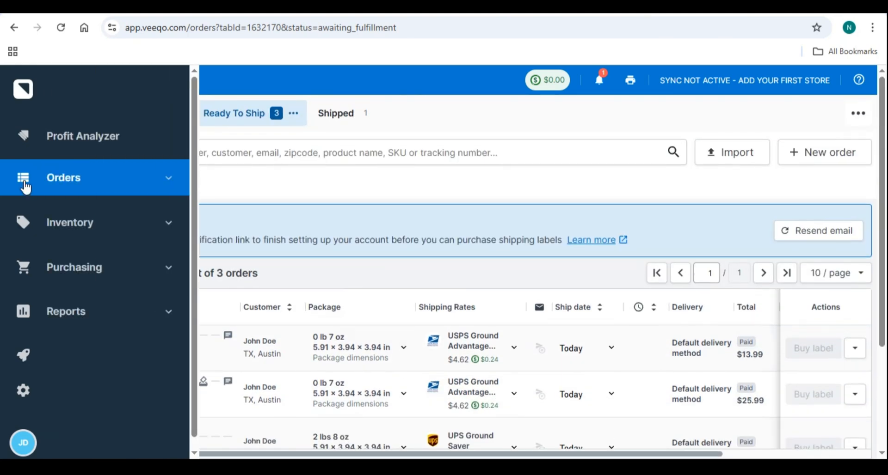
pyautogui.click(63, 177)
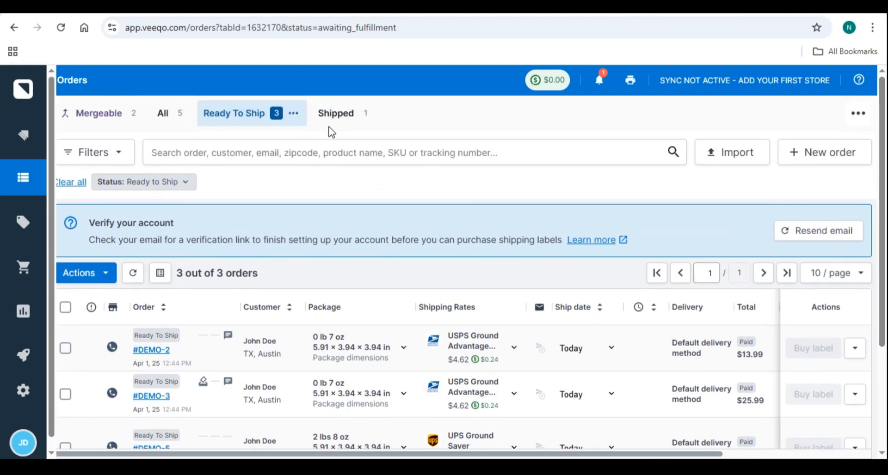
pyautogui.click(335, 113)
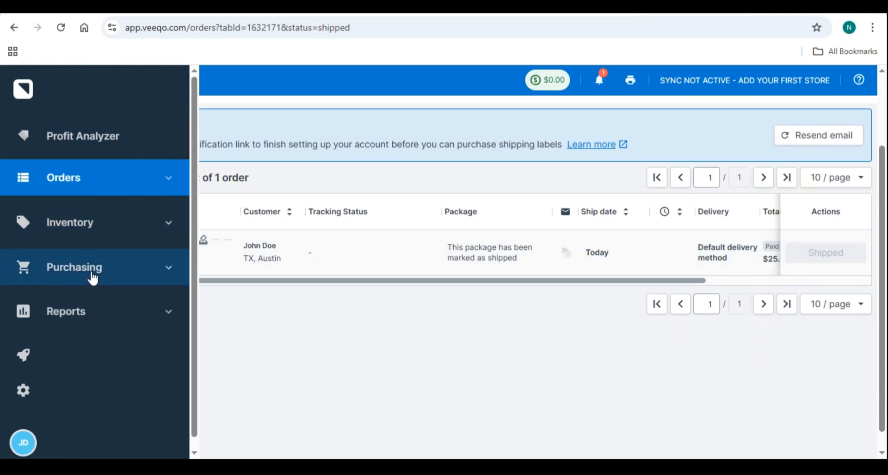
# Look over the 30-day Sales Report chart, then open the Inventory Value report.
pyautogui.click(65, 311)
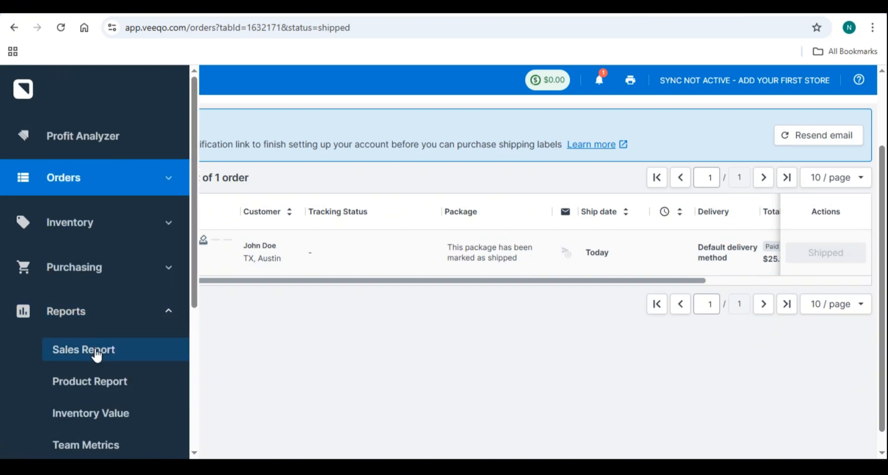
pyautogui.click(84, 349)
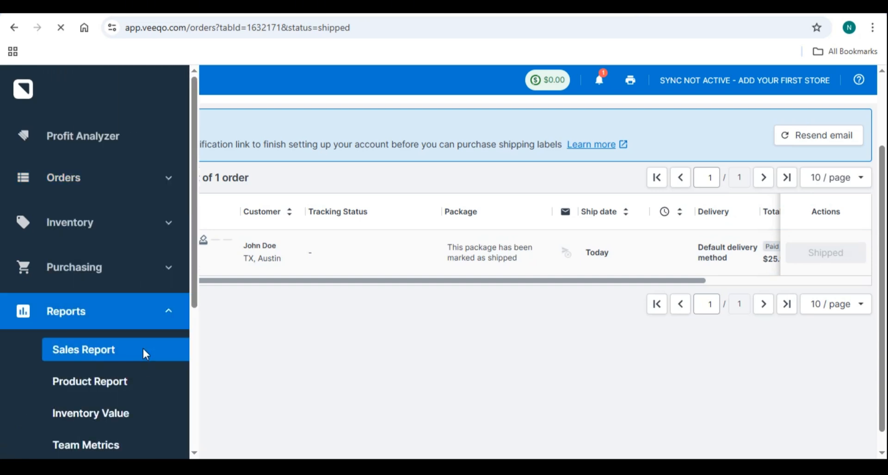
pyautogui.click(83, 349)
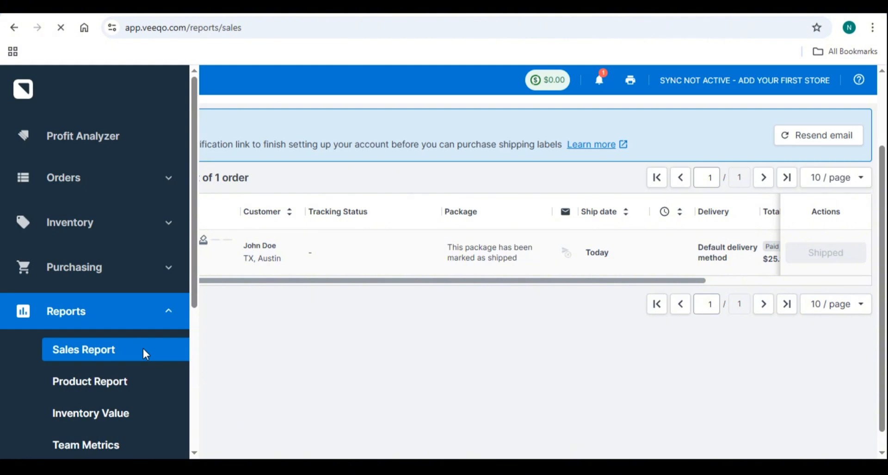
pyautogui.click(83, 349)
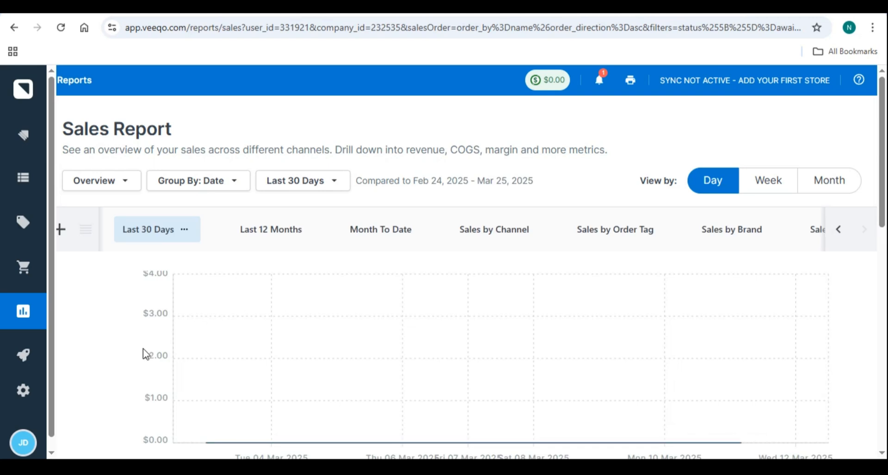
pyautogui.scroll(-3)
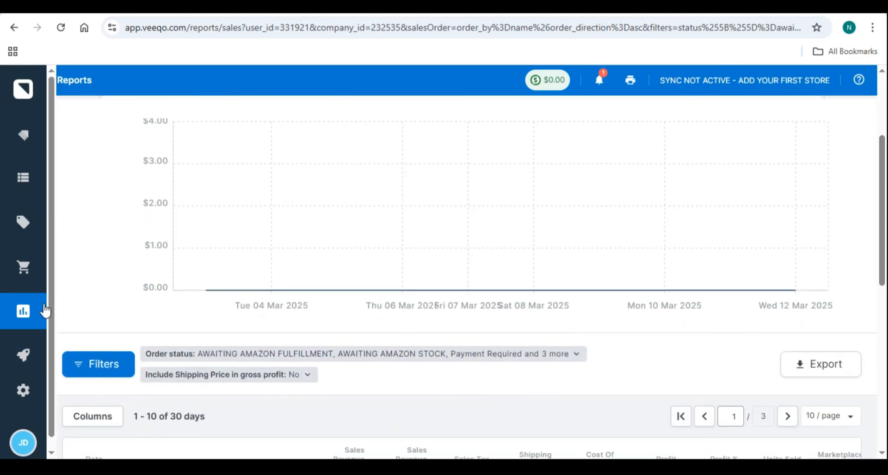
pyautogui.click(23, 311)
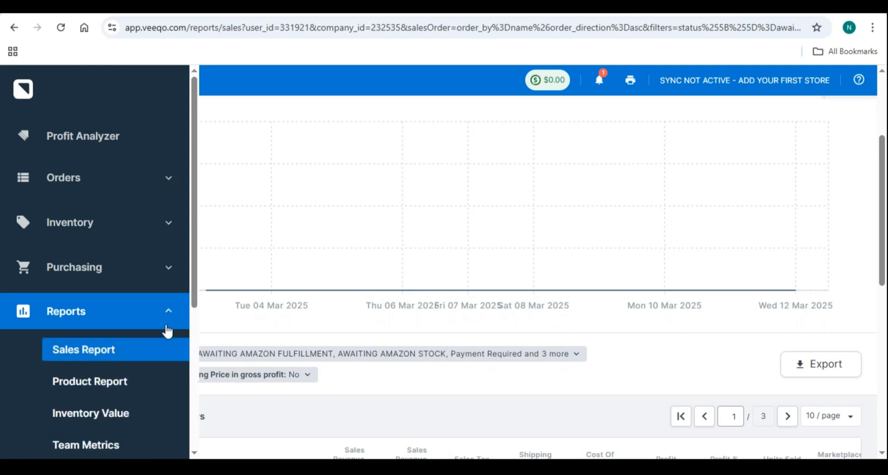
pyautogui.click(90, 413)
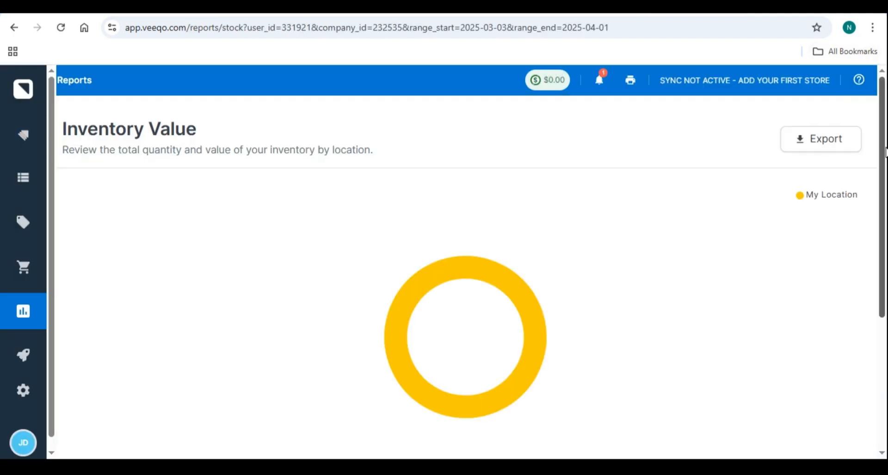
# Check the Inventory Value report (18 items, $93.29 at My Location), then reopen Shipping Carriers settings.
pyautogui.scroll(-3)
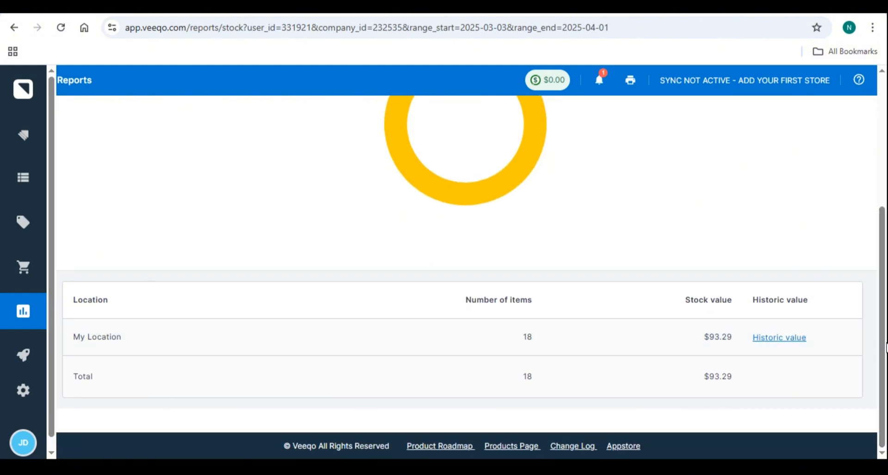
pyautogui.click(23, 311)
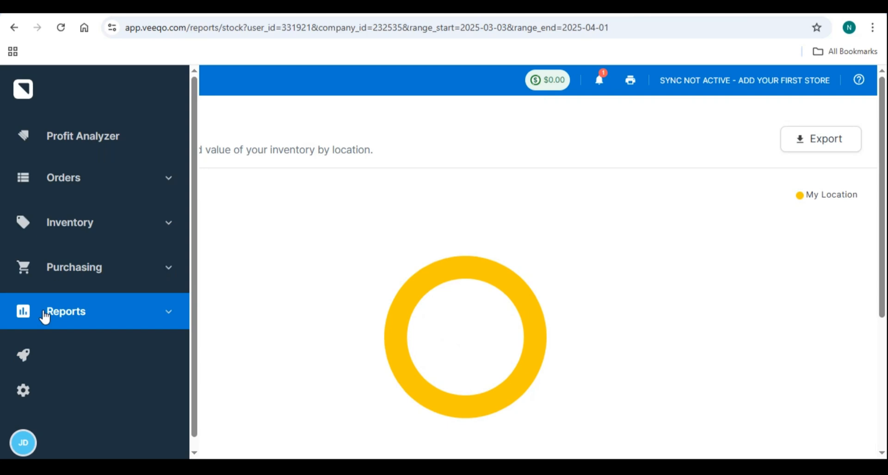
pyautogui.click(65, 312)
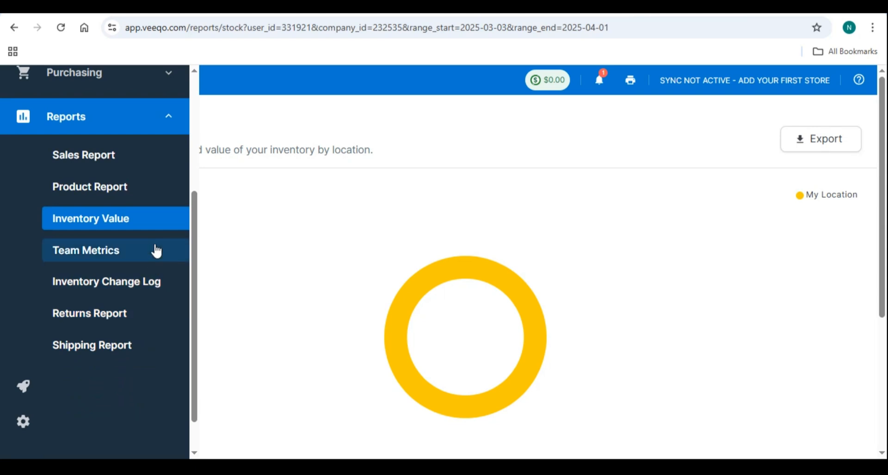
pyautogui.moveTo(141, 336)
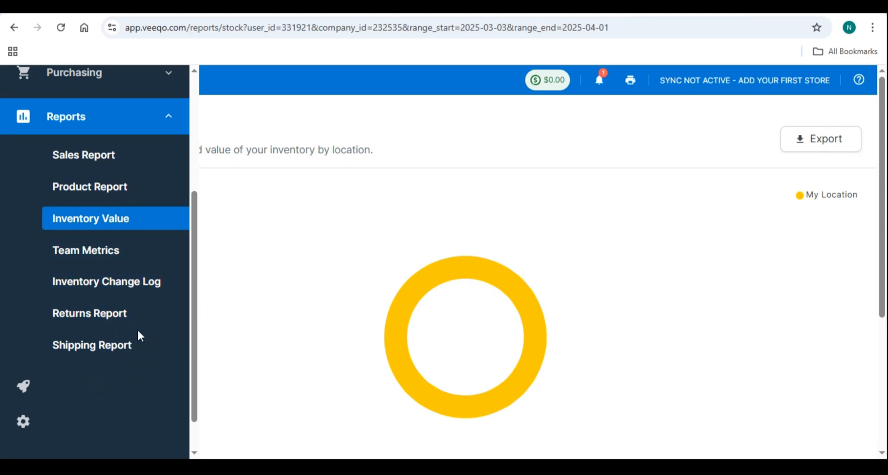
pyautogui.moveTo(106, 281)
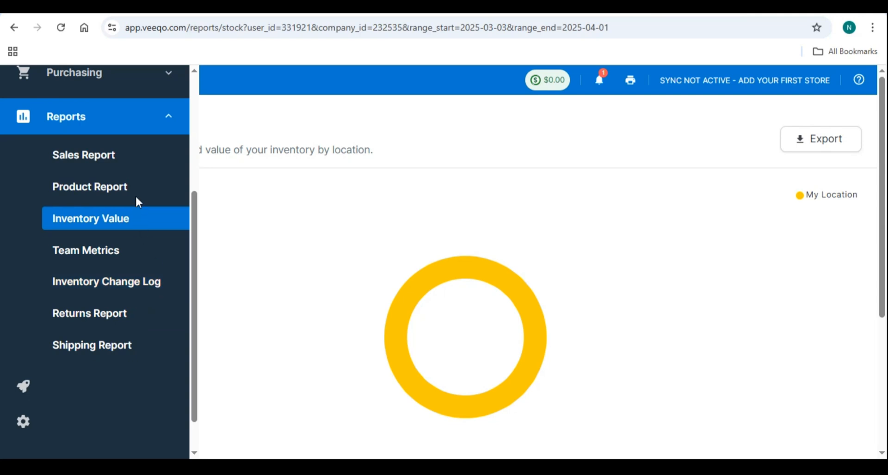
pyautogui.click(23, 391)
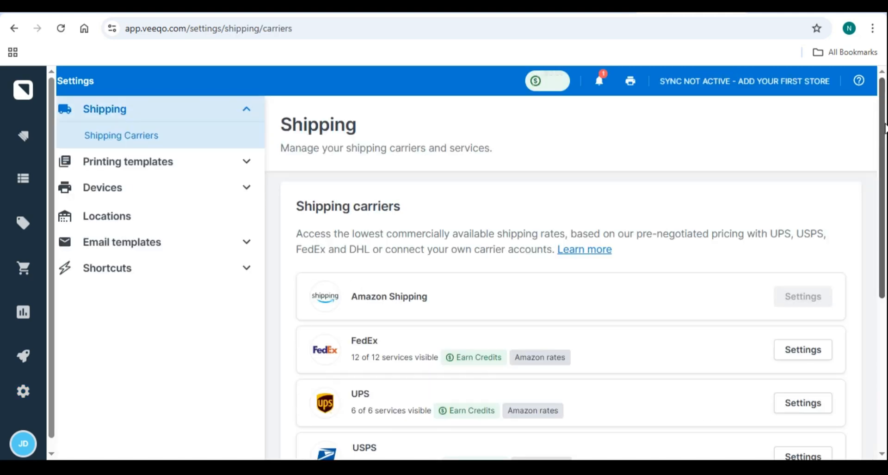
# Browse the device and printing template submenus, then return to the all-settings overview.
pyautogui.scroll(-3)
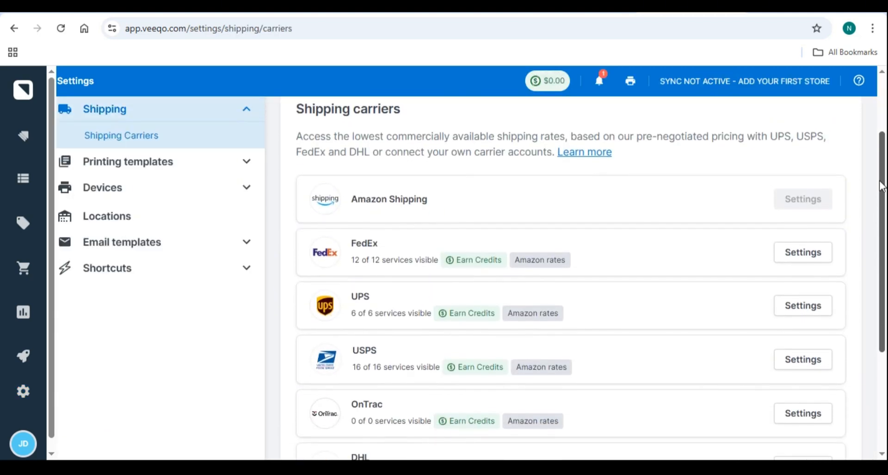
pyautogui.scroll(-3)
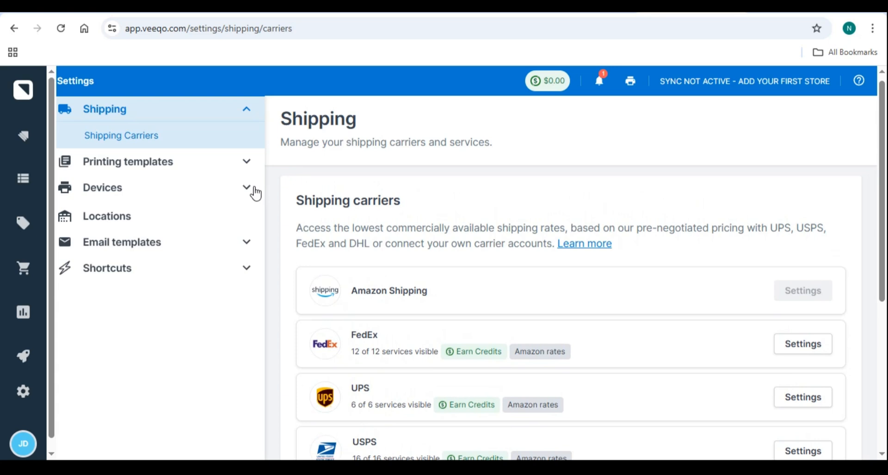
pyautogui.click(102, 187)
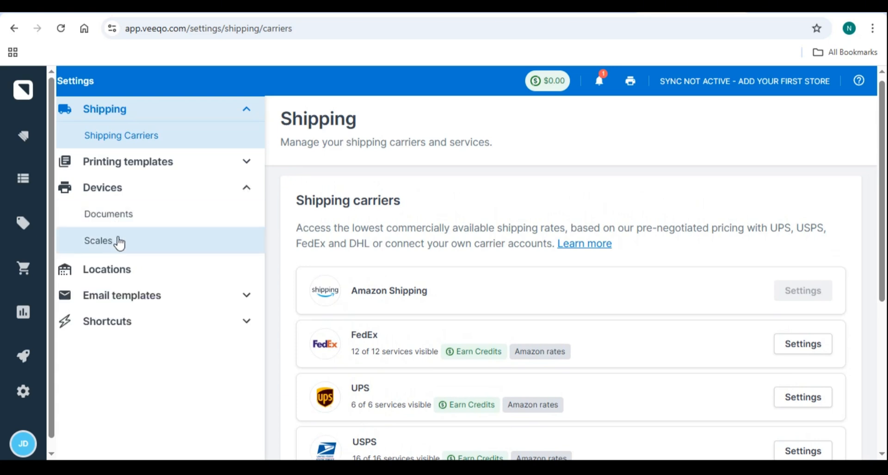
pyautogui.click(128, 161)
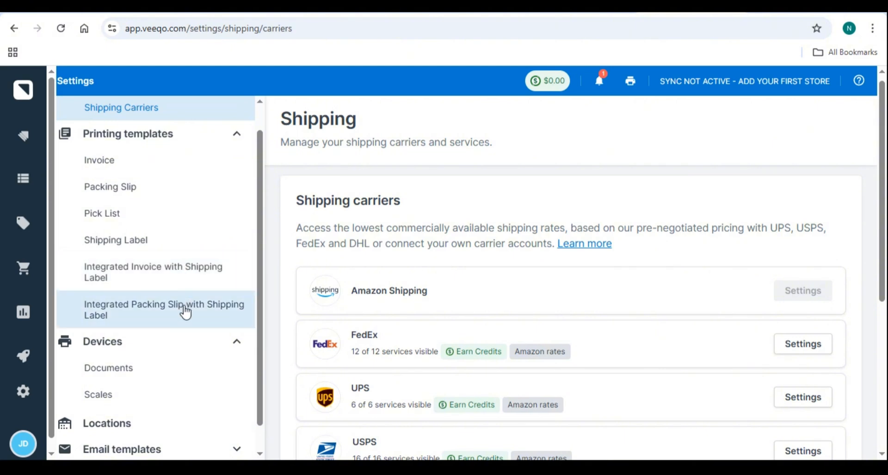
pyautogui.moveTo(167, 187)
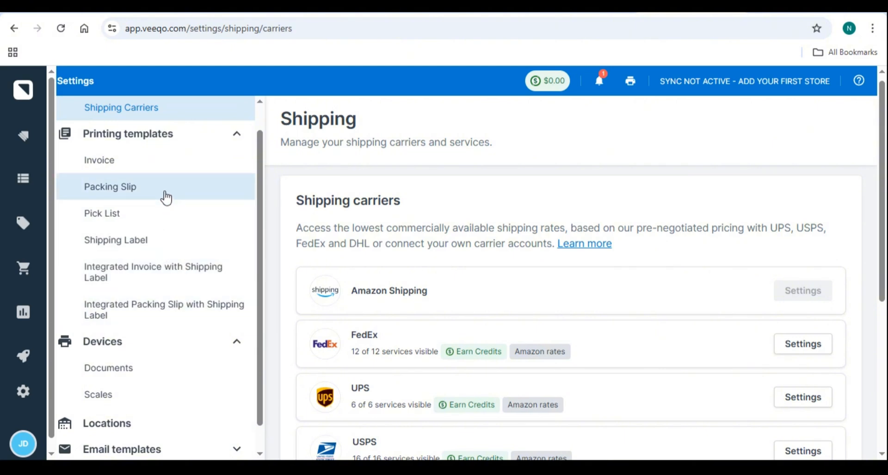
pyautogui.scroll(-3)
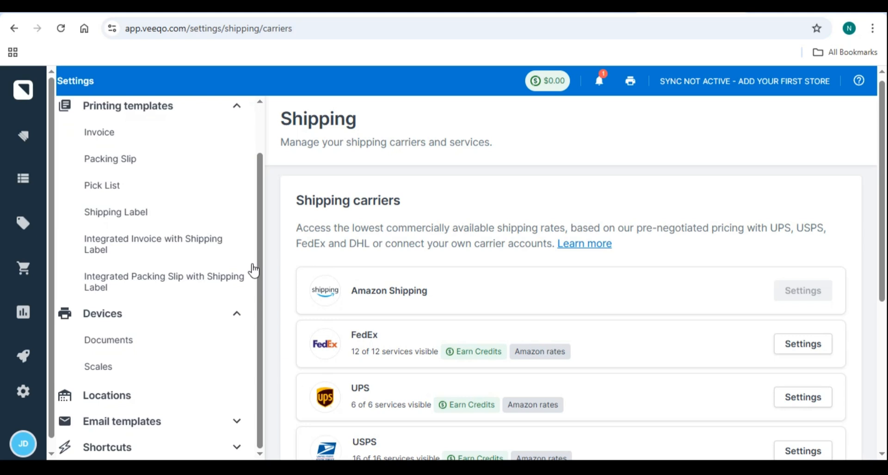
pyautogui.click(23, 391)
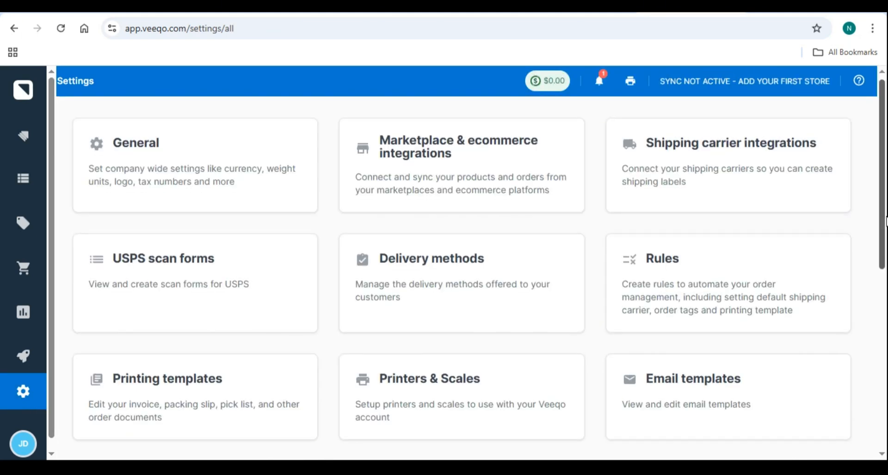
# View the Accounting Integrations page offering a Xero connection, then return to settings overview.
pyautogui.scroll(-3)
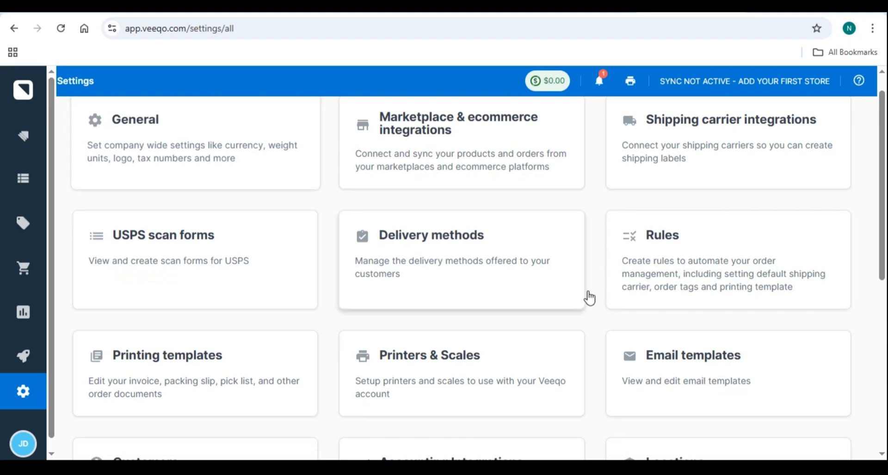
pyautogui.scroll(-3)
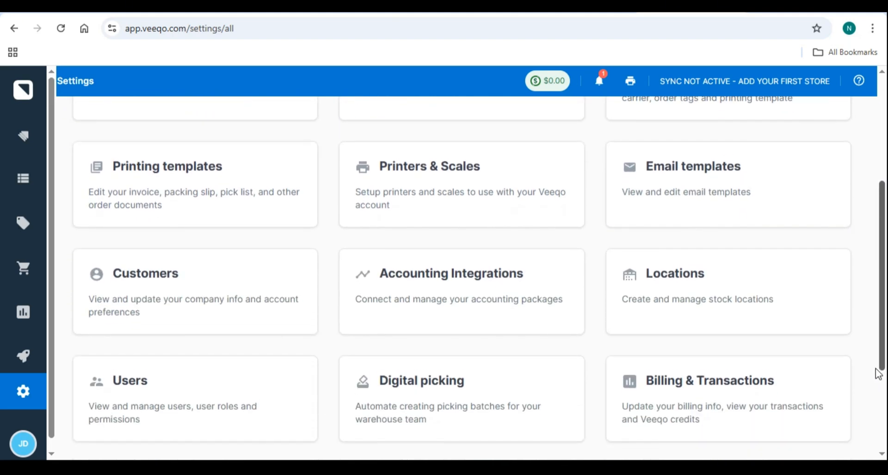
pyautogui.click(451, 273)
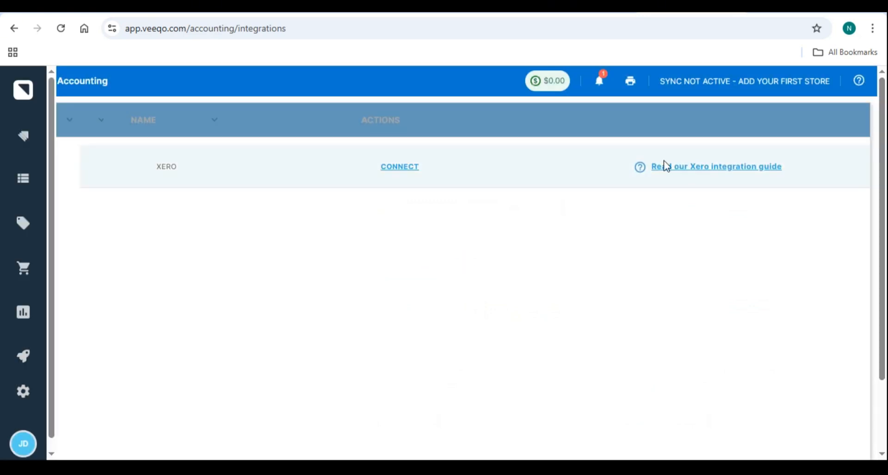
pyautogui.moveTo(399, 167)
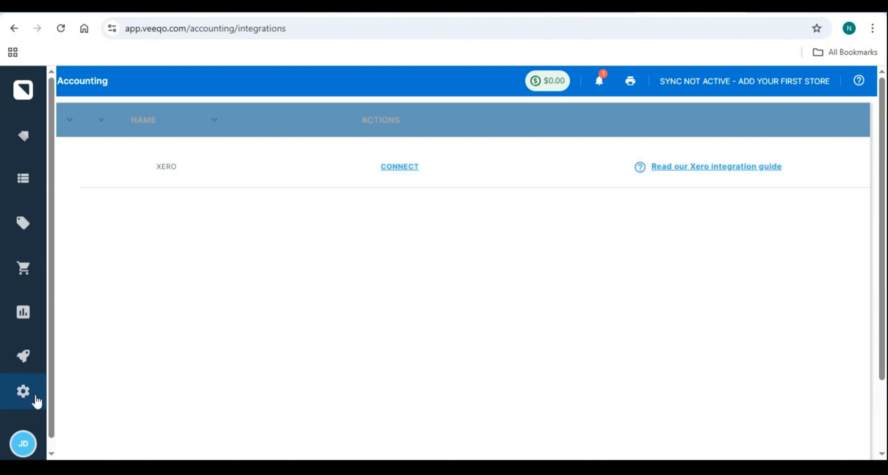
pyautogui.click(23, 391)
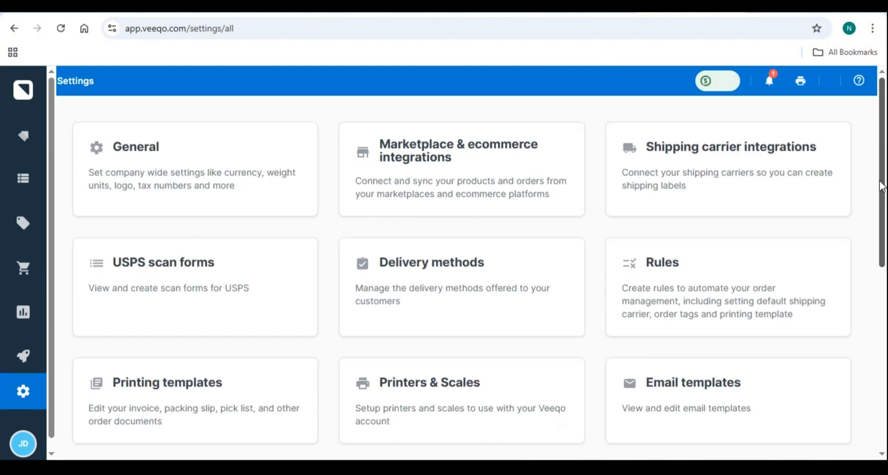
# Open a new blank browser tab.
pyautogui.scroll(-3)
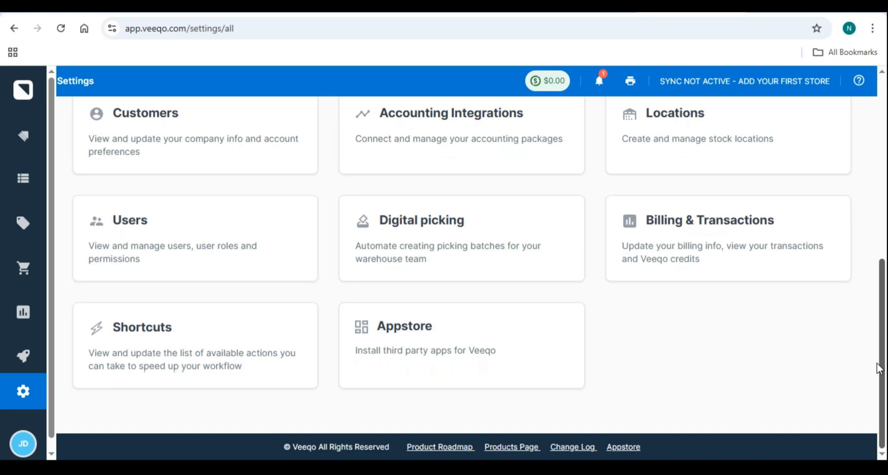
pyautogui.scroll(3)
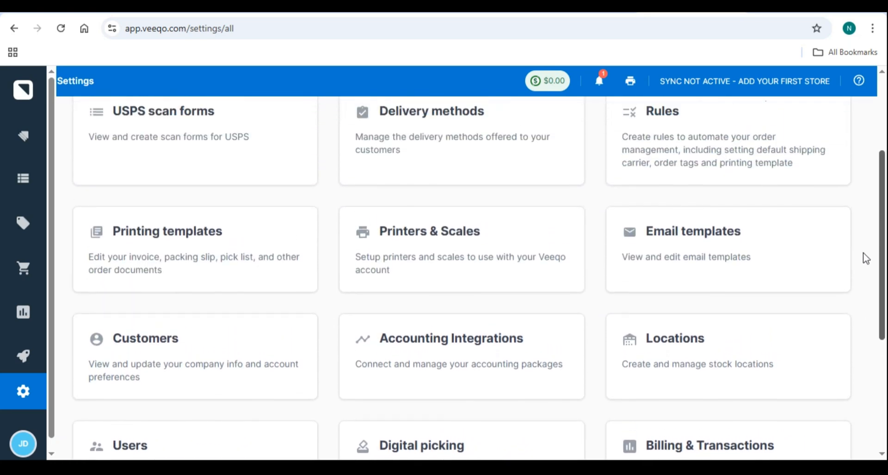
pyautogui.click(859, 81)
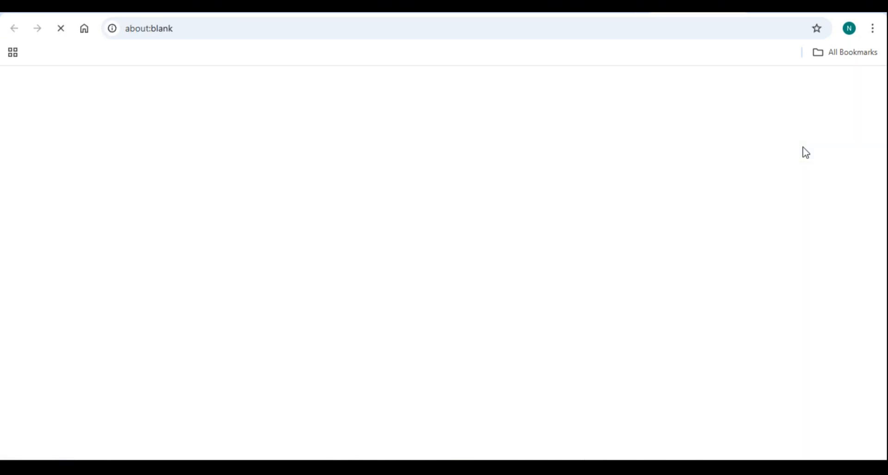
# Go to help.veeqo.com/en/ and scroll the categories down to Dashboards and Reporting and Appstore.
pyautogui.write('help.veeqo.com/en/')
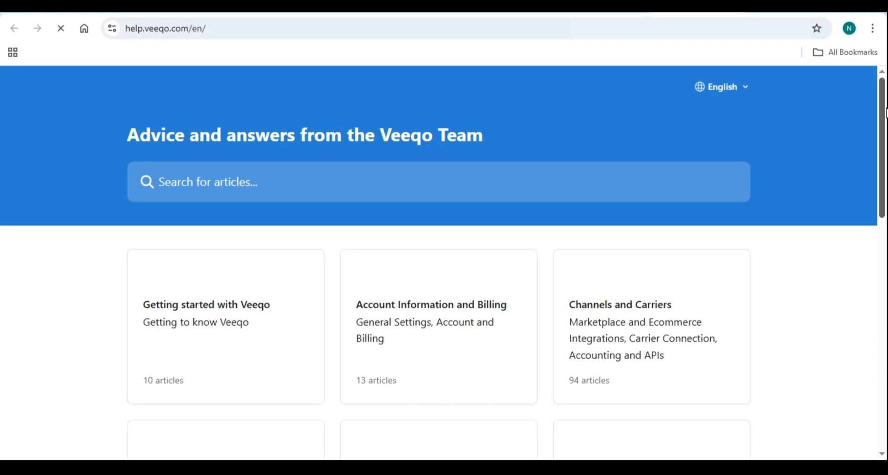
pyautogui.scroll(-3)
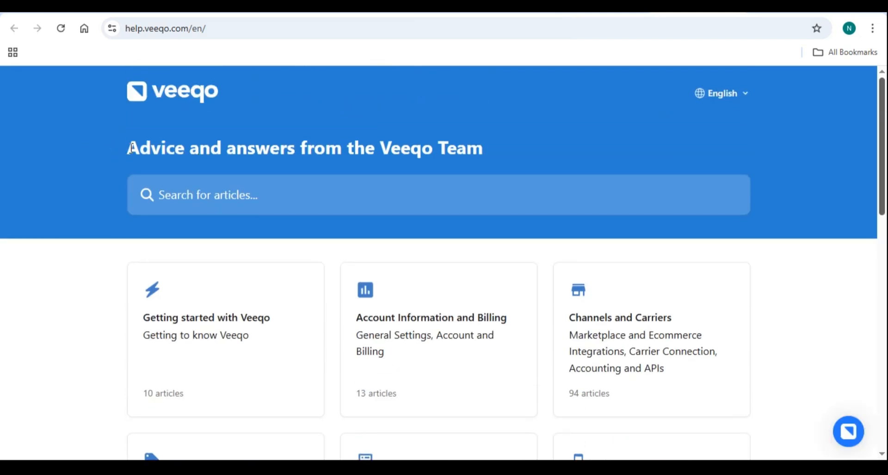
pyautogui.scroll(-3)
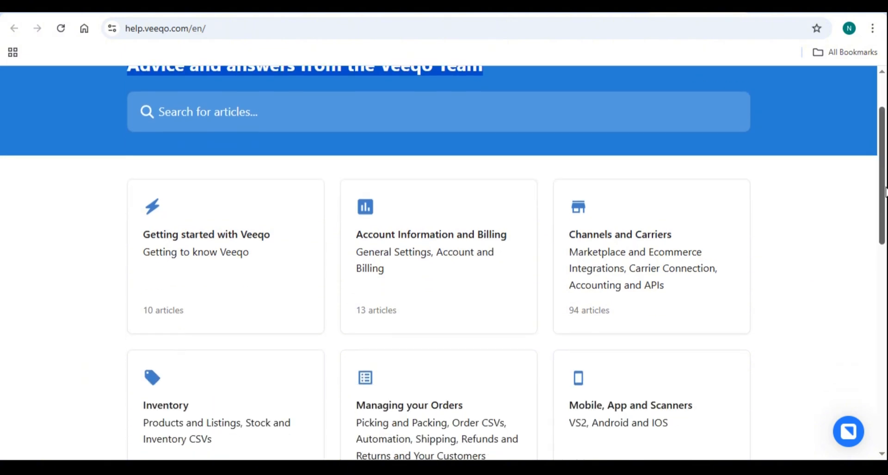
pyautogui.scroll(-3)
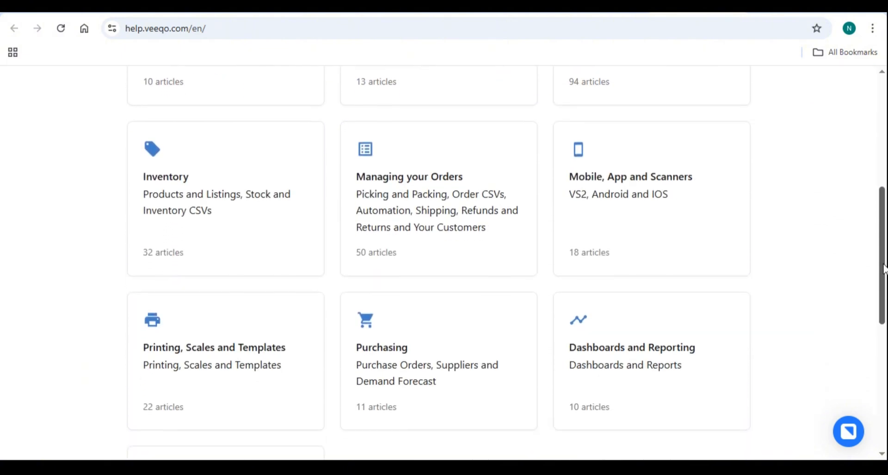
pyautogui.scroll(-3)
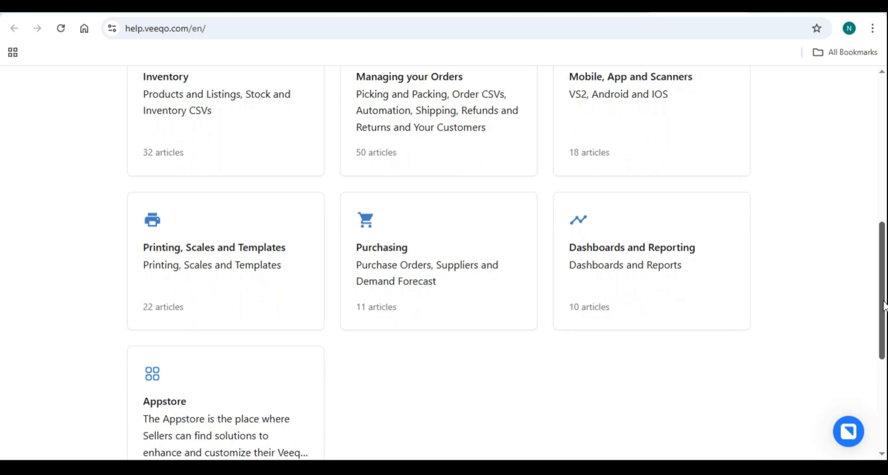
pyautogui.scroll(-3)
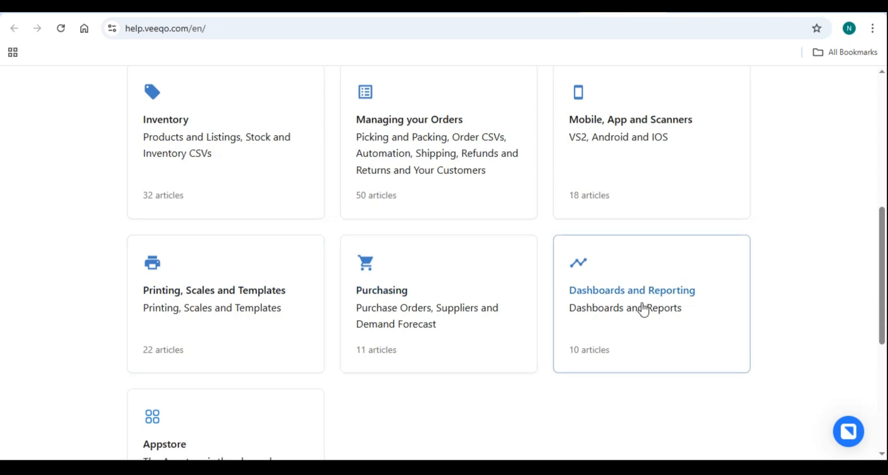
# Open Printing, Scales and Templates, then browse the eight-article Printing Templates collection.
pyautogui.click(214, 291)
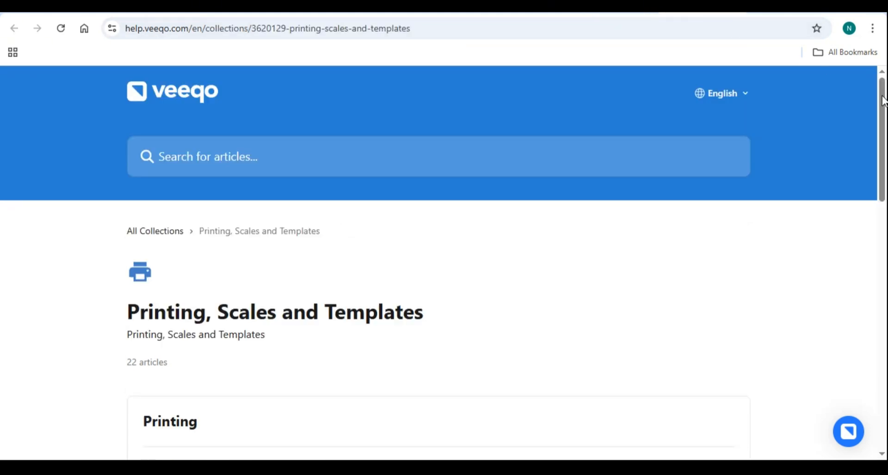
pyautogui.scroll(-3)
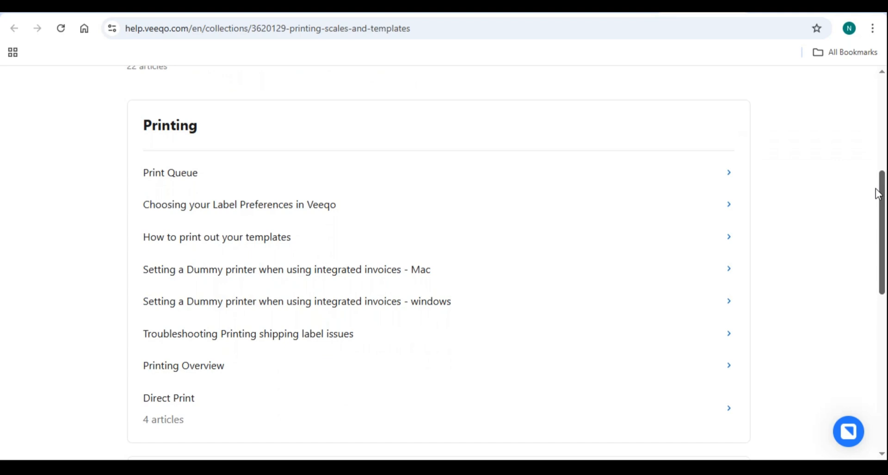
pyautogui.scroll(-3)
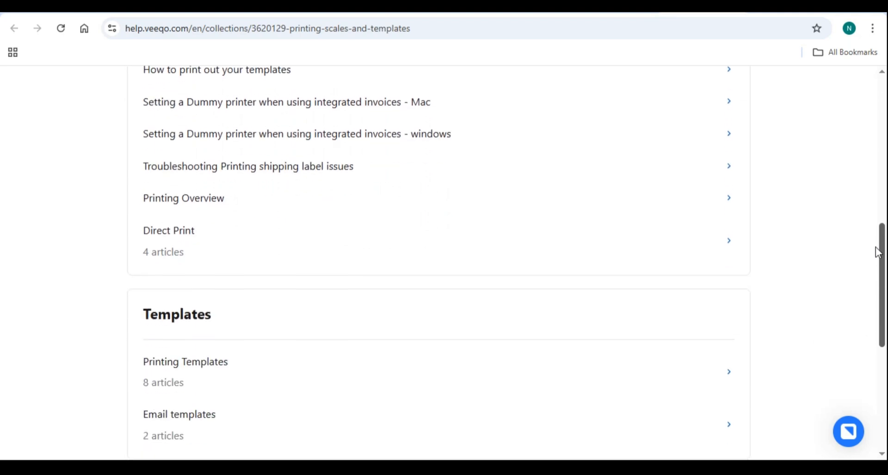
pyautogui.scroll(-3)
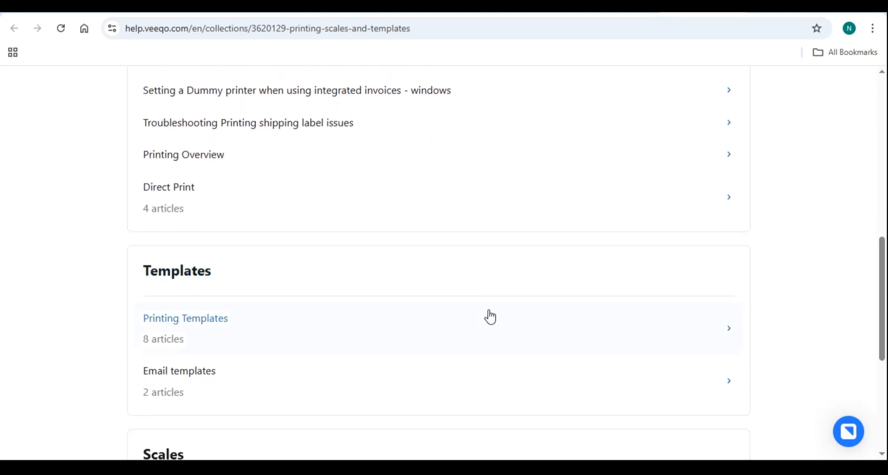
pyautogui.click(185, 318)
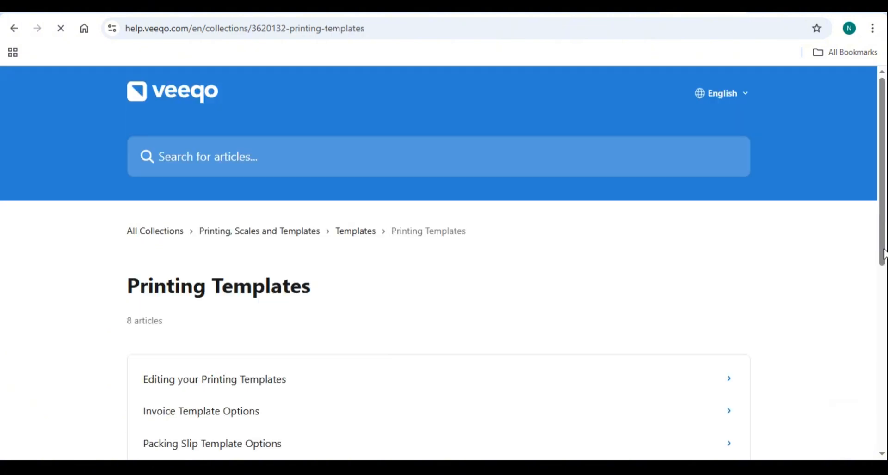
pyautogui.scroll(-3)
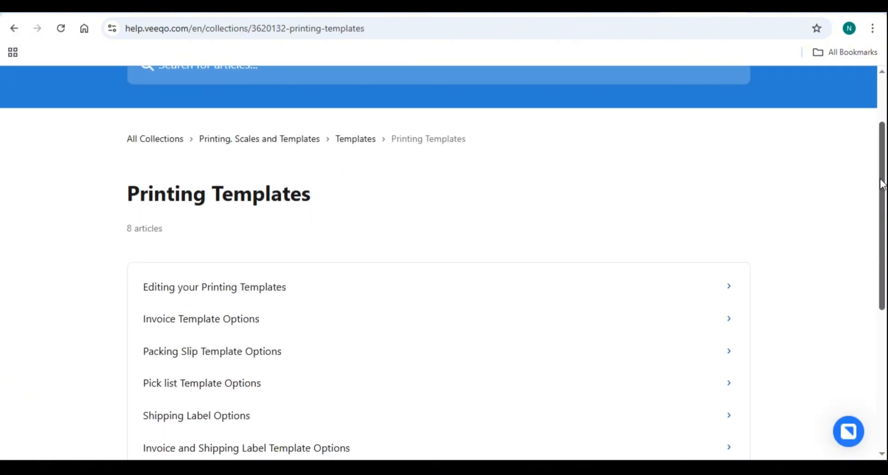
pyautogui.scroll(-3)
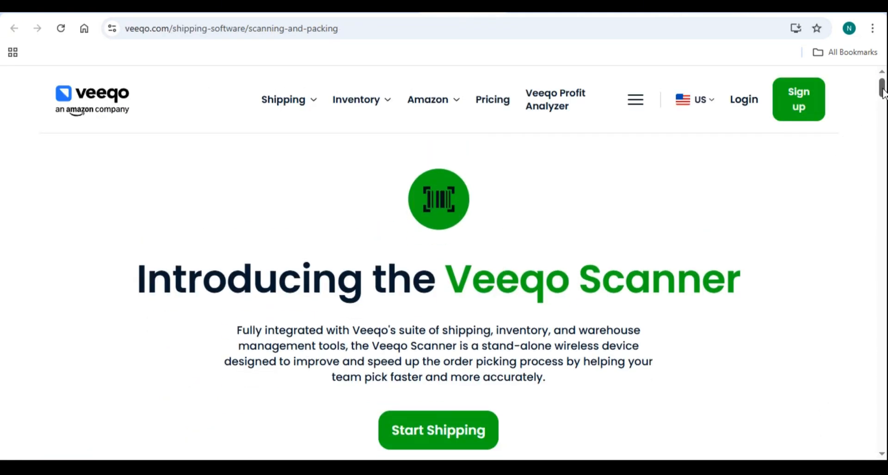
# Scroll past bin locations, testimonial and picking dashboard sections to the 50+ integrations banner.
pyautogui.scroll(-3)
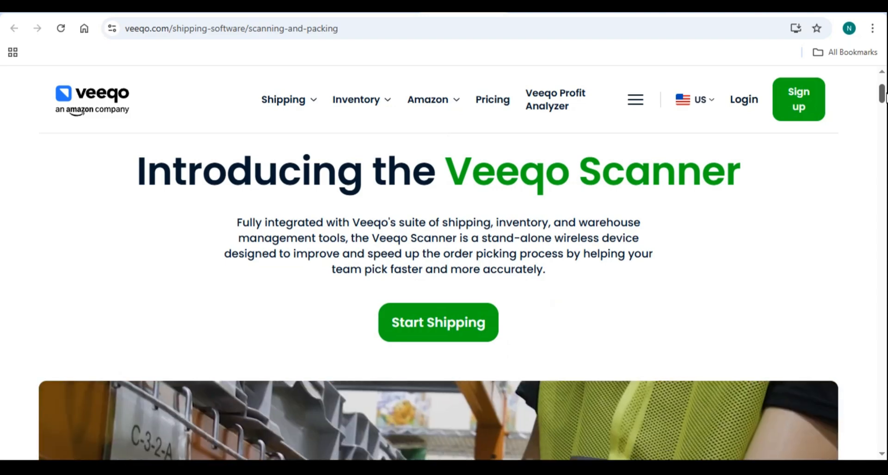
pyautogui.scroll(-3)
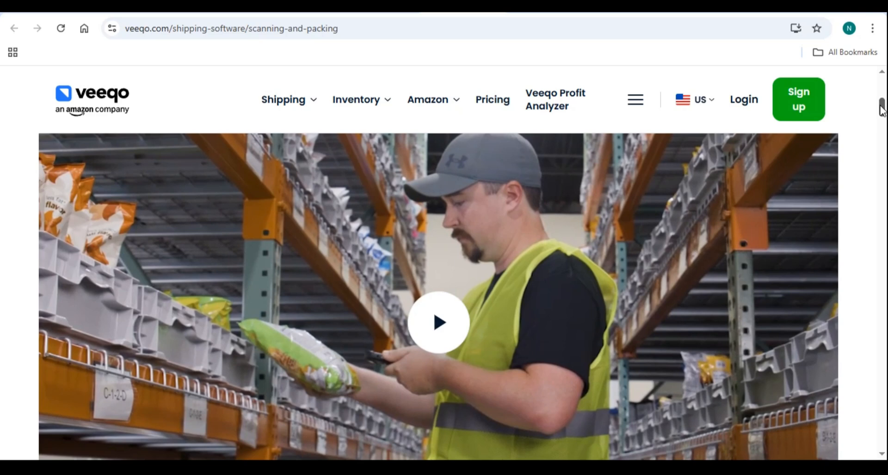
pyautogui.scroll(-3)
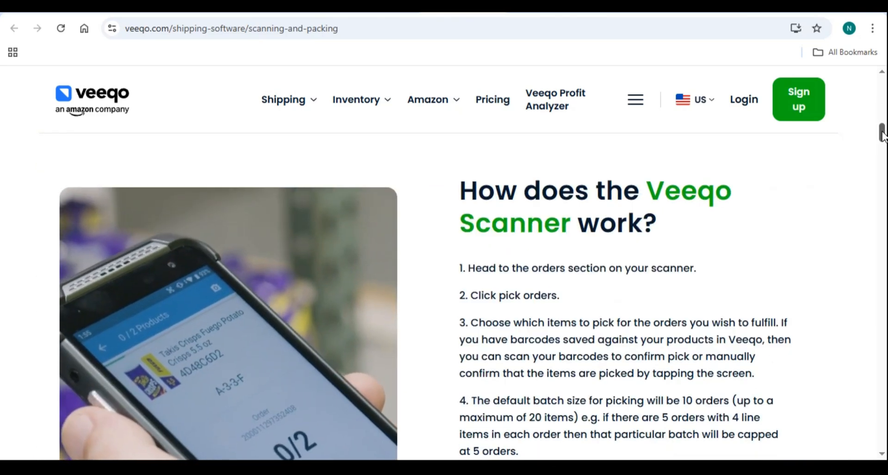
pyautogui.scroll(-3)
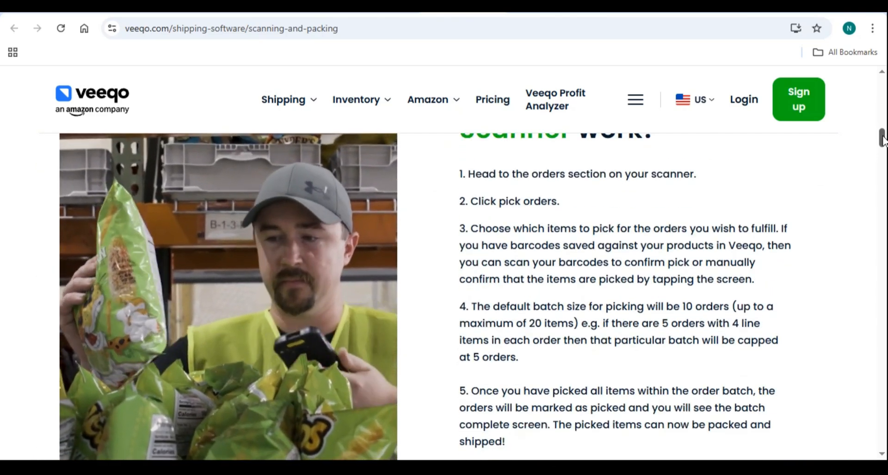
pyautogui.scroll(-3)
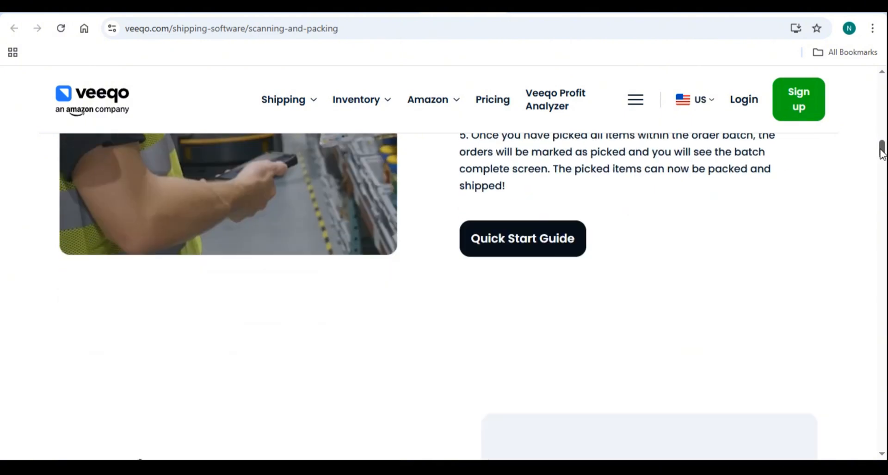
pyautogui.scroll(-3)
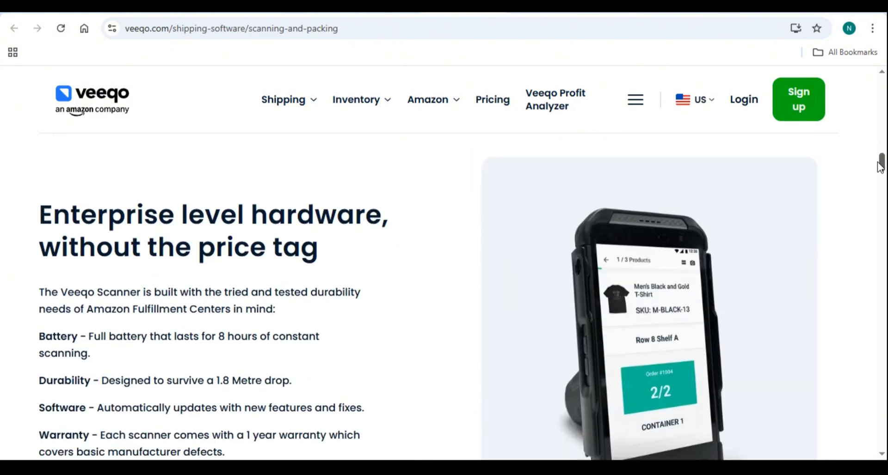
pyautogui.scroll(-3)
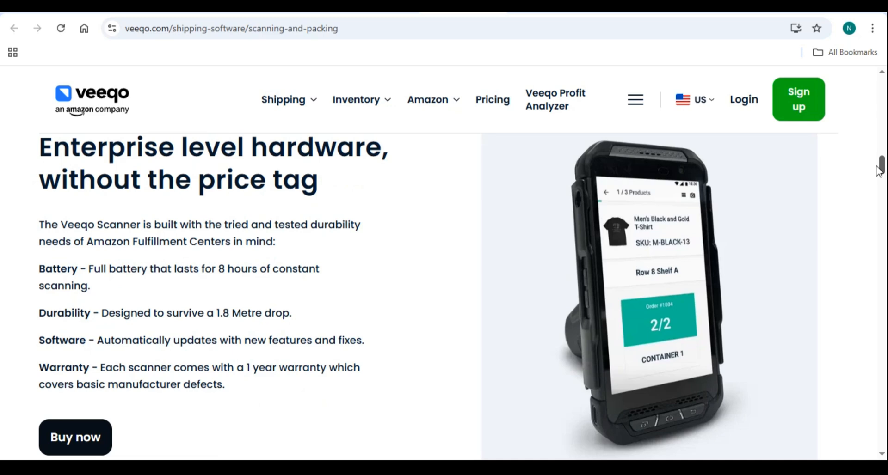
pyautogui.scroll(-3)
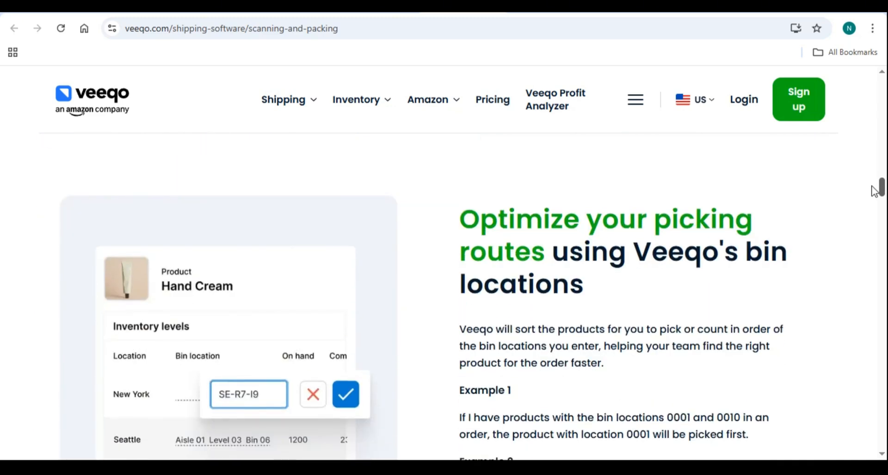
pyautogui.scroll(-3)
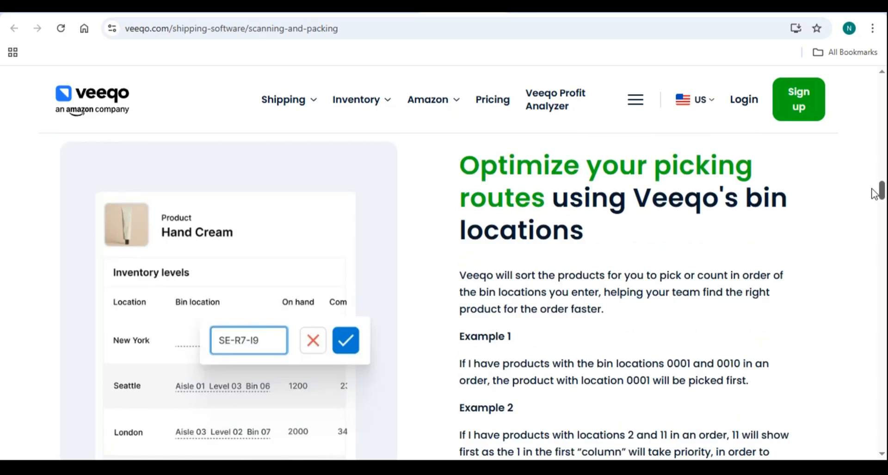
pyautogui.scroll(-3)
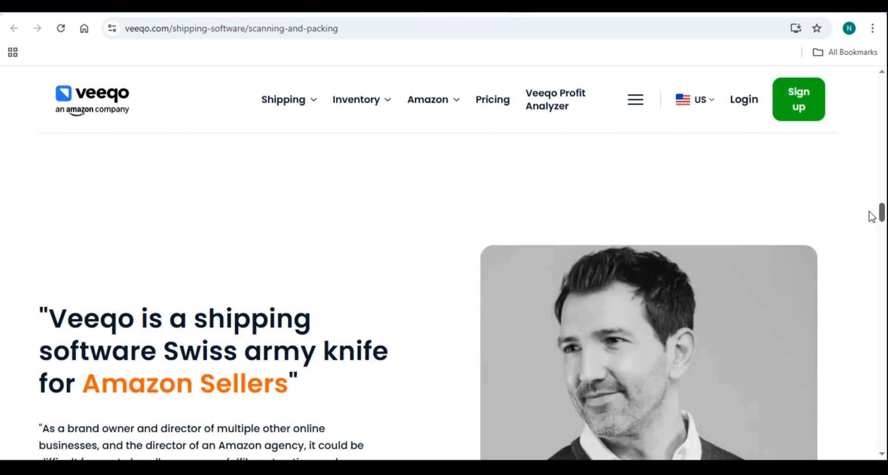
pyautogui.scroll(-3)
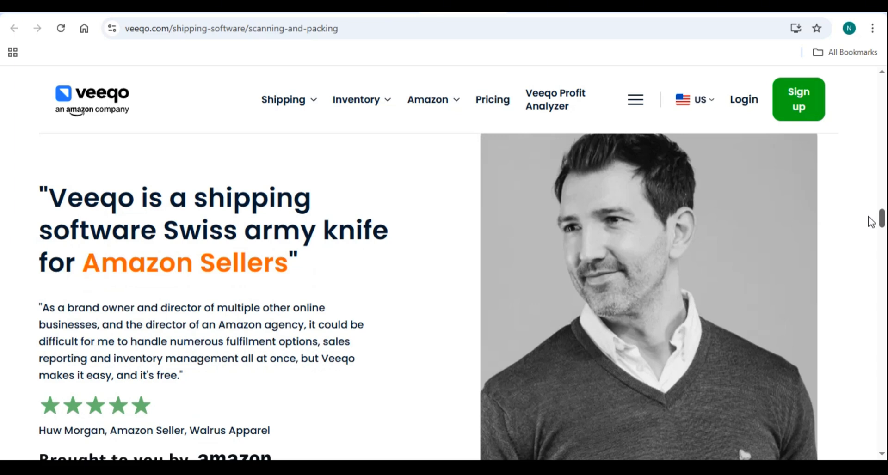
pyautogui.scroll(-3)
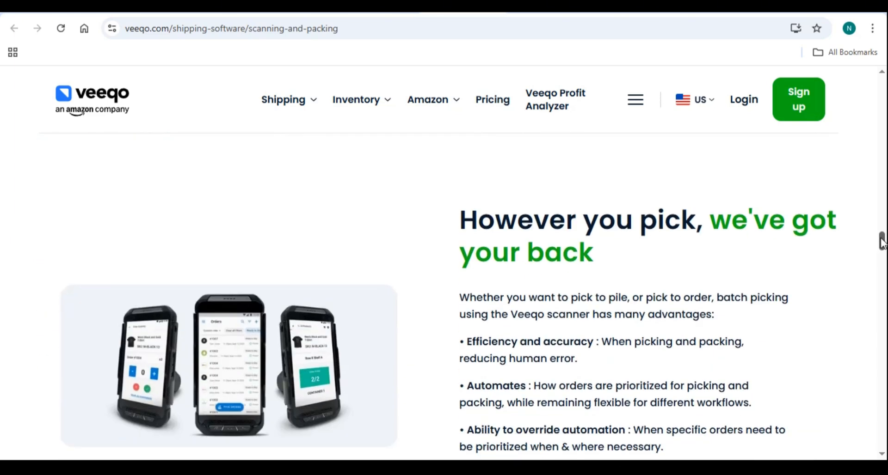
pyautogui.scroll(-3)
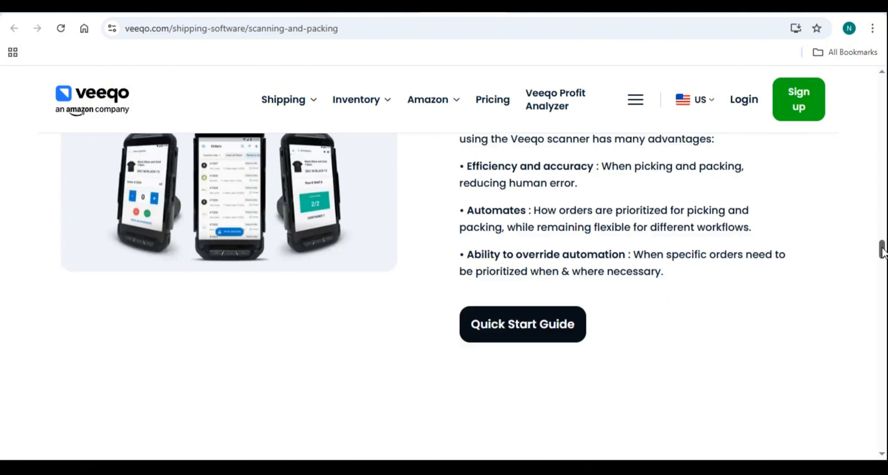
pyautogui.scroll(-3)
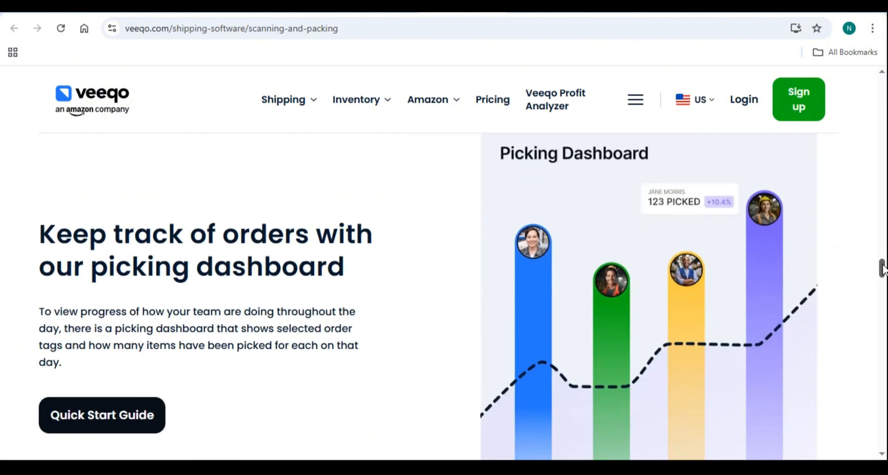
pyautogui.scroll(-3)
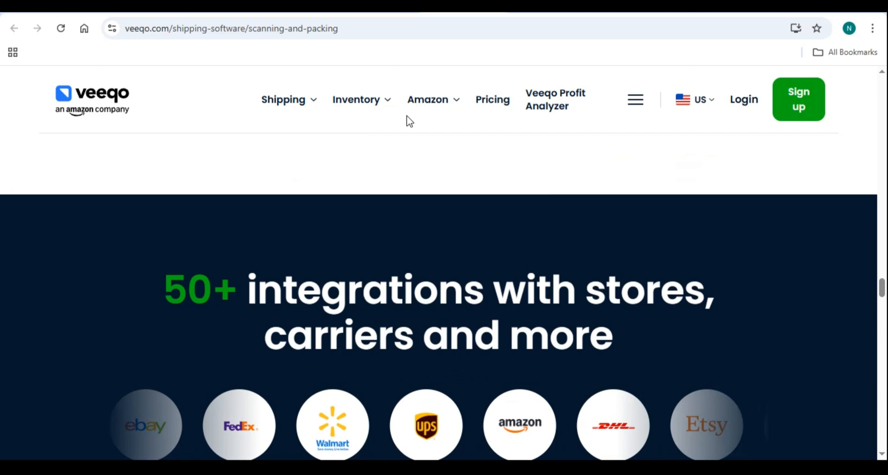
pyautogui.click(356, 99)
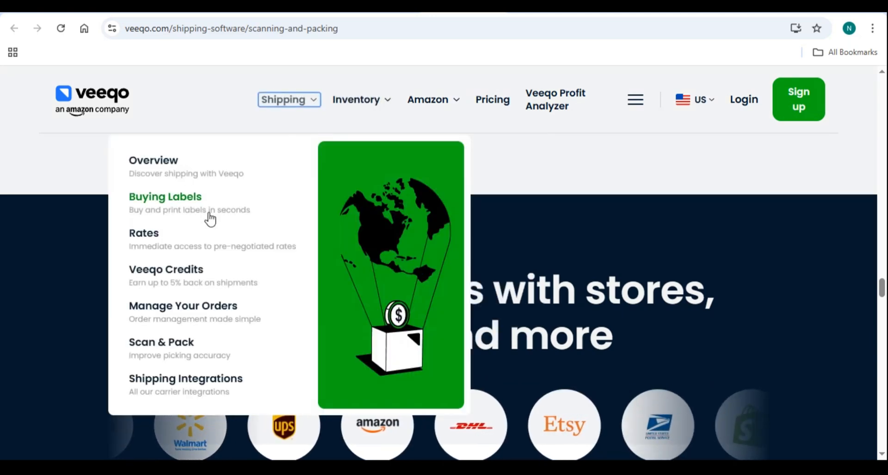
pyautogui.moveTo(182, 306)
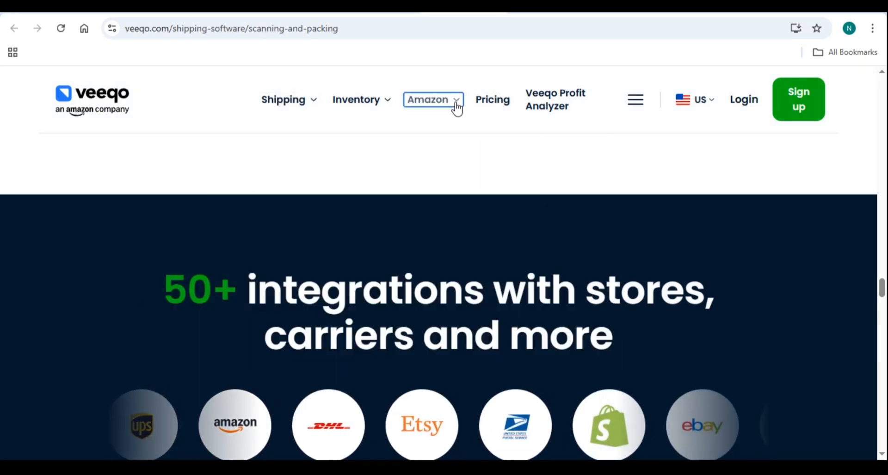
pyautogui.click(427, 99)
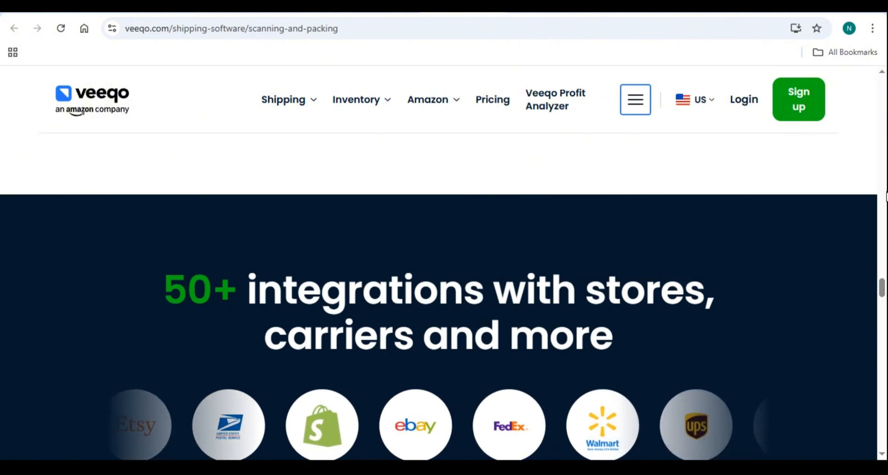
# Scroll through Receive goods, Try before you buy and reviews to the footer, then back up slightly.
pyautogui.scroll(-3)
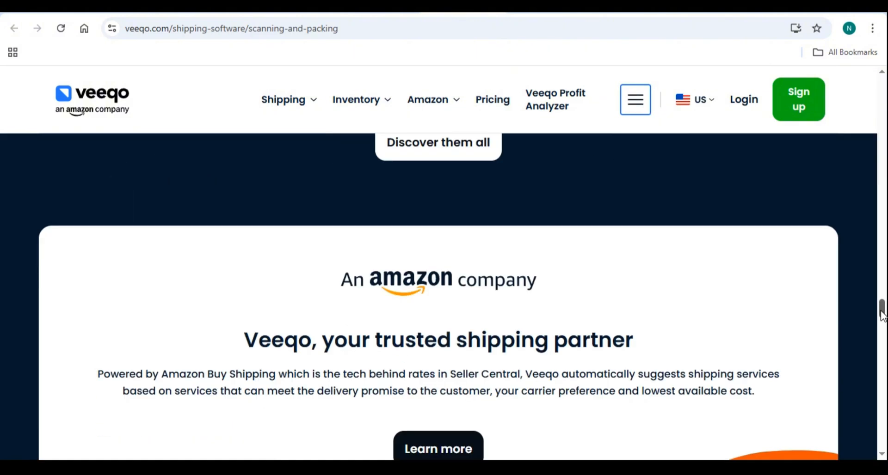
pyautogui.scroll(-3)
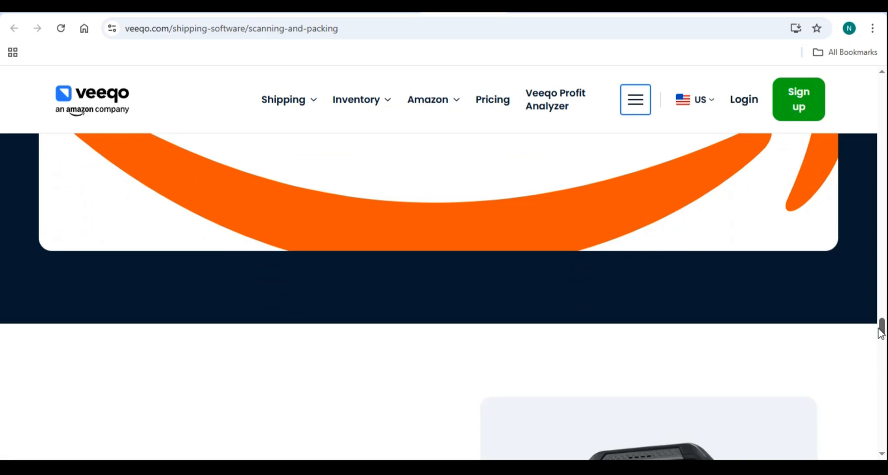
pyautogui.scroll(-3)
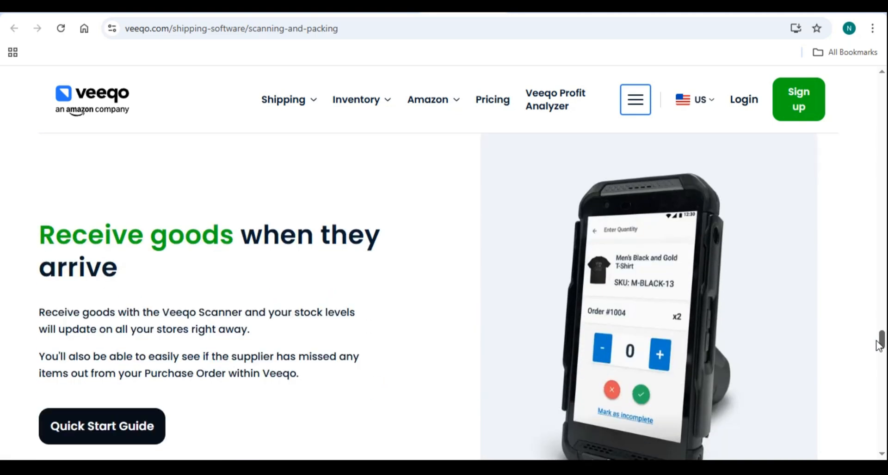
pyautogui.scroll(-3)
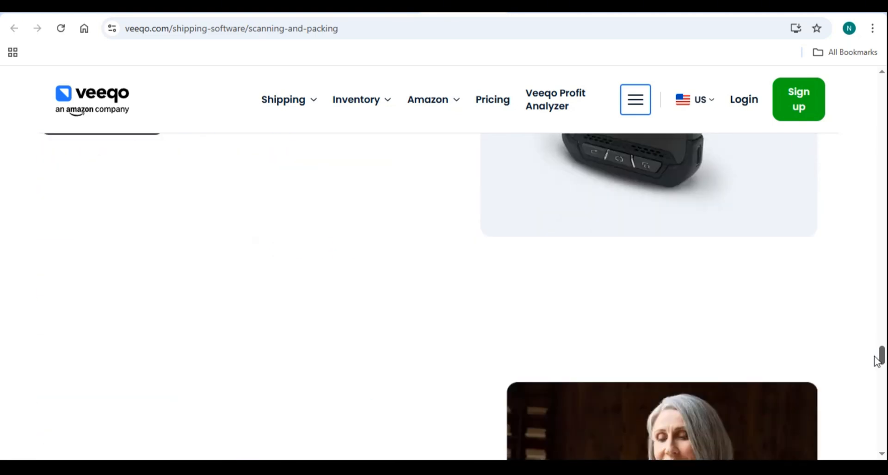
pyautogui.scroll(-3)
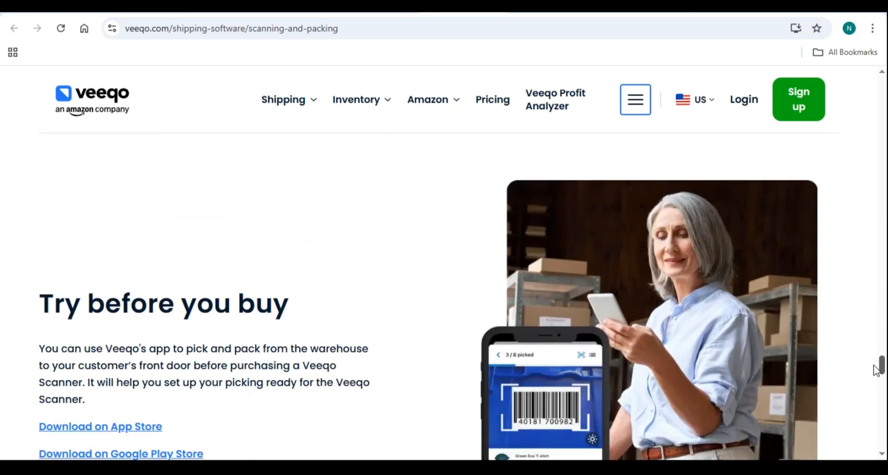
pyautogui.scroll(-3)
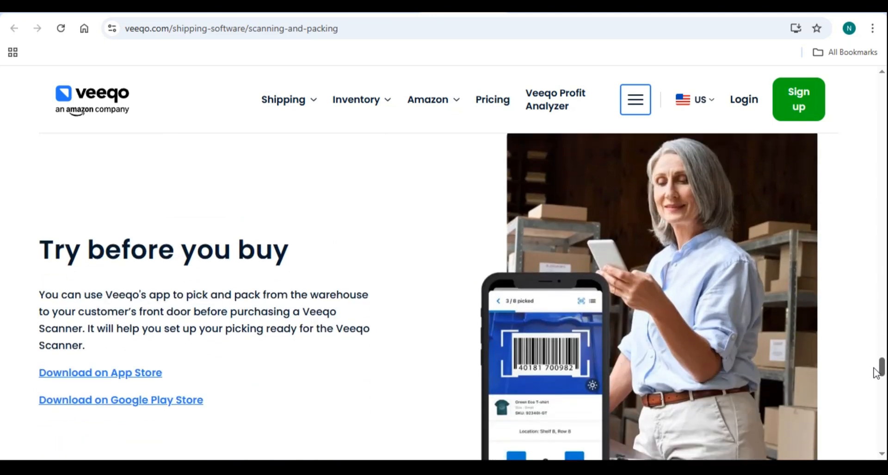
pyautogui.scroll(-3)
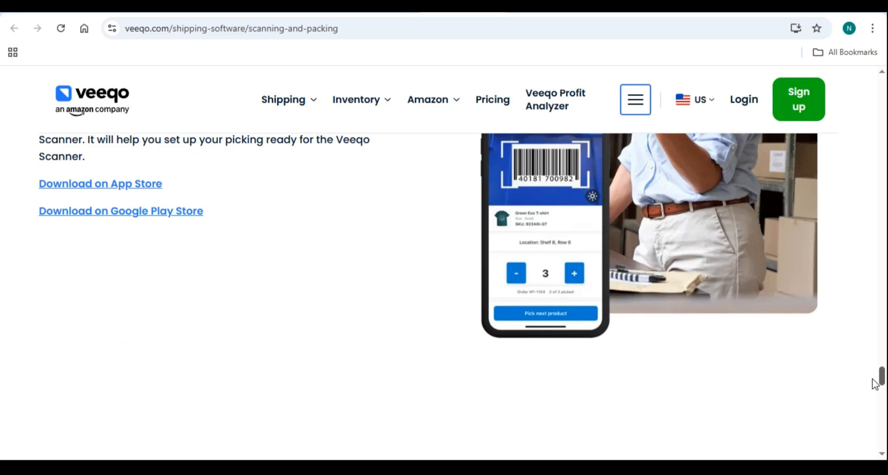
pyautogui.scroll(-3)
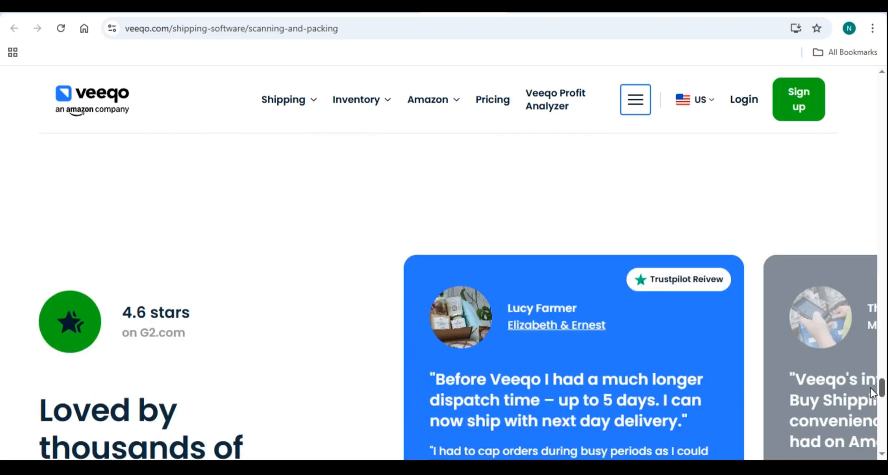
pyautogui.scroll(-3)
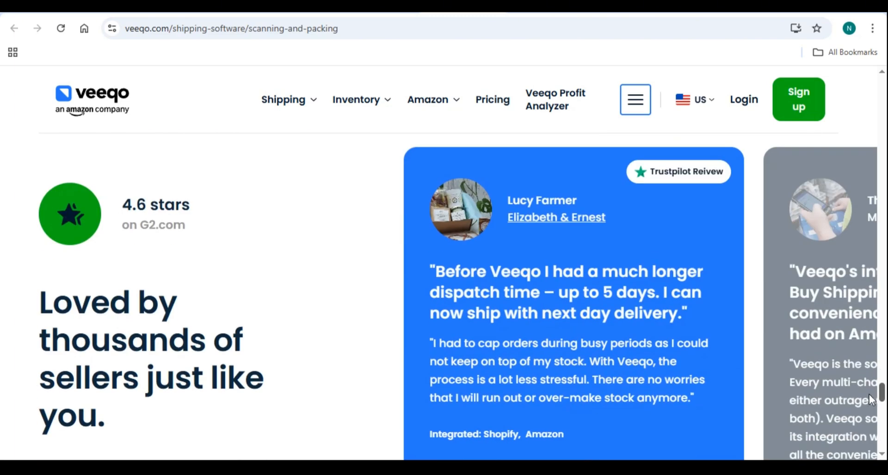
pyautogui.scroll(-3)
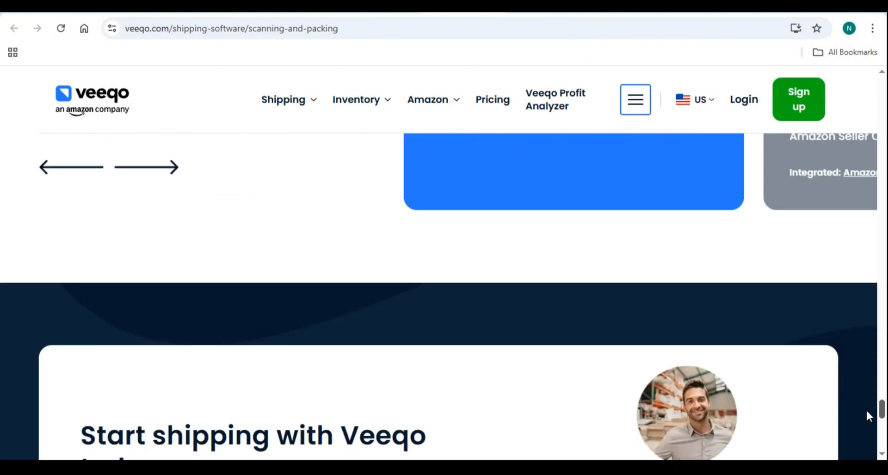
pyautogui.scroll(-3)
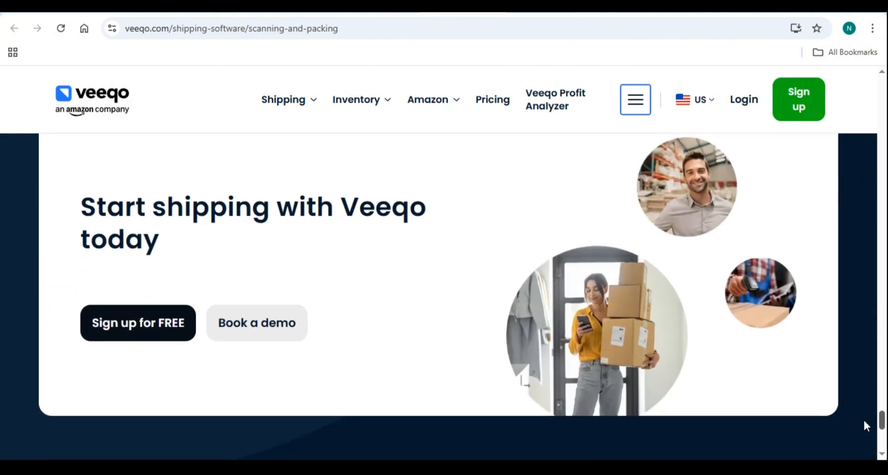
pyautogui.scroll(-3)
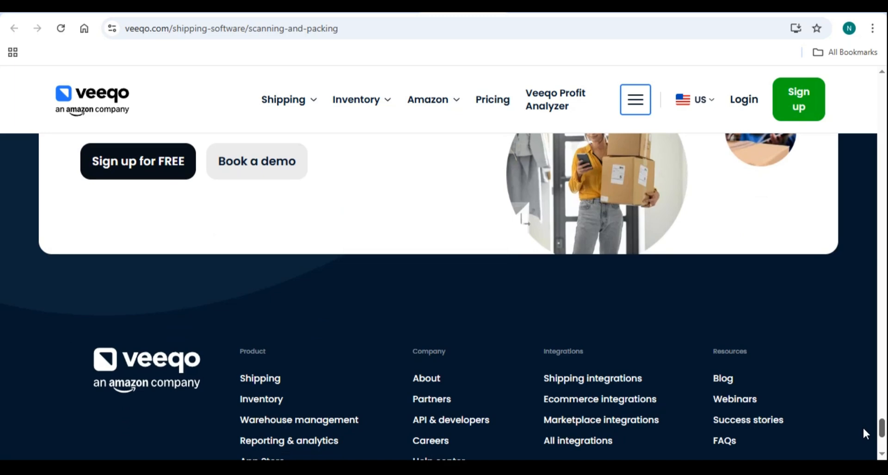
pyautogui.scroll(3)
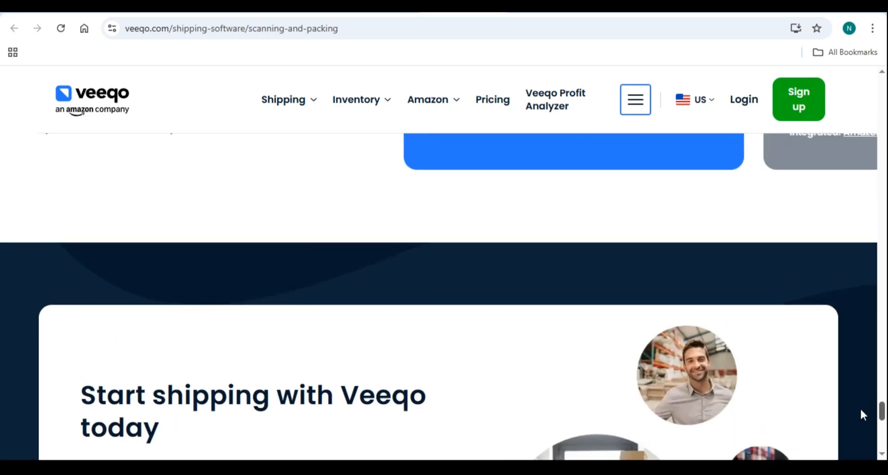